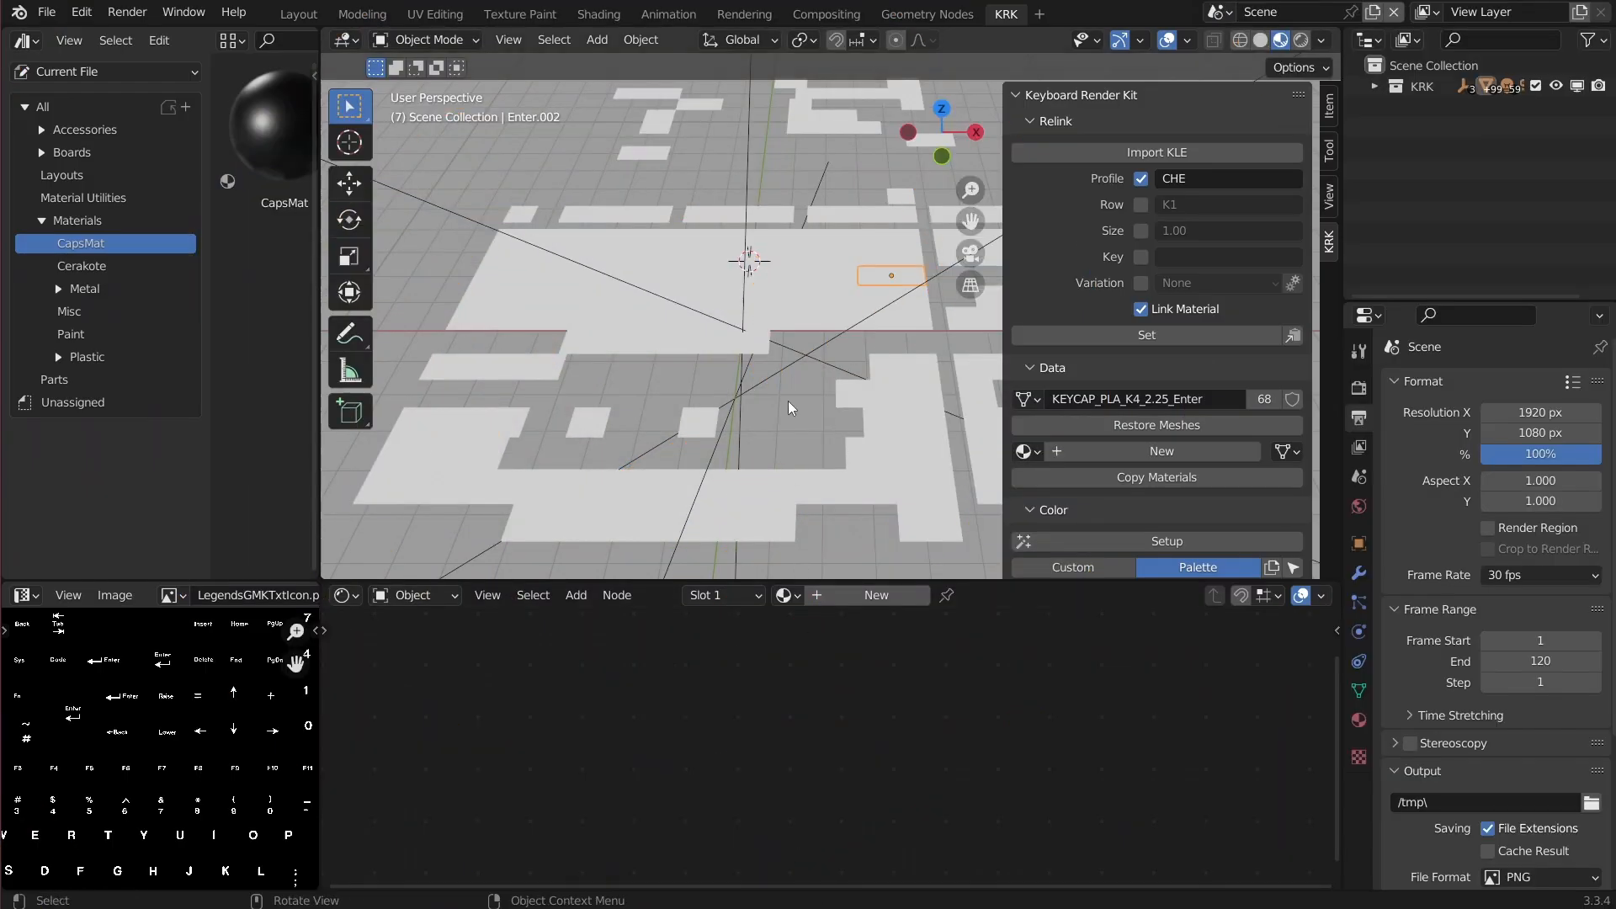
mouse_move(805, 351)
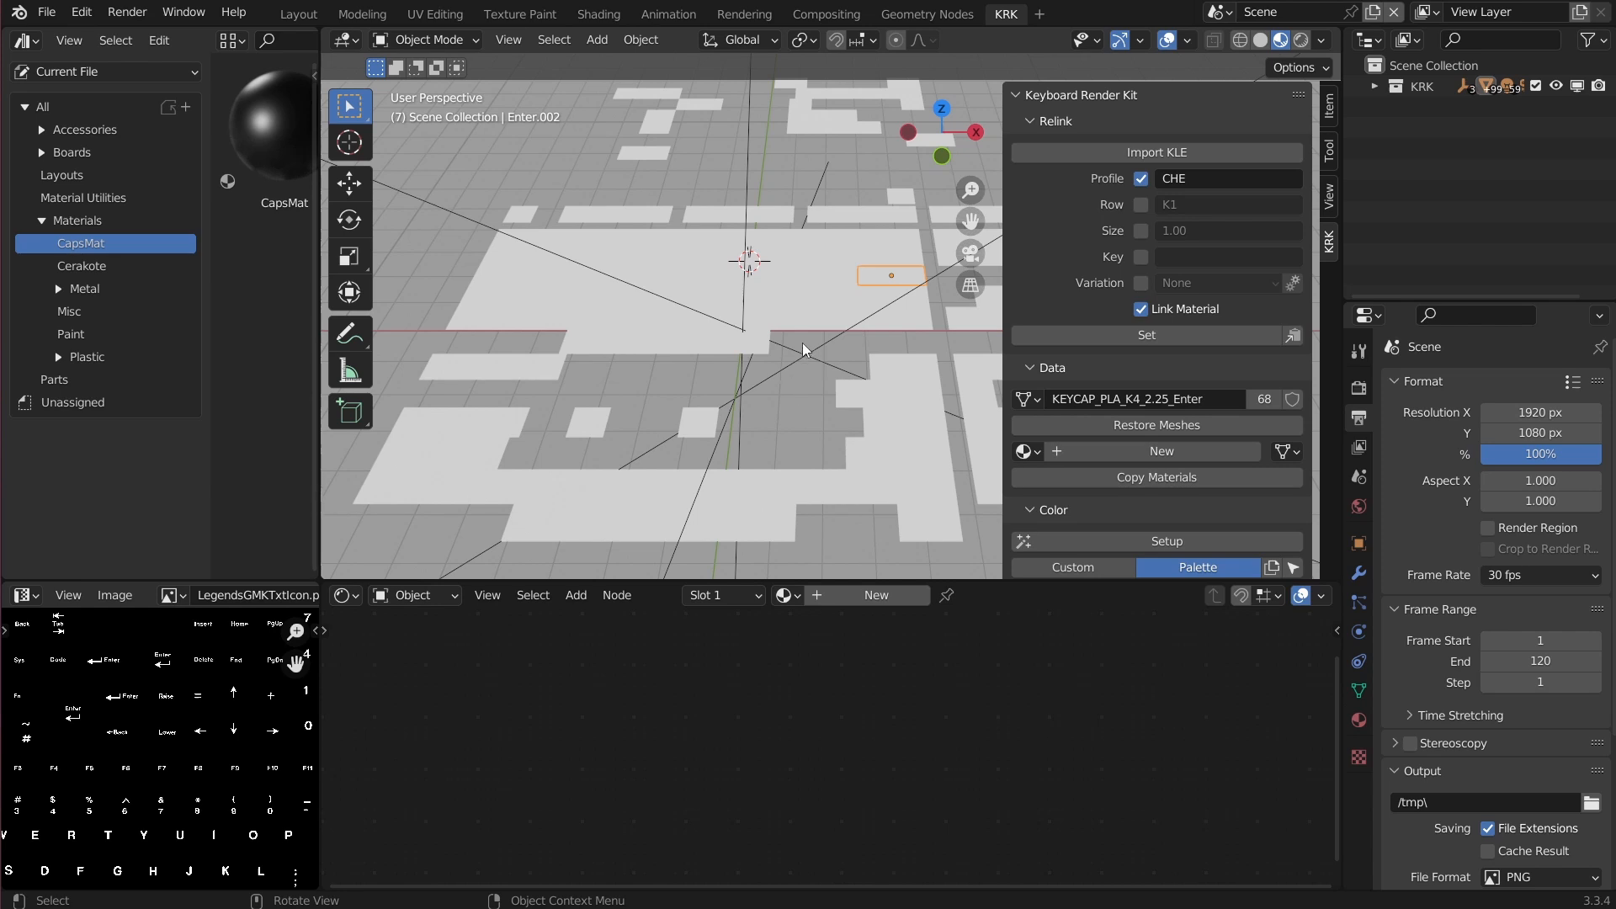
mouse_move(786, 357)
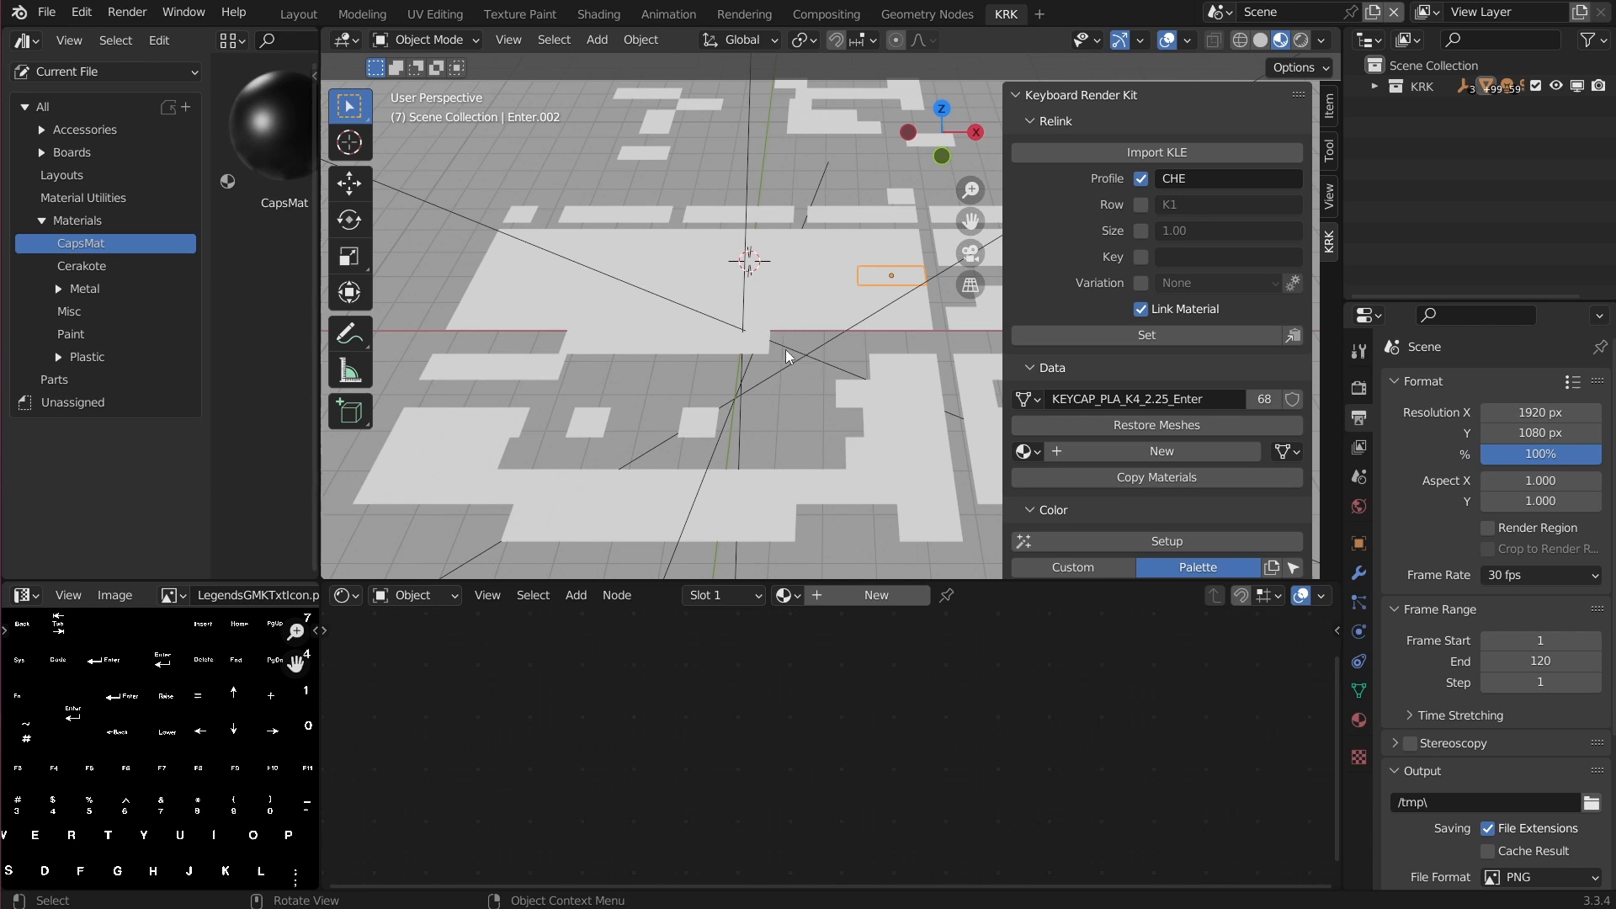
mouse_move(781, 354)
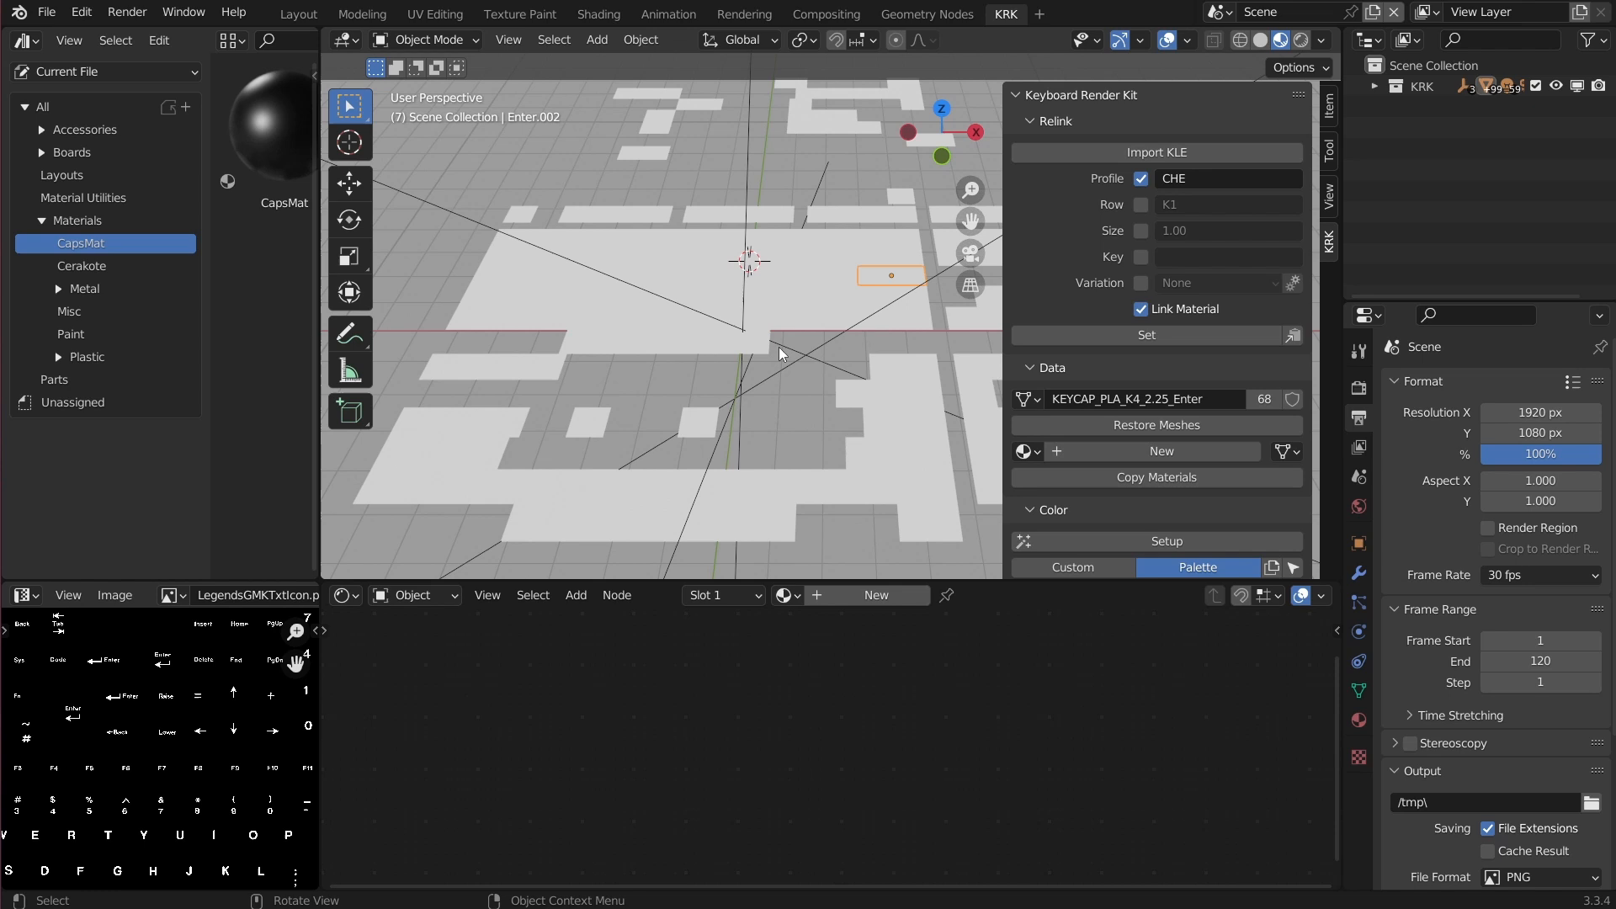
mouse_move(793, 364)
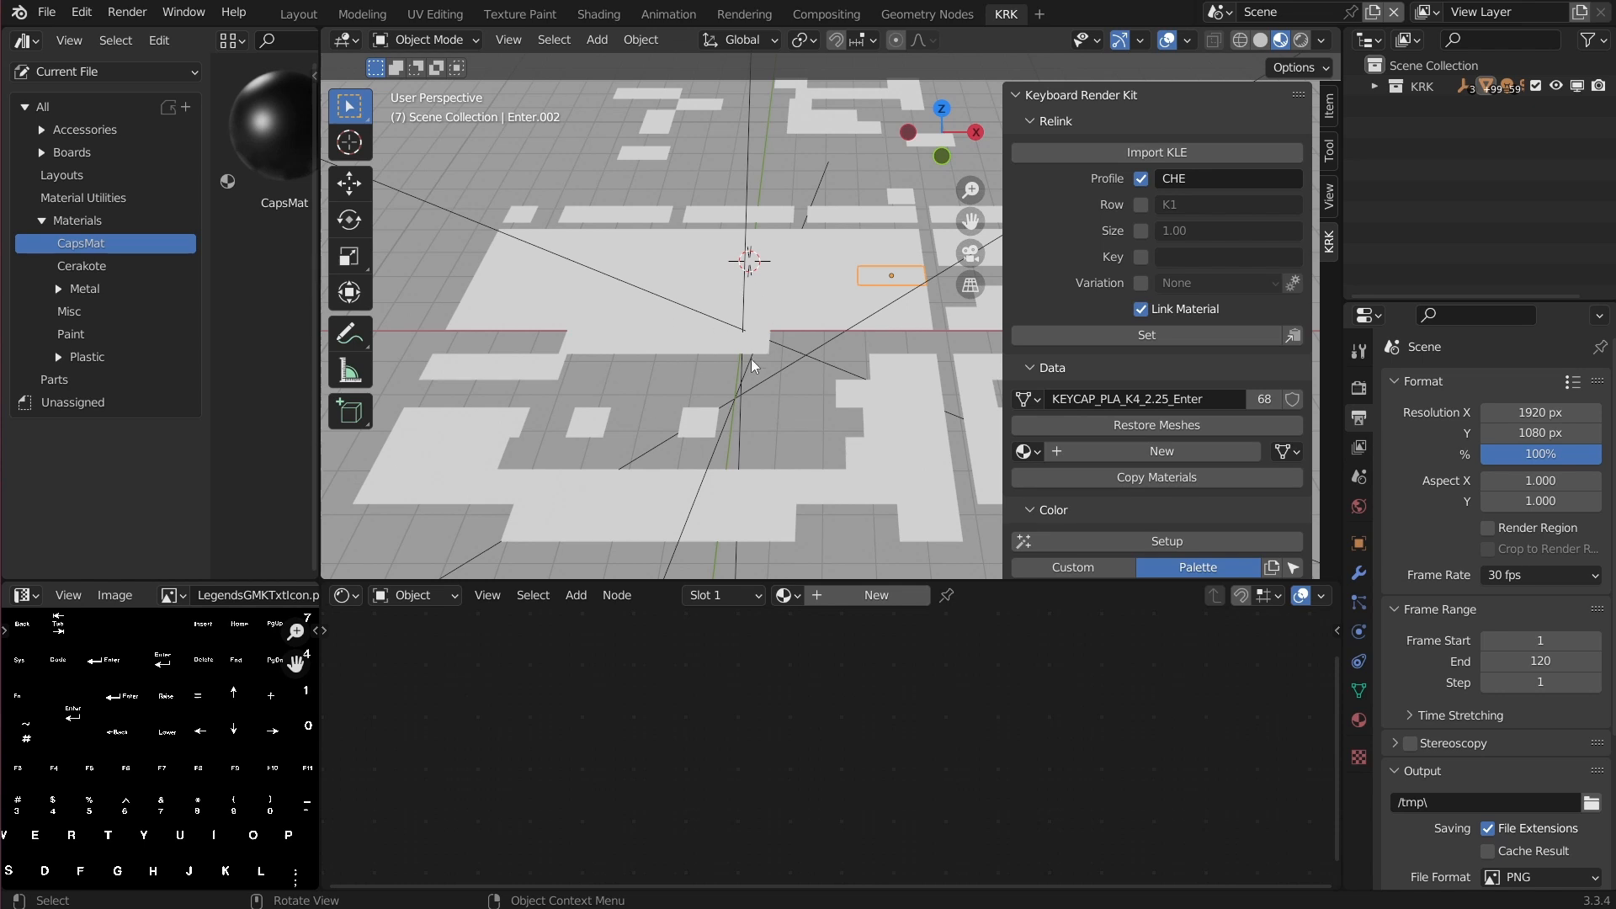
mouse_move(811, 345)
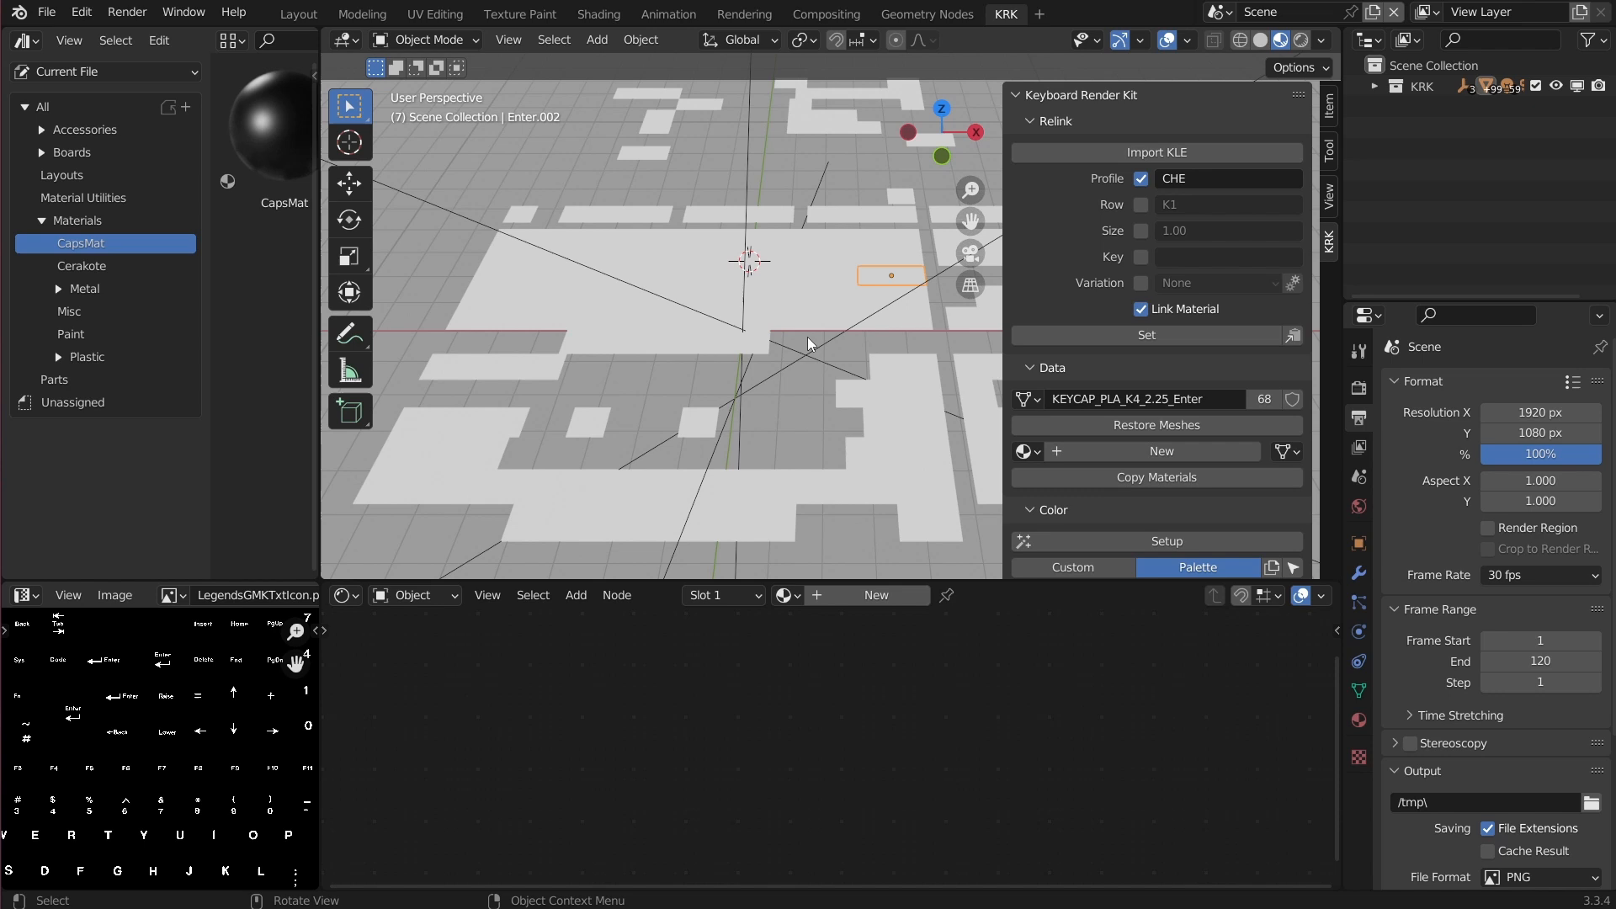
mouse_move(830, 352)
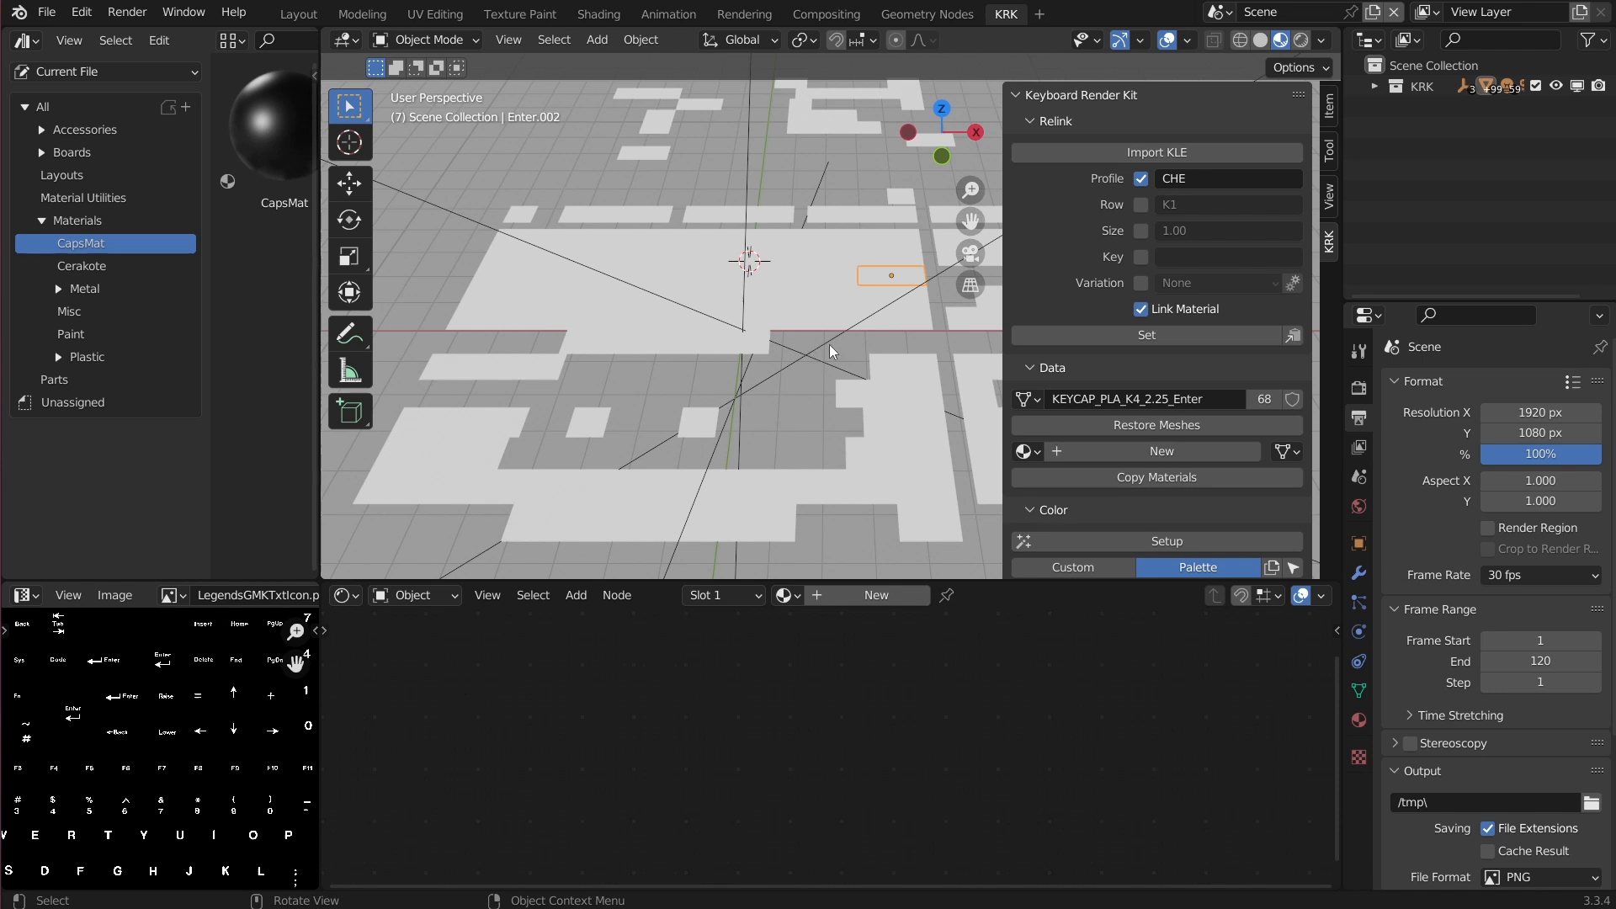
mouse_move(870, 374)
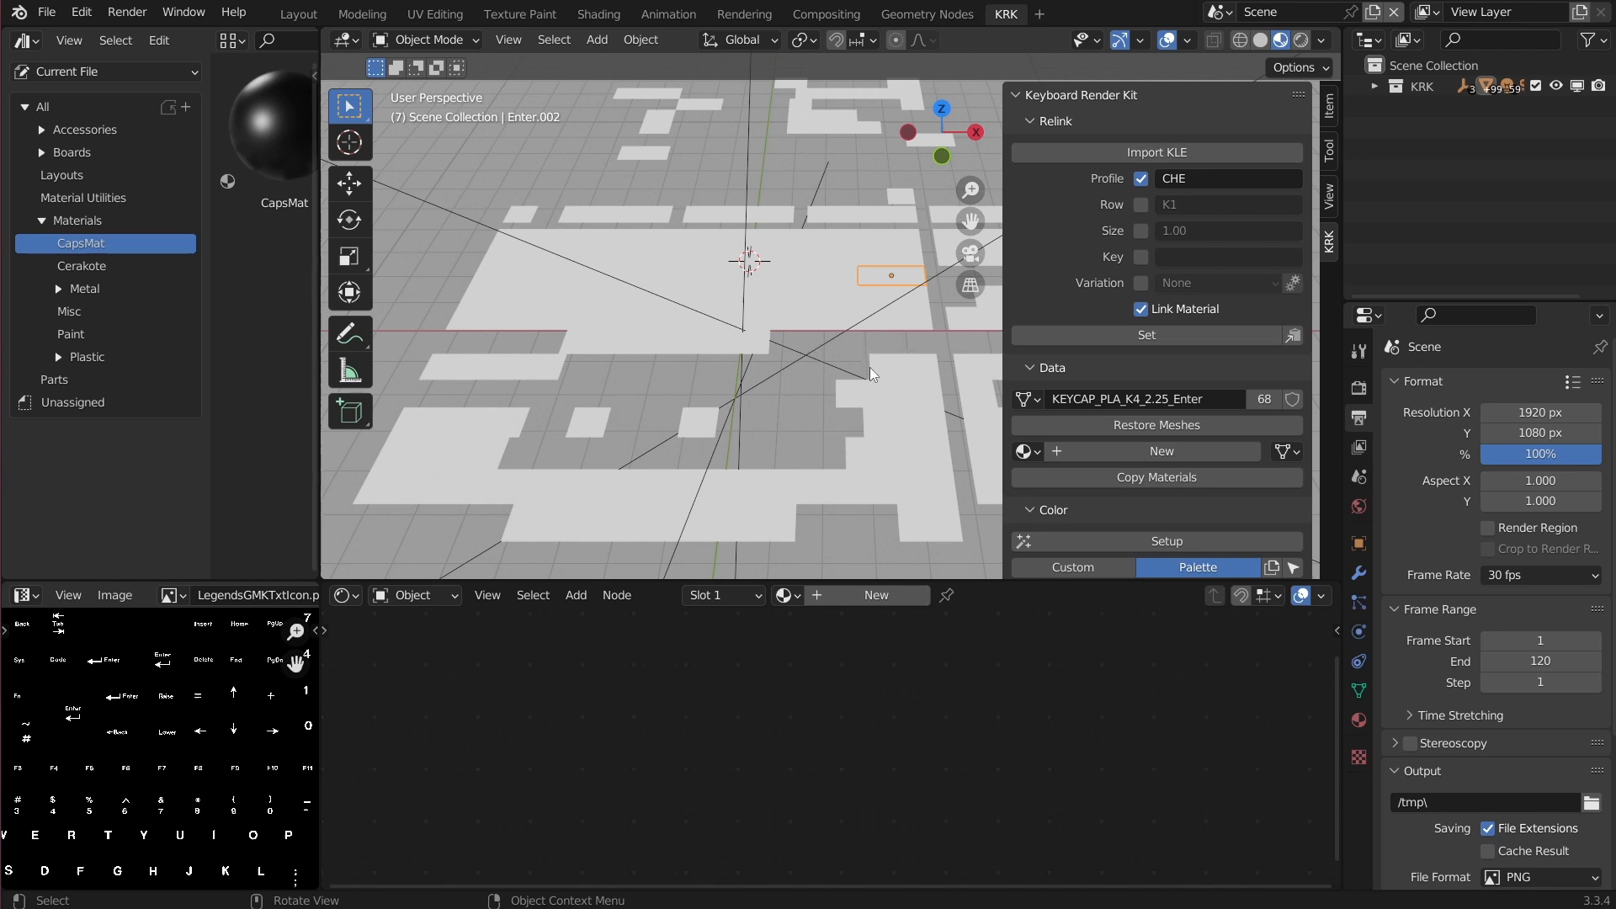
mouse_move(843, 388)
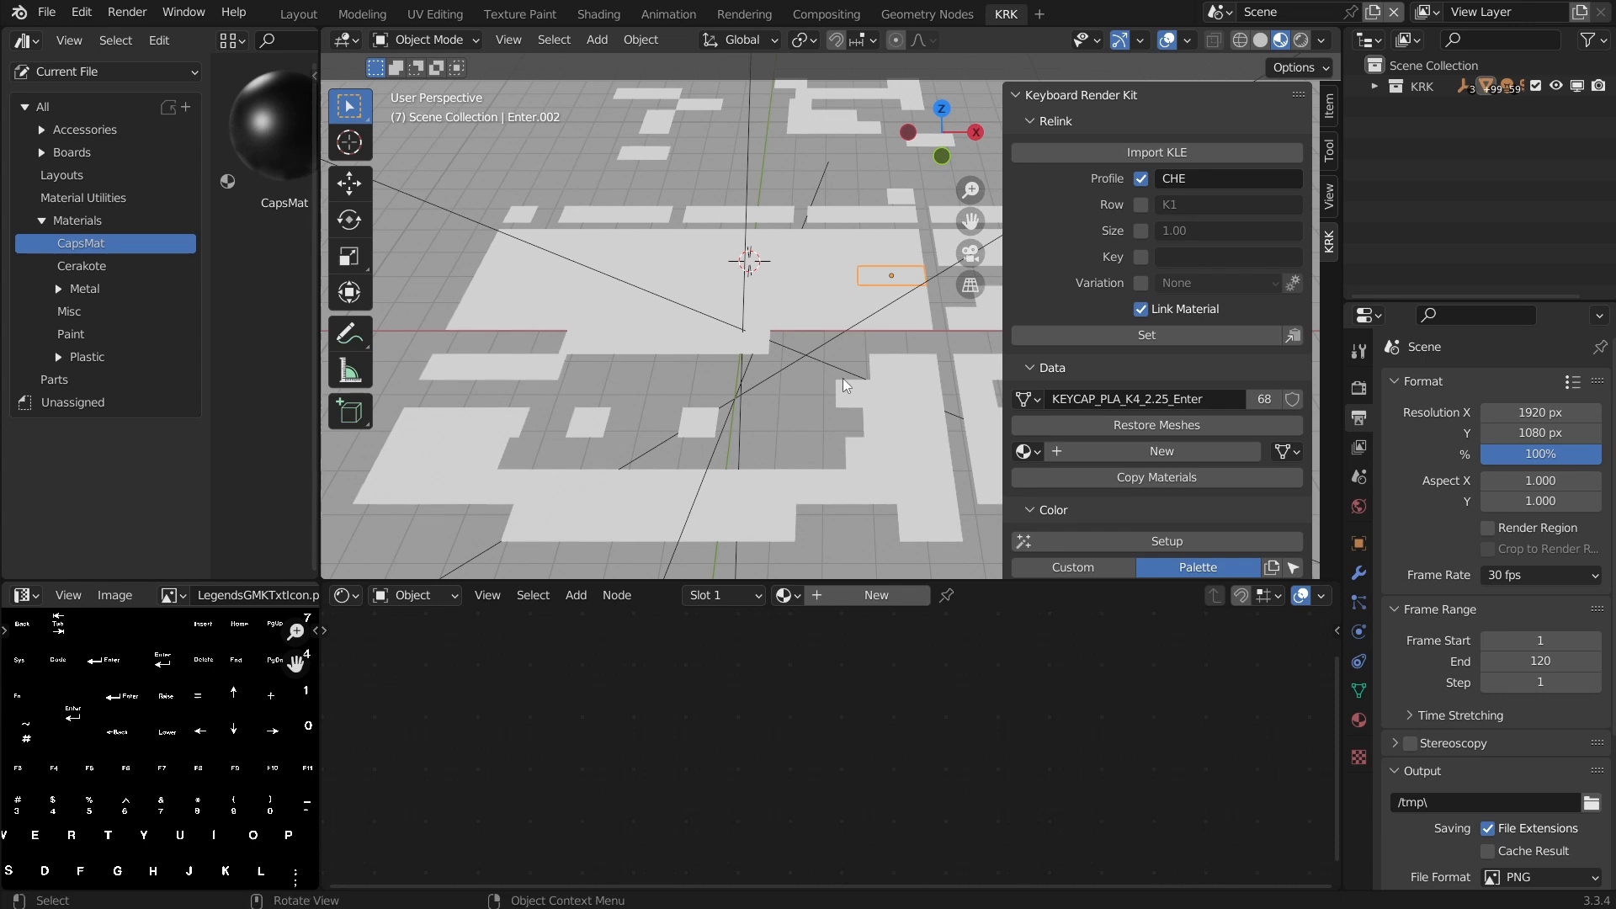
Select all 271 keycap placeholders and relink them to CHE-profile keycap meshes via Set
key("a")
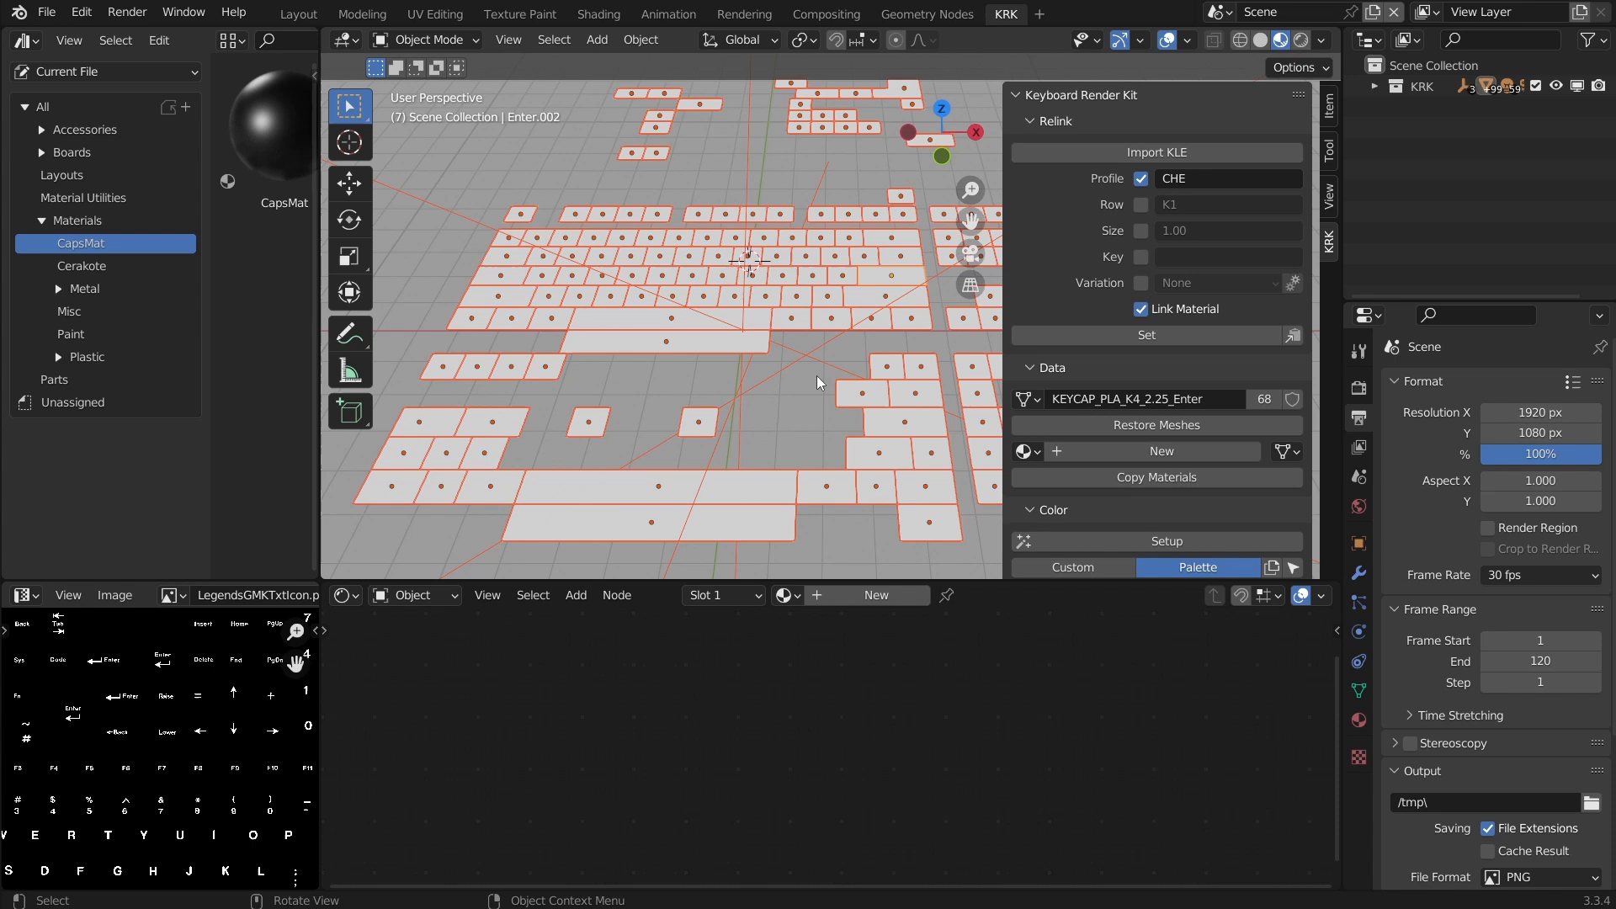
mouse_move(1227, 197)
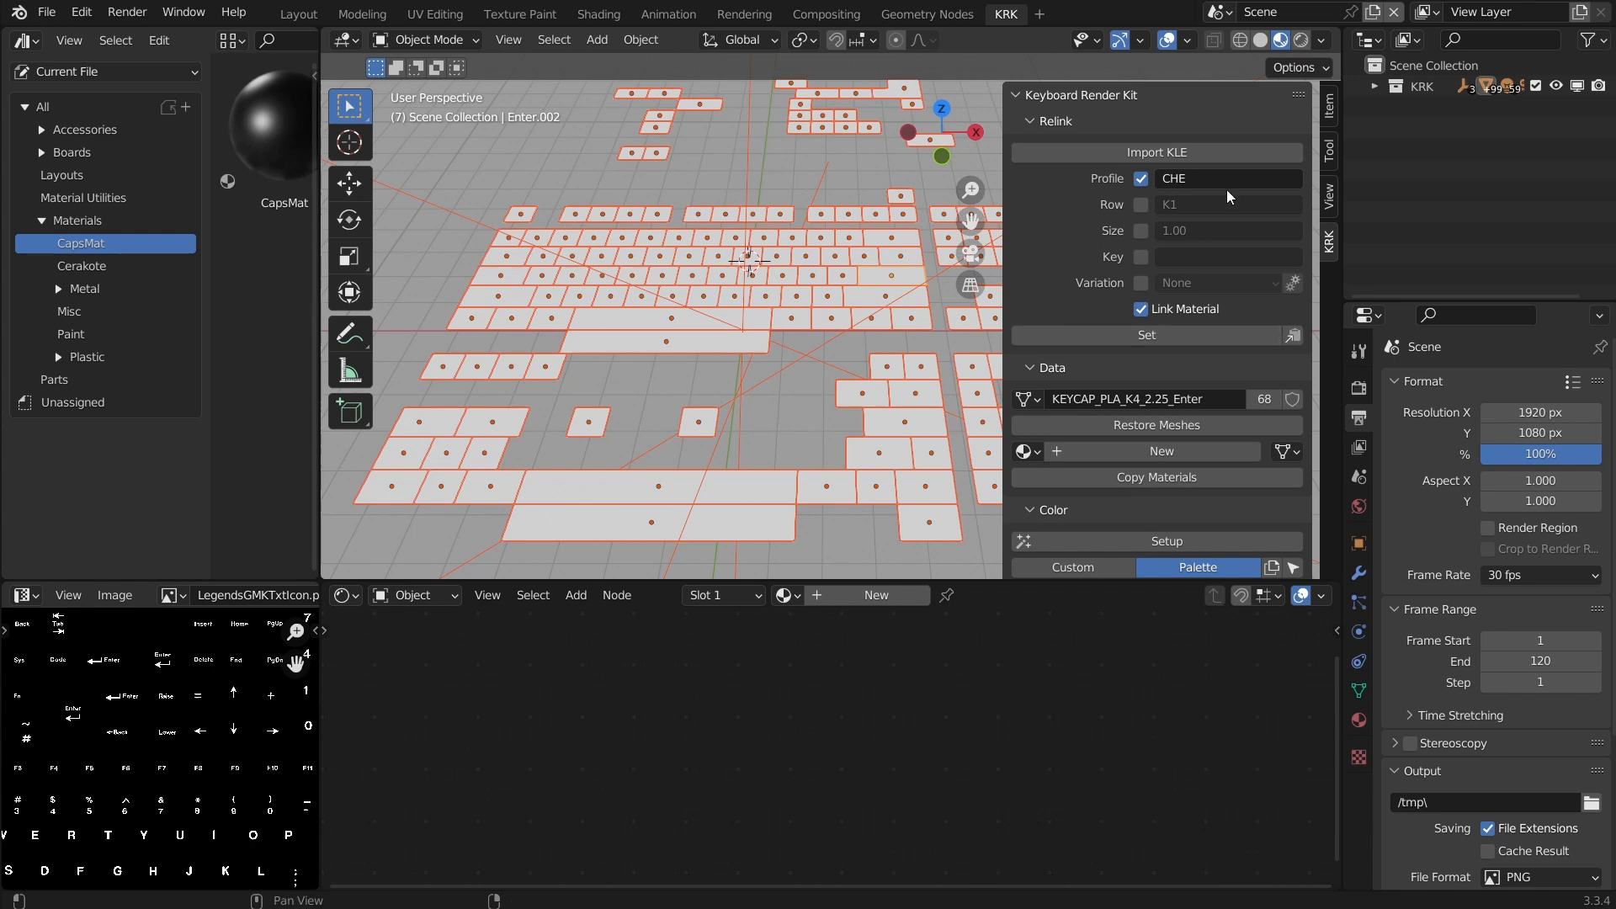
mouse_move(1194, 199)
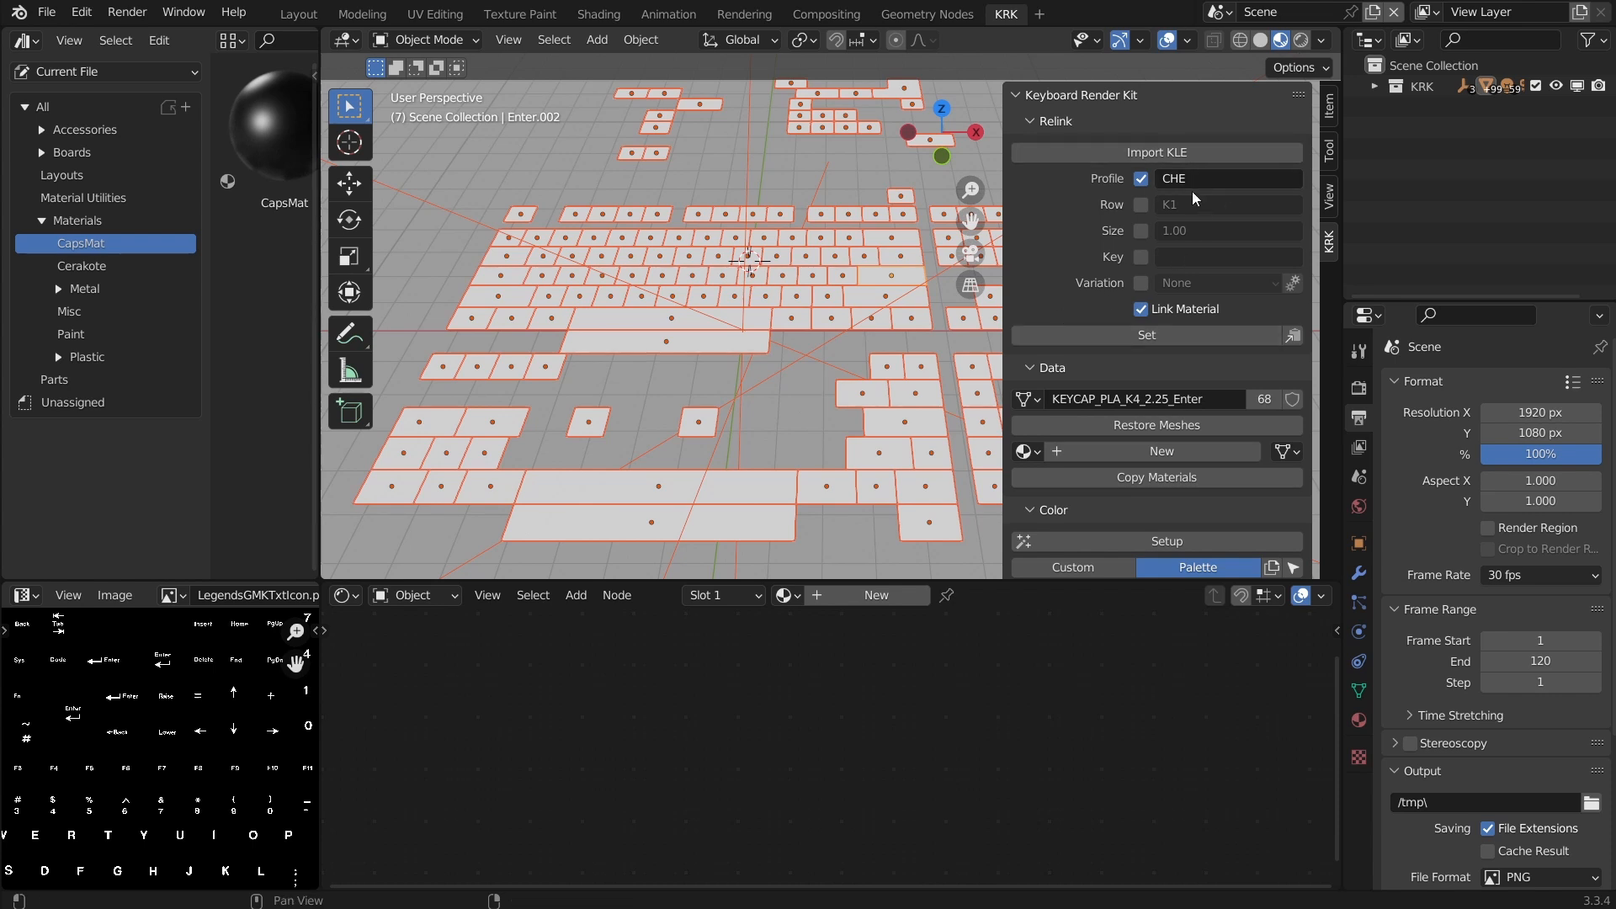
mouse_move(1195, 204)
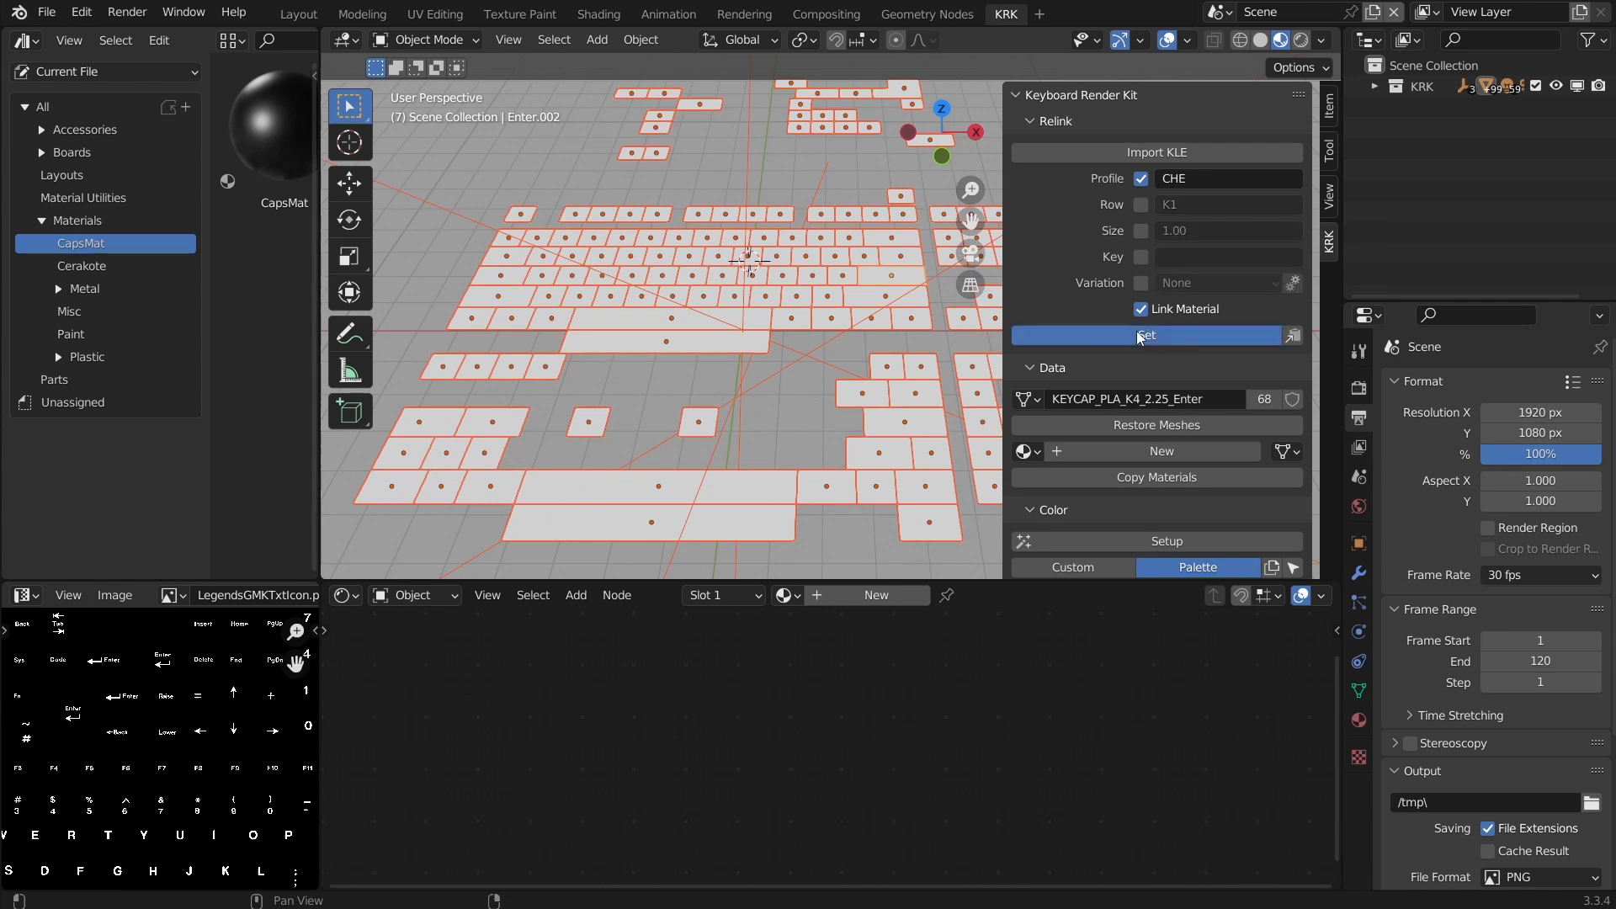
left_click(1147, 335)
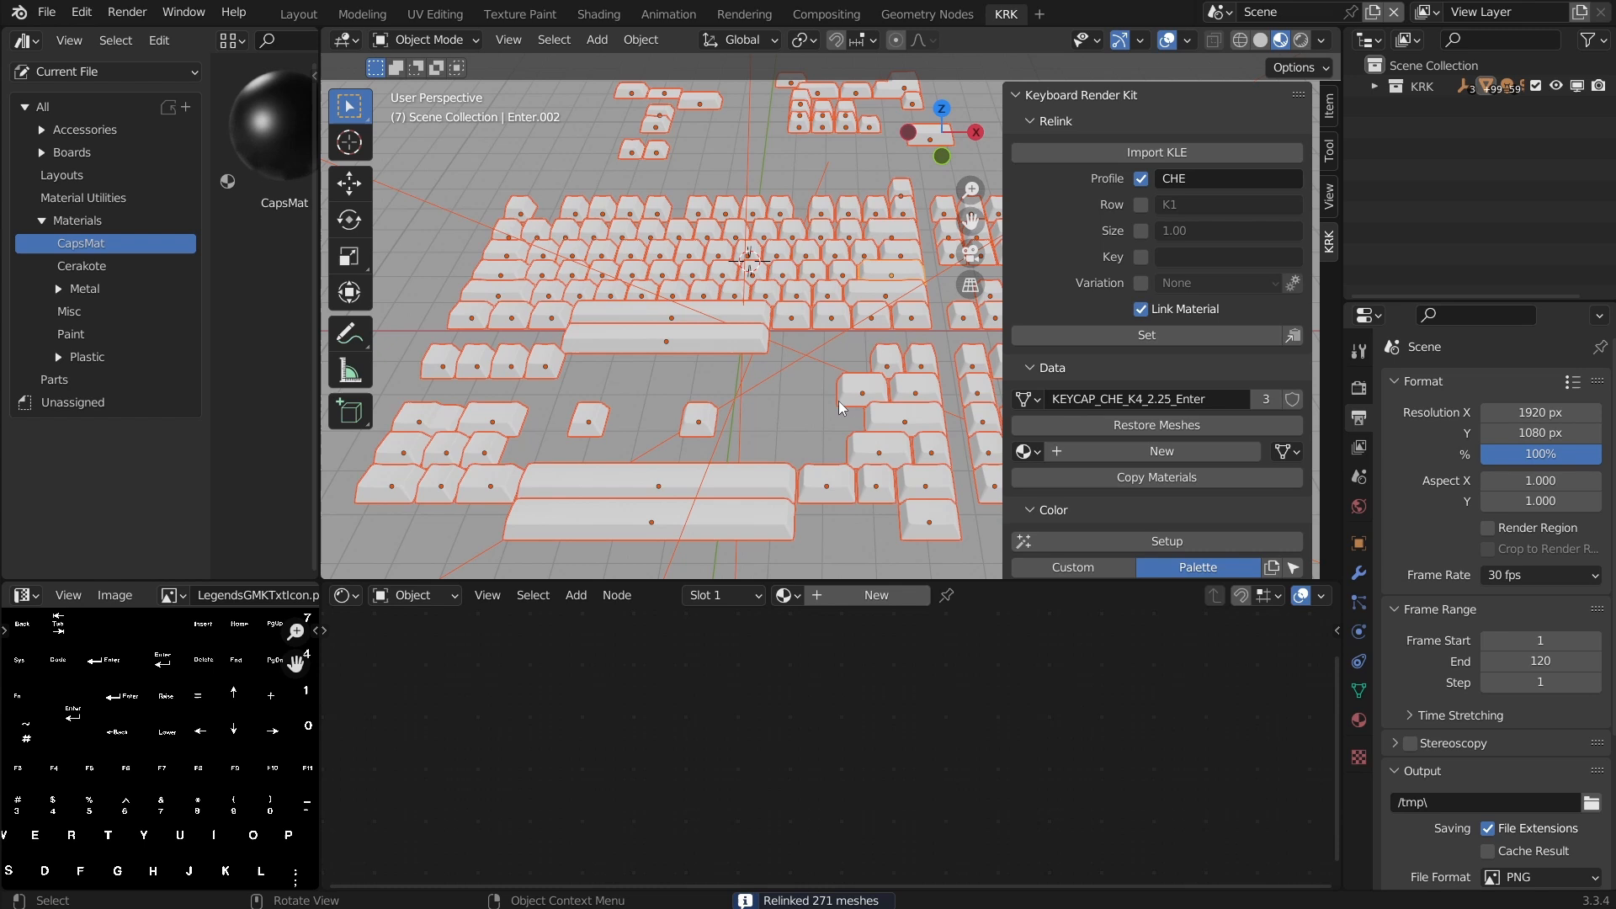
mouse_move(360, 254)
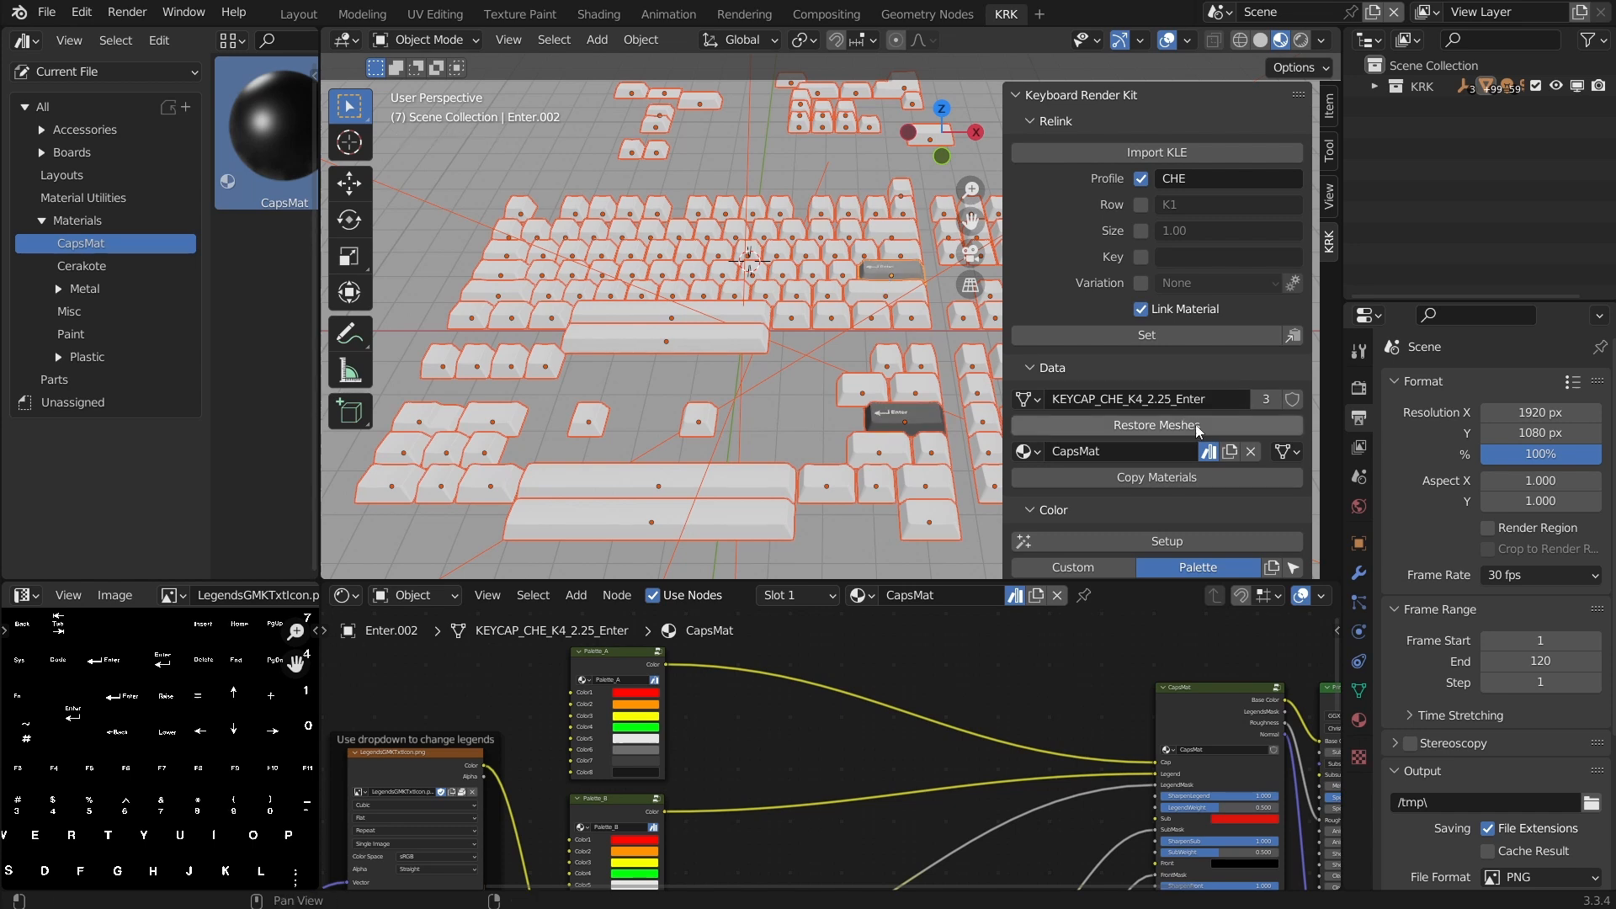
mouse_move(1157, 476)
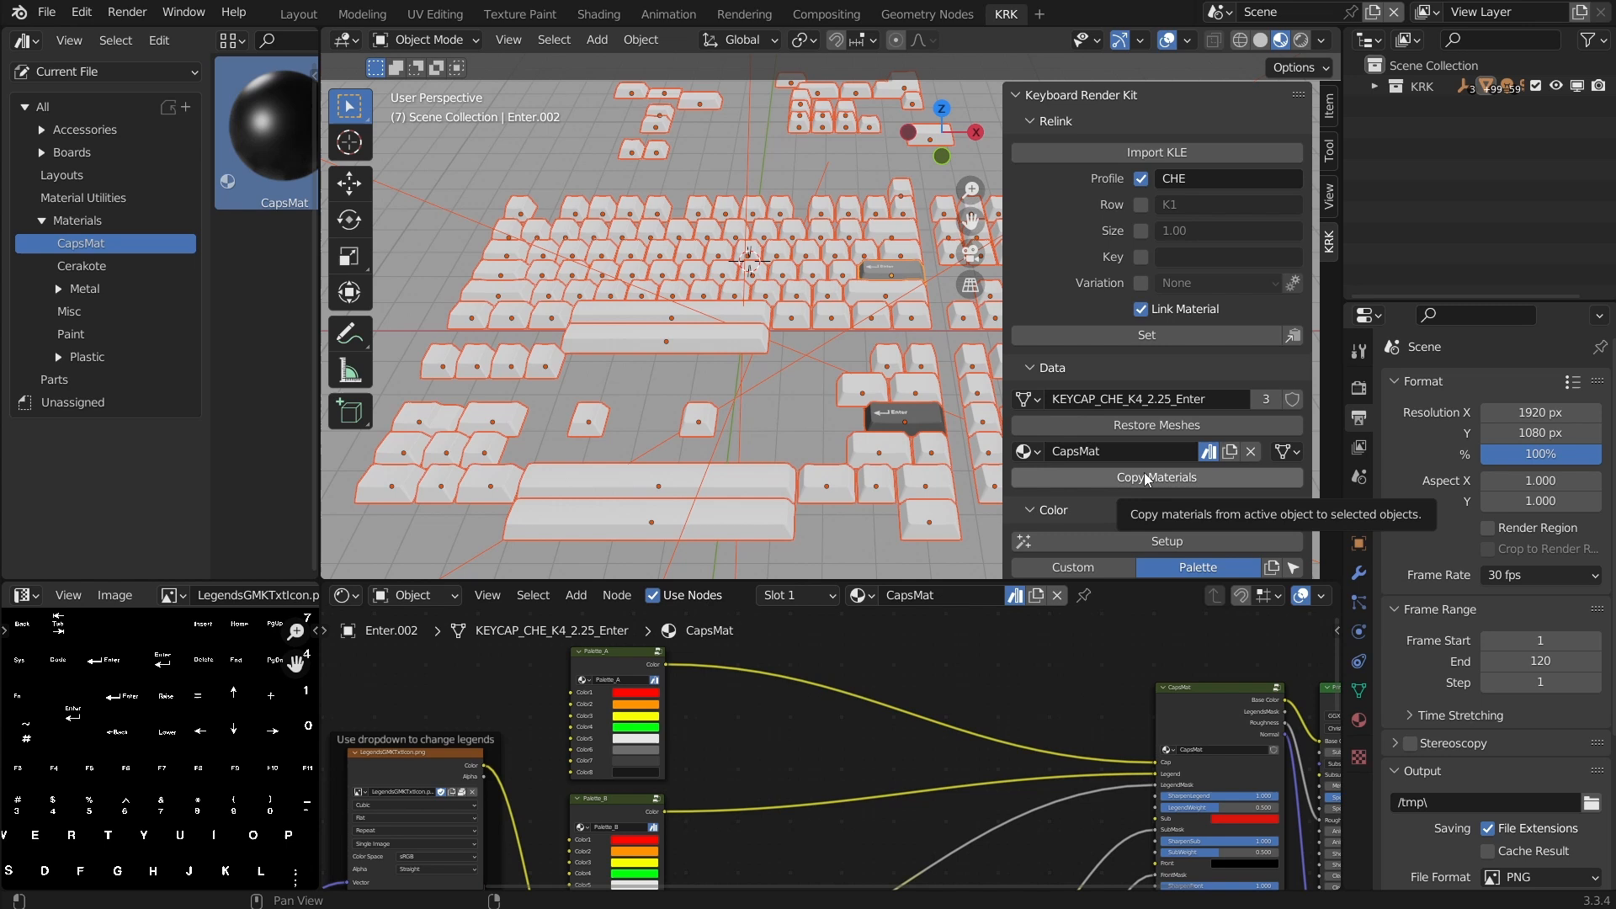
mouse_move(1150, 478)
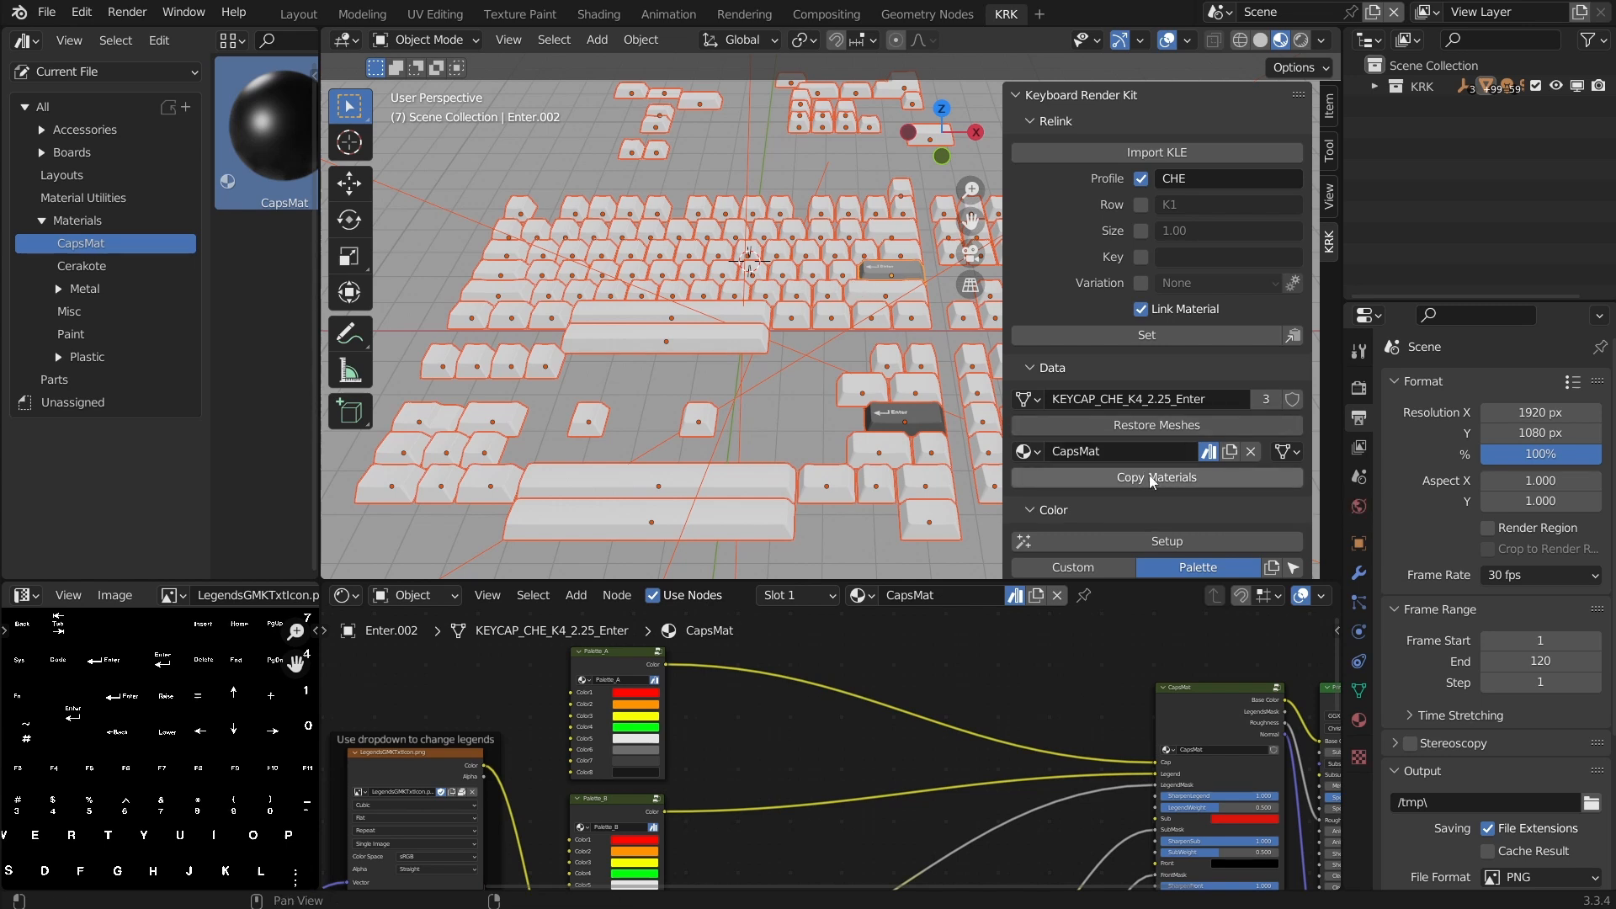
Copy the CapsMat material to all 275 selected keycaps so their legends appear
left_click(1156, 477)
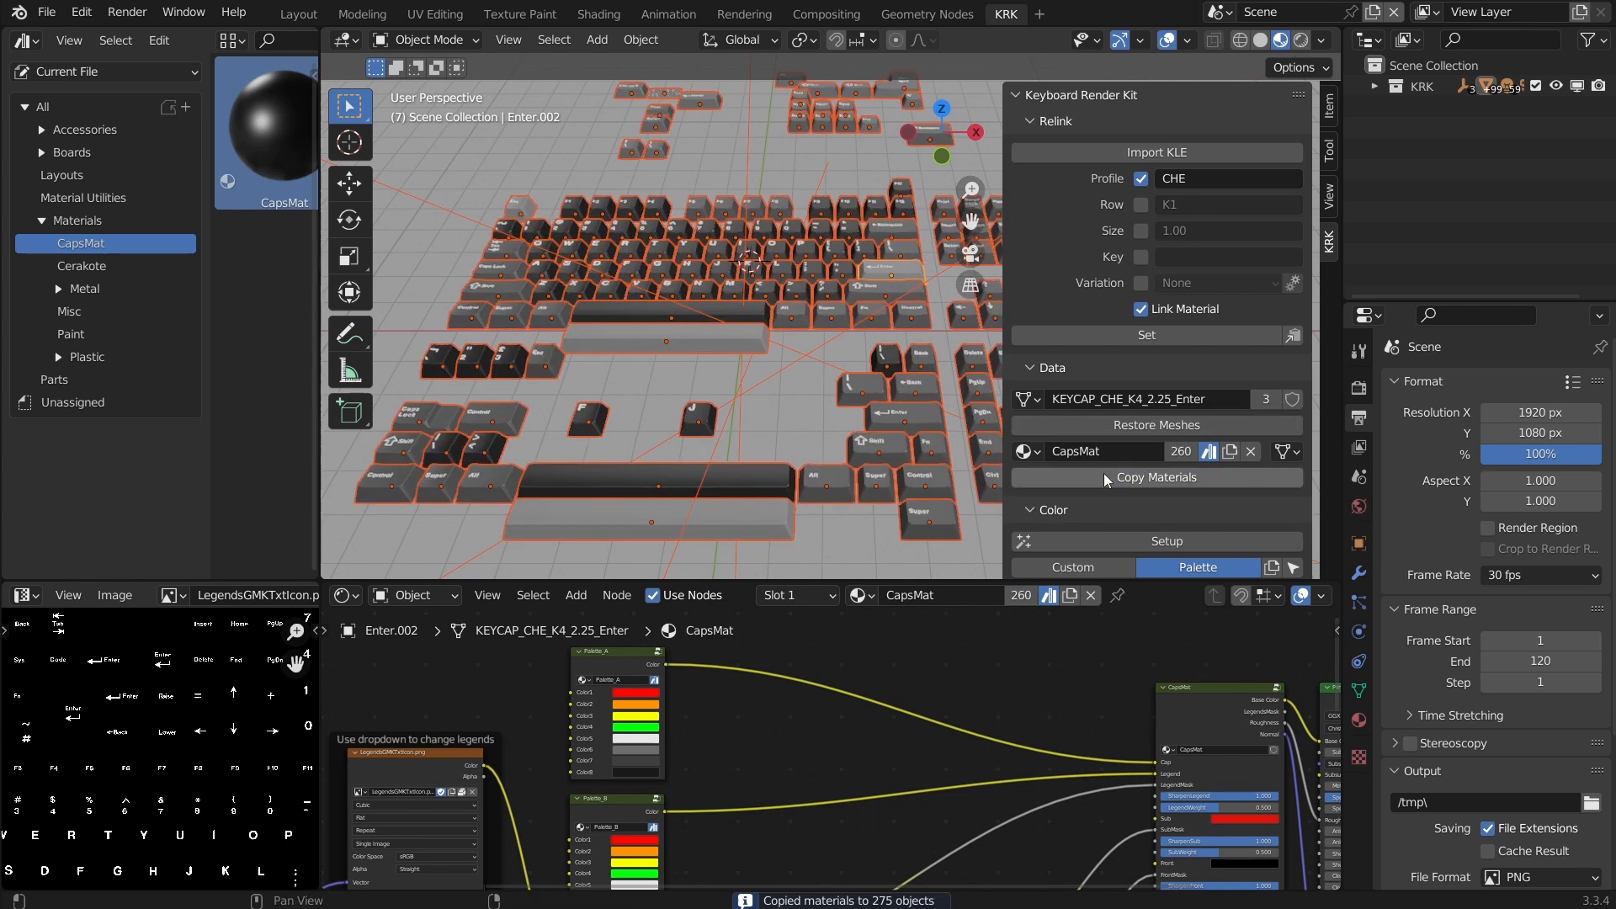
mouse_move(1094, 483)
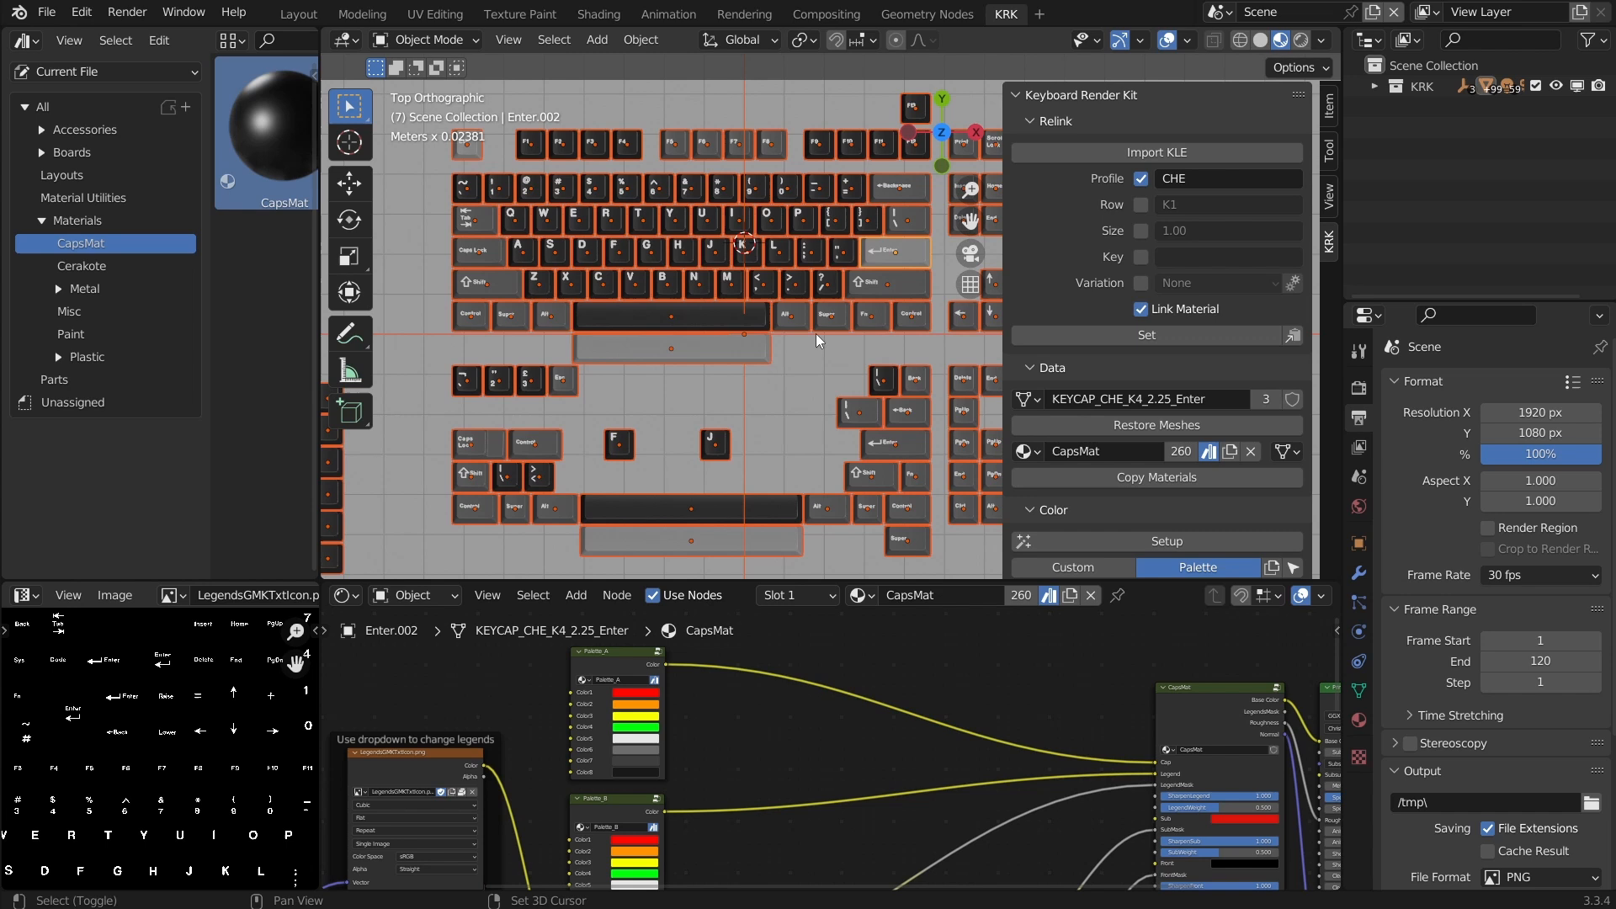
In top view, select the F and J homing keys and relink them to the Scoop variation
scroll("up", 3)
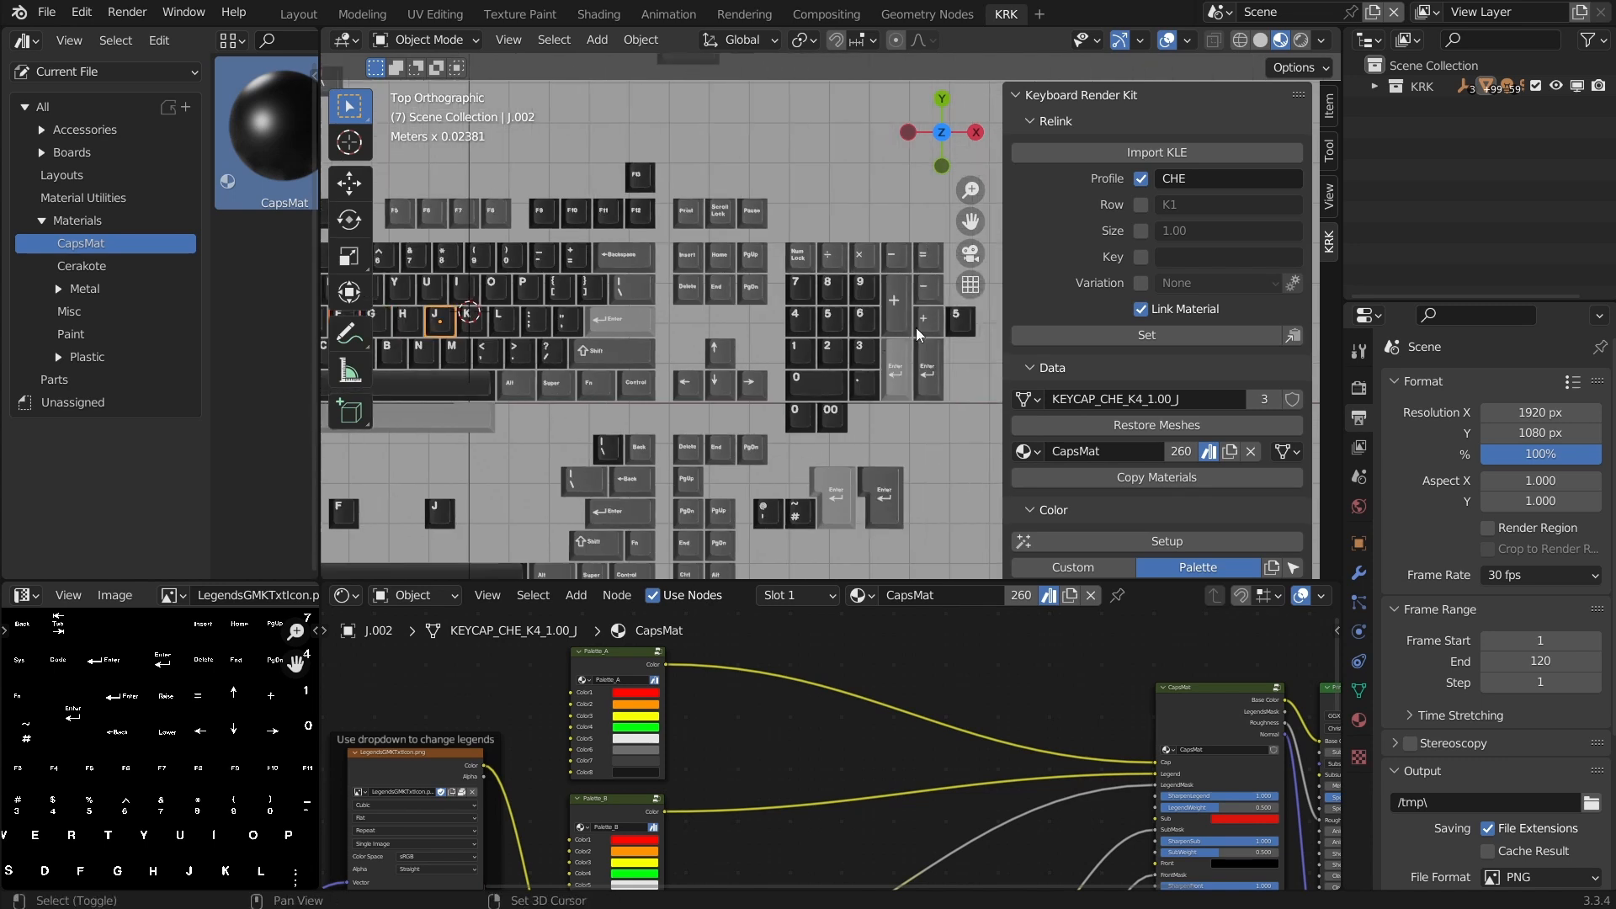
left_click(833, 320)
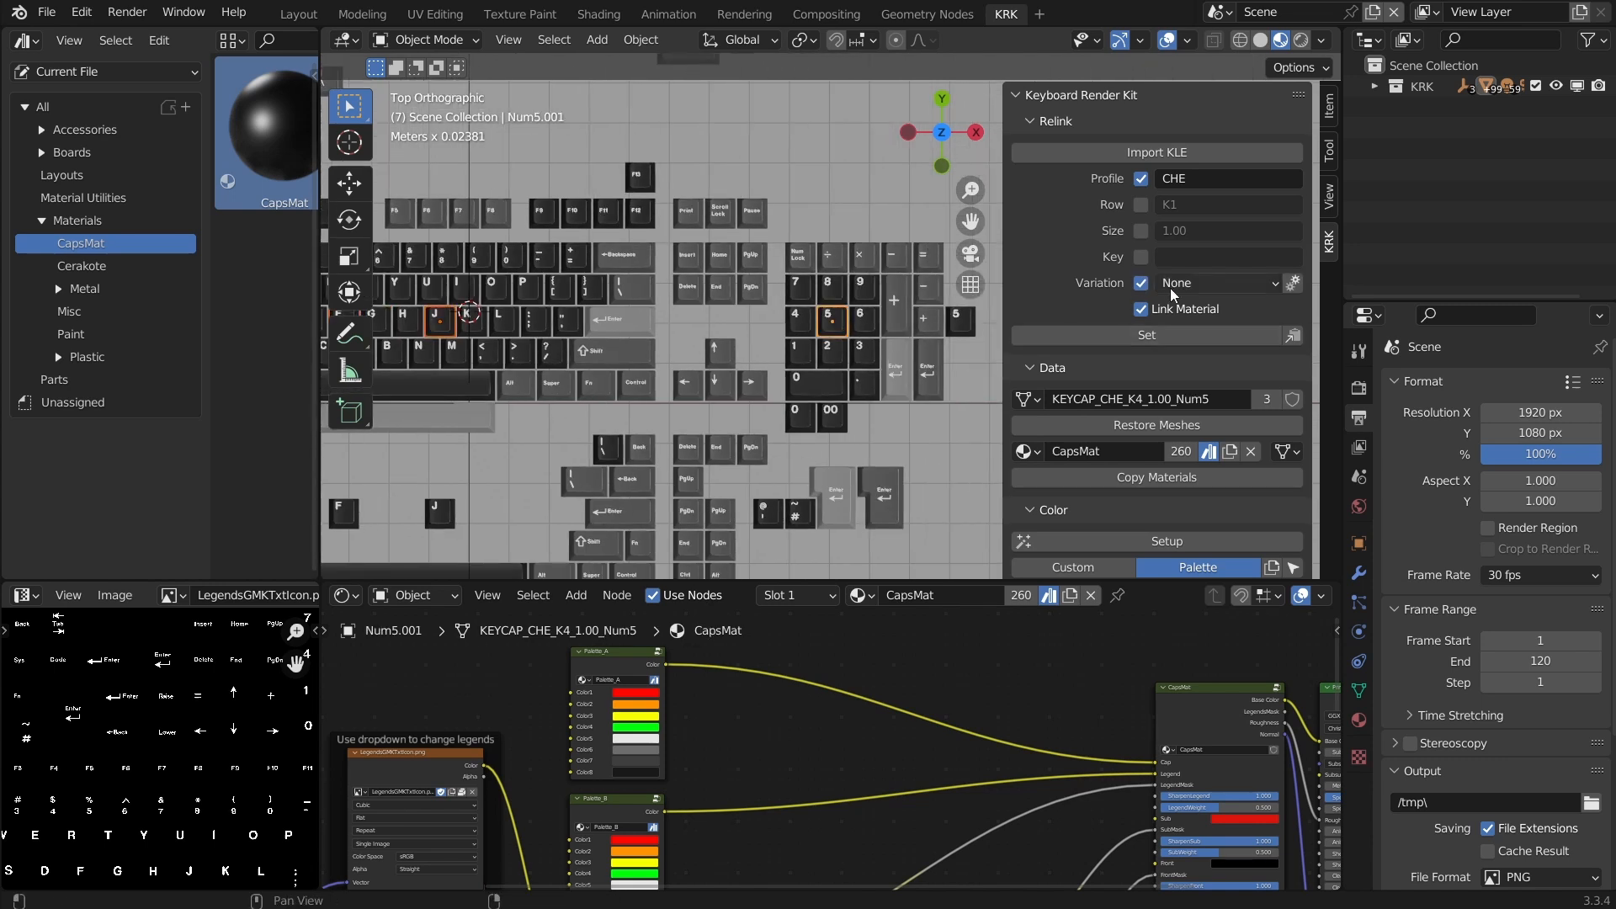
left_click(1216, 283)
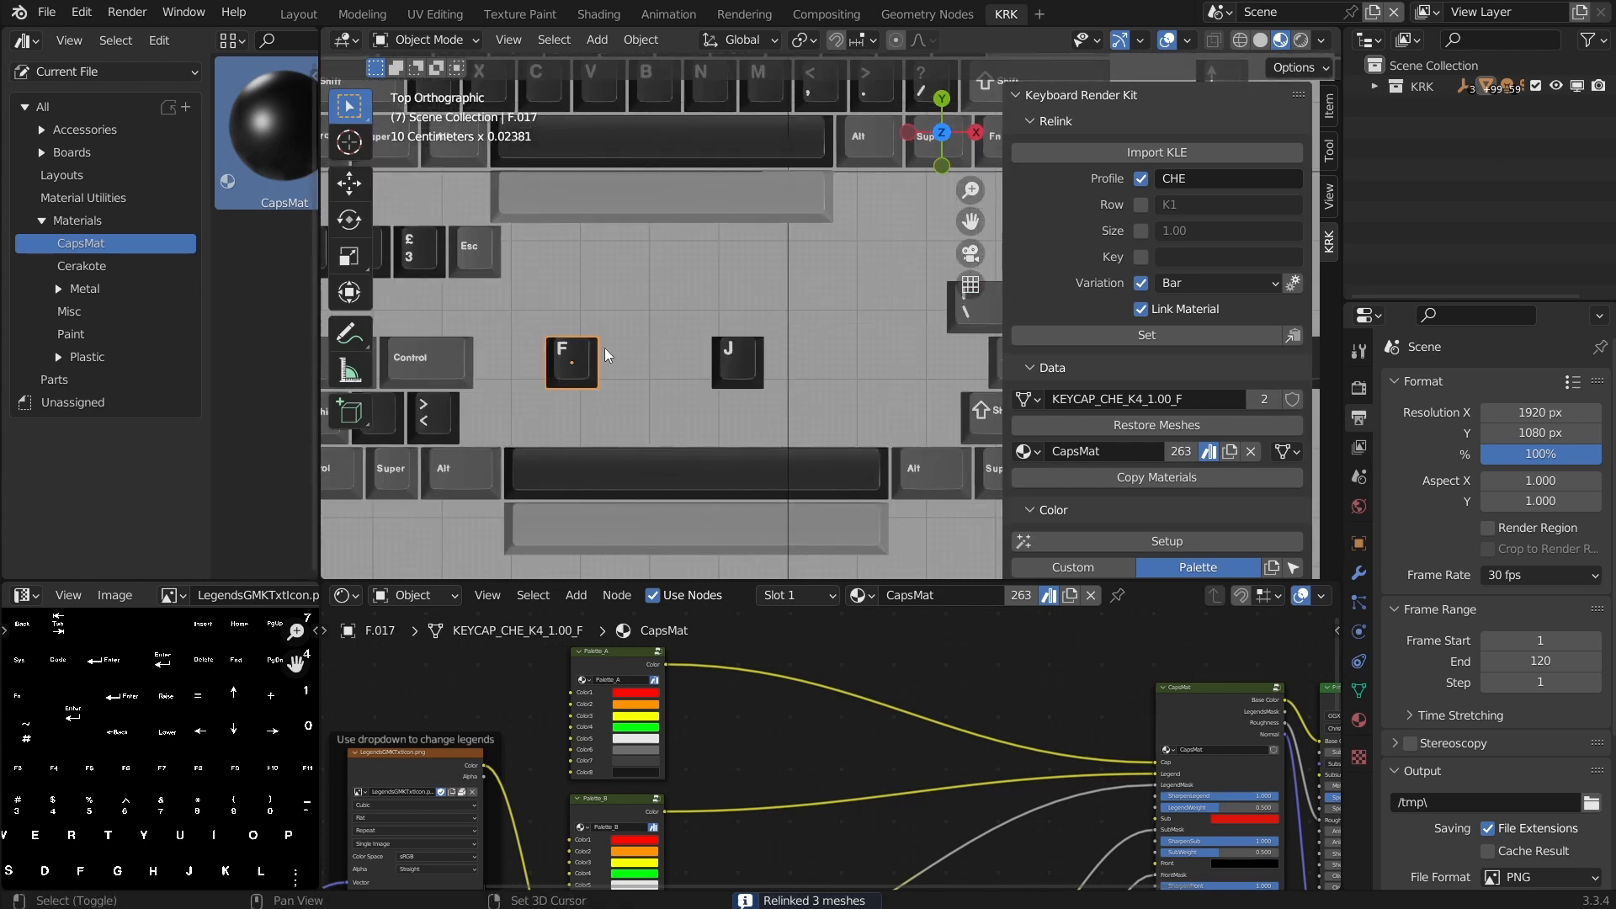
left_click(1219, 283)
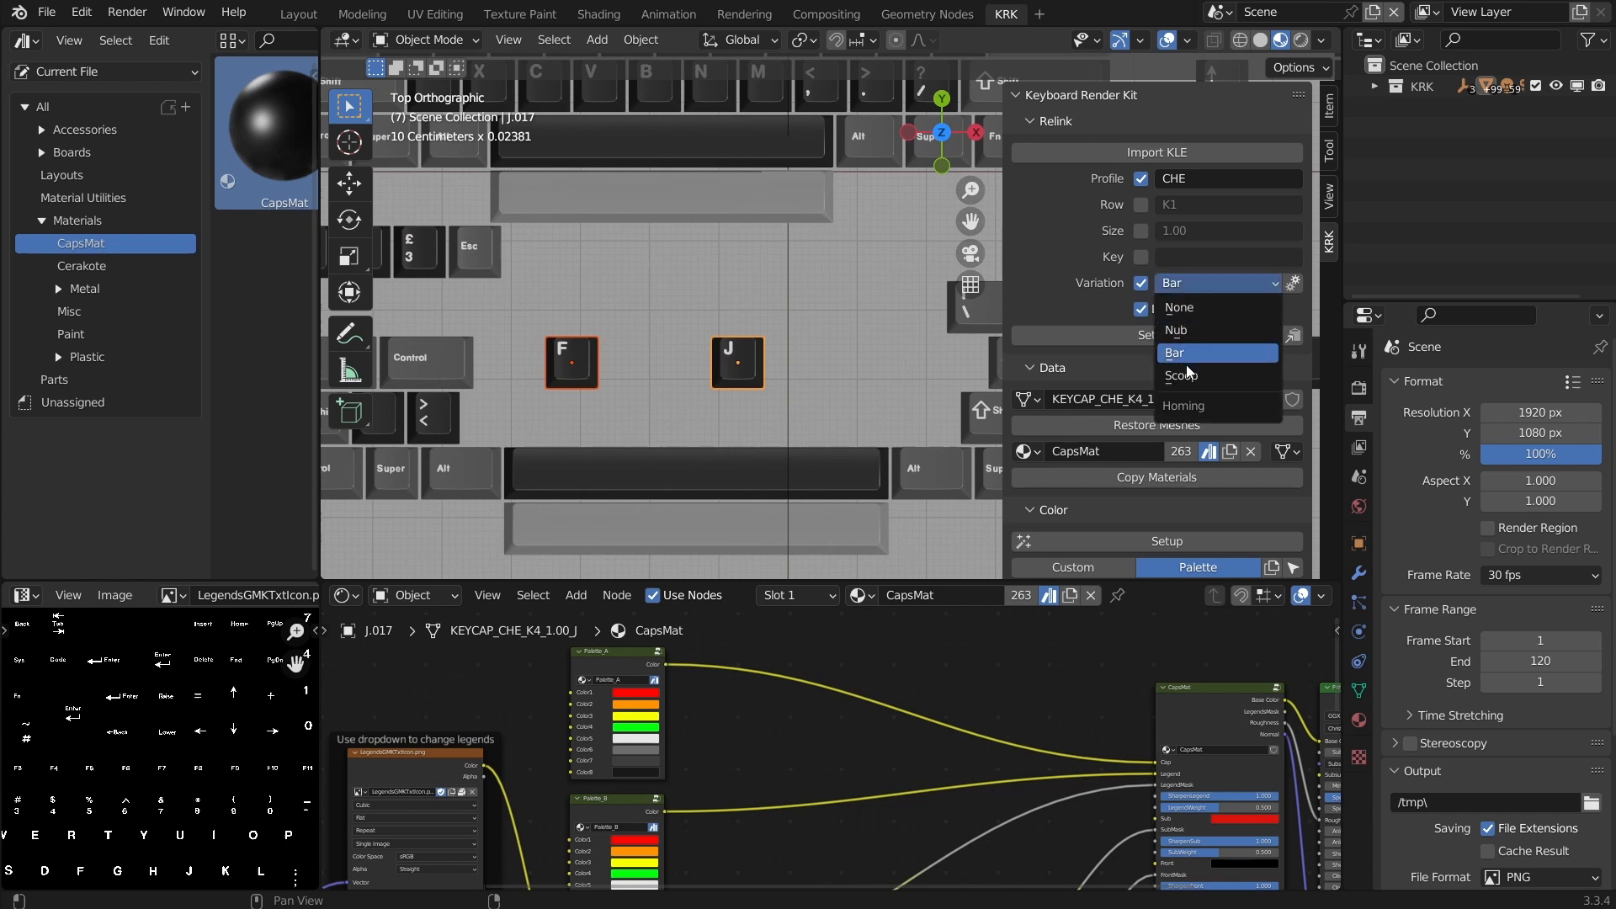
left_click(1182, 374)
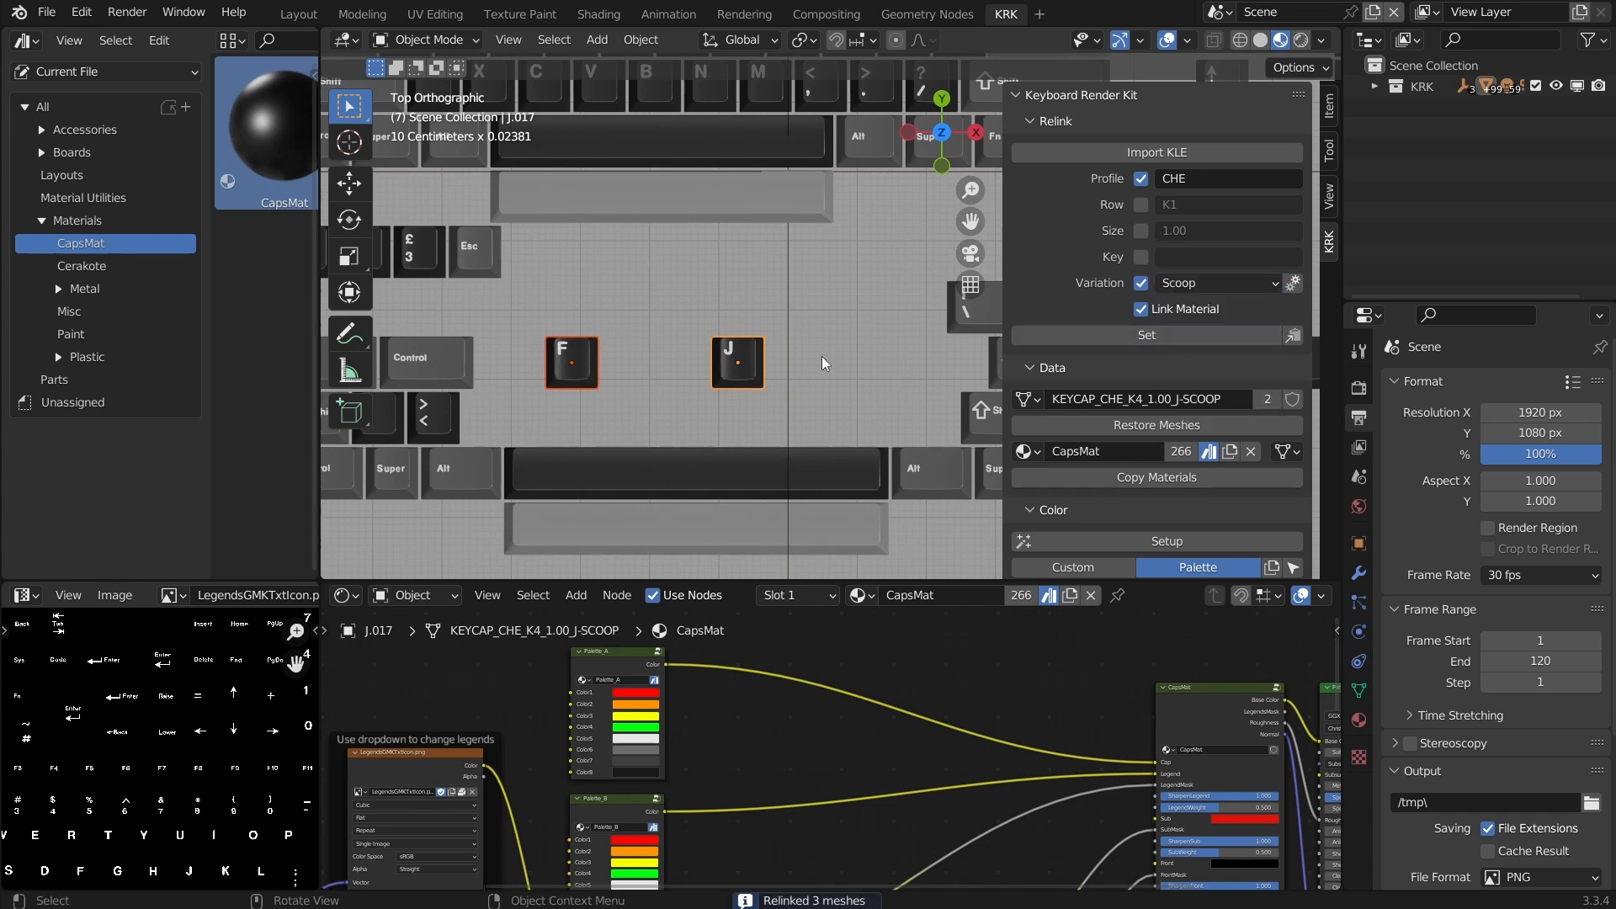
scroll("down", 3)
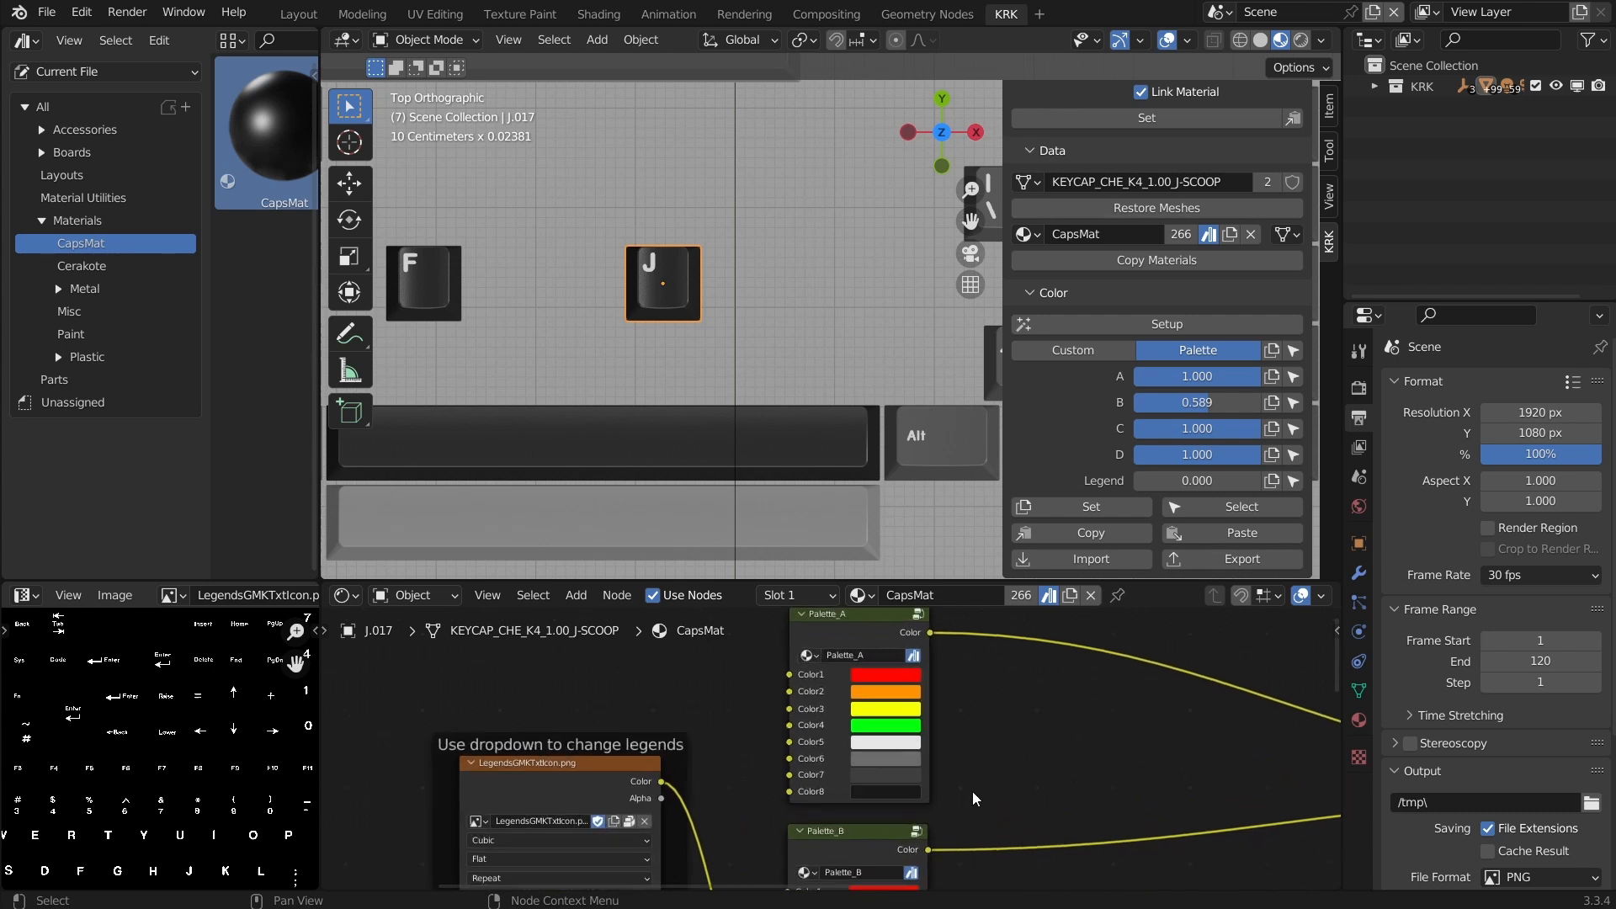
mouse_move(889, 795)
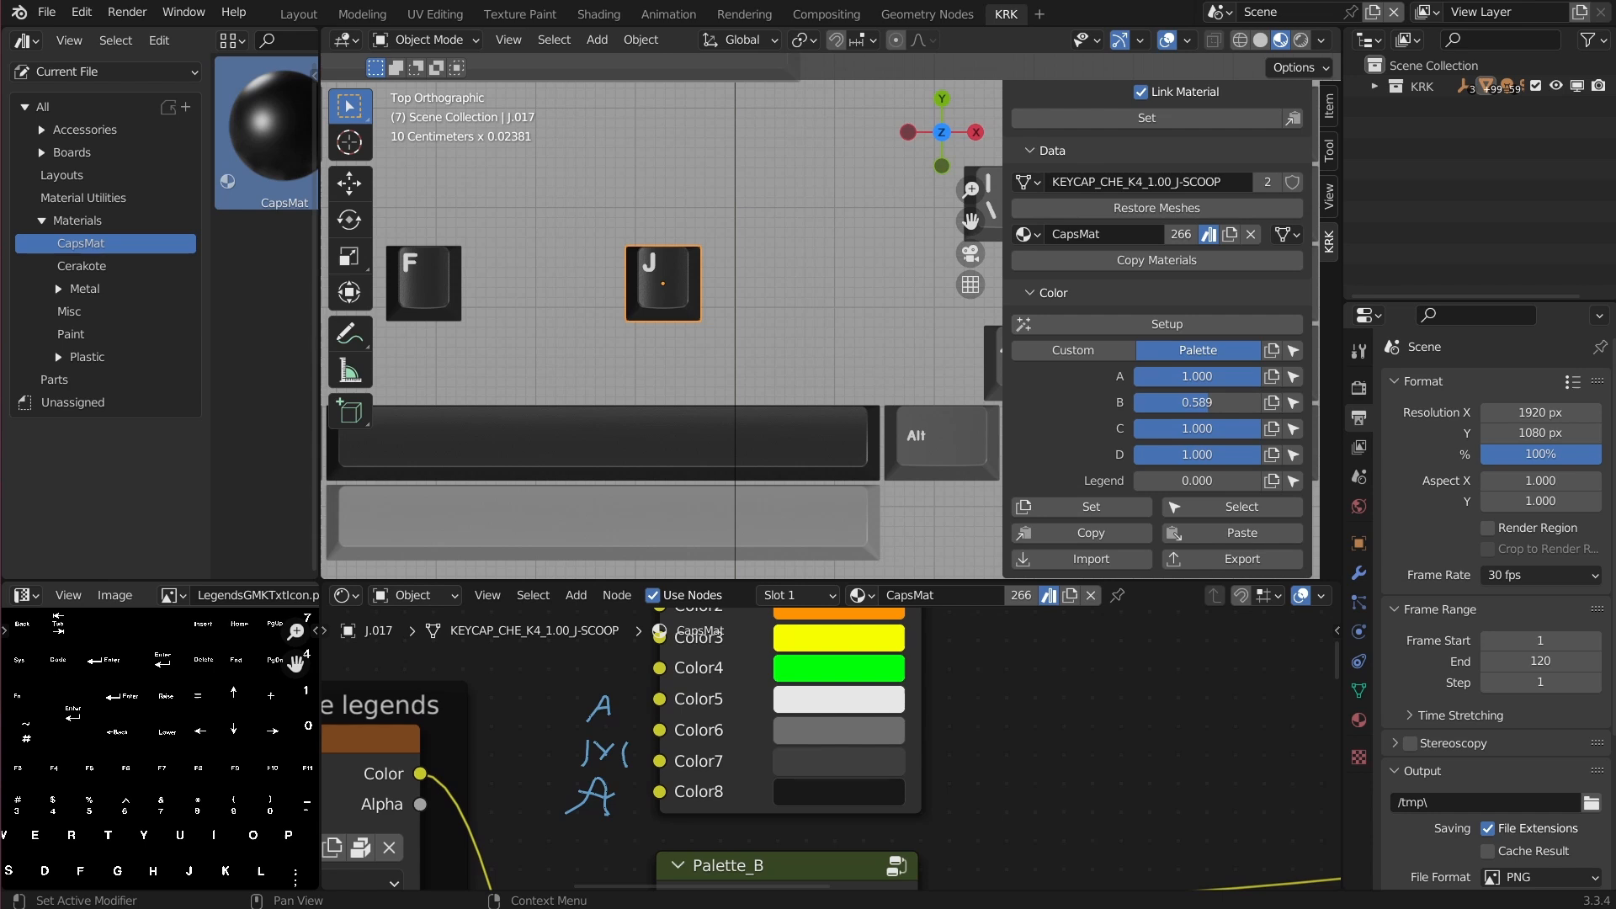
Recolour the Palette_A swatches by hex to pink, dark purple and pale blue
left_click(839, 791)
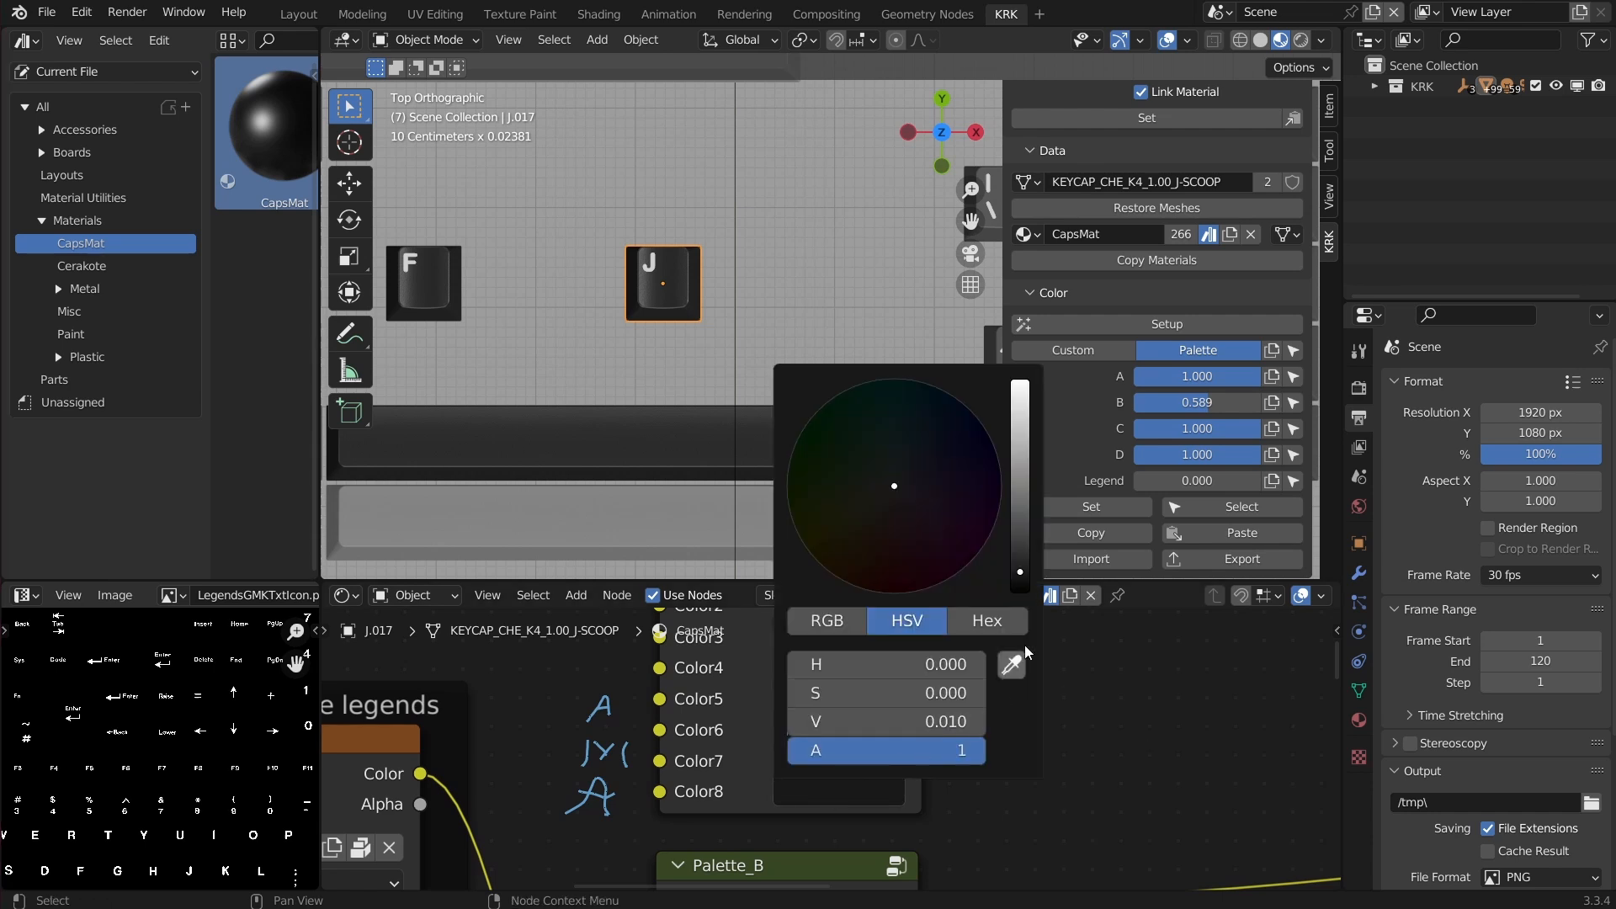
left_click(985, 621)
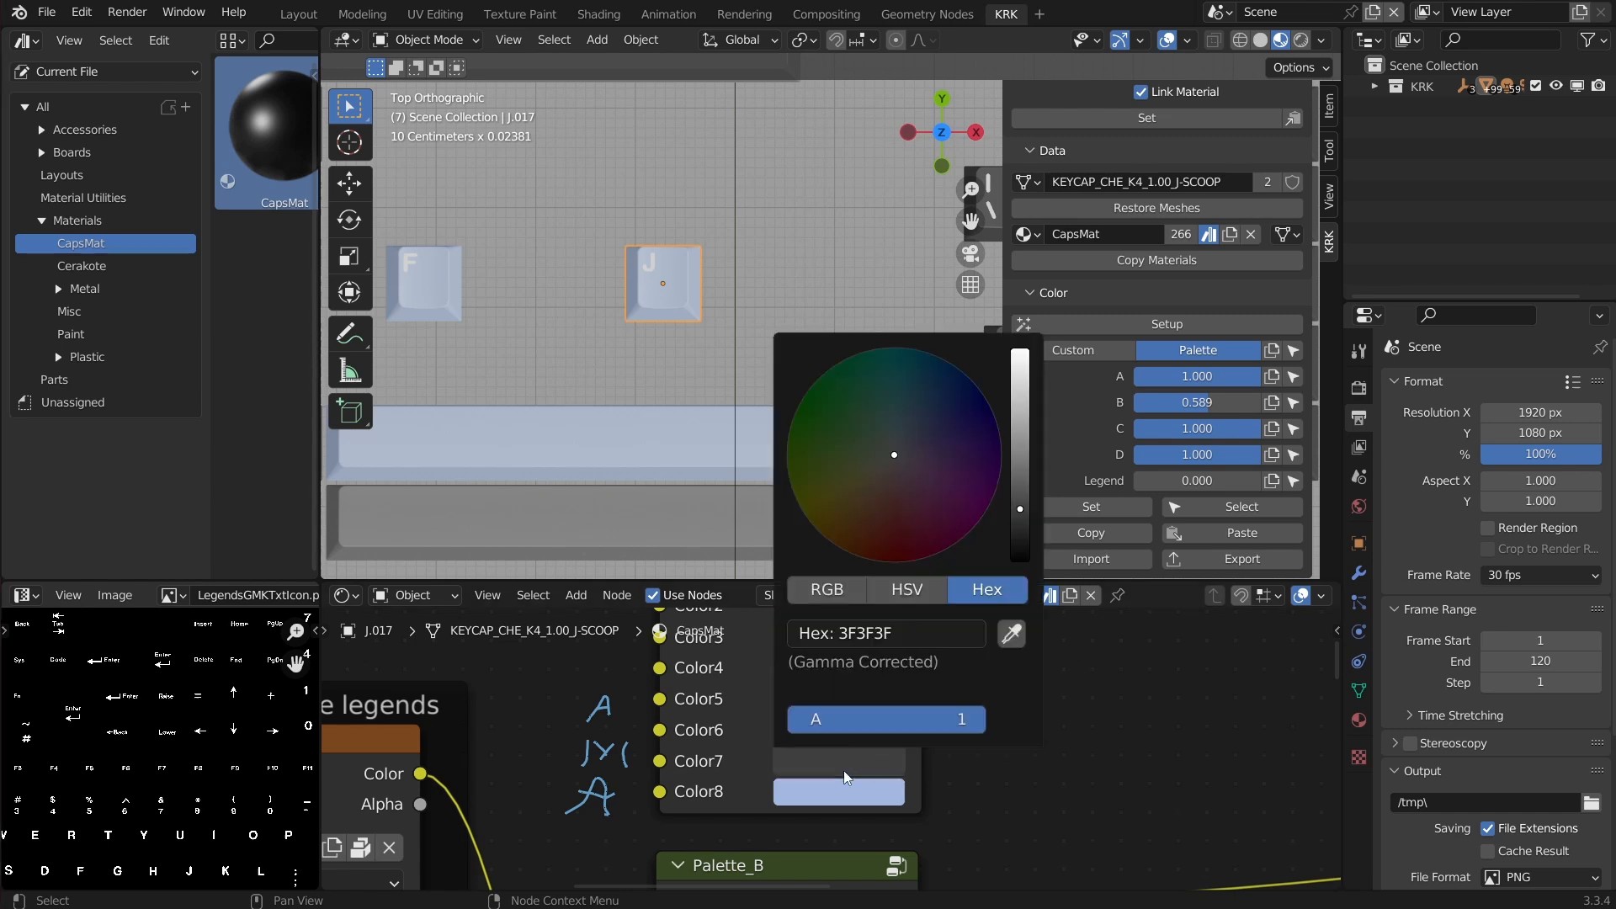
left_click(884, 633)
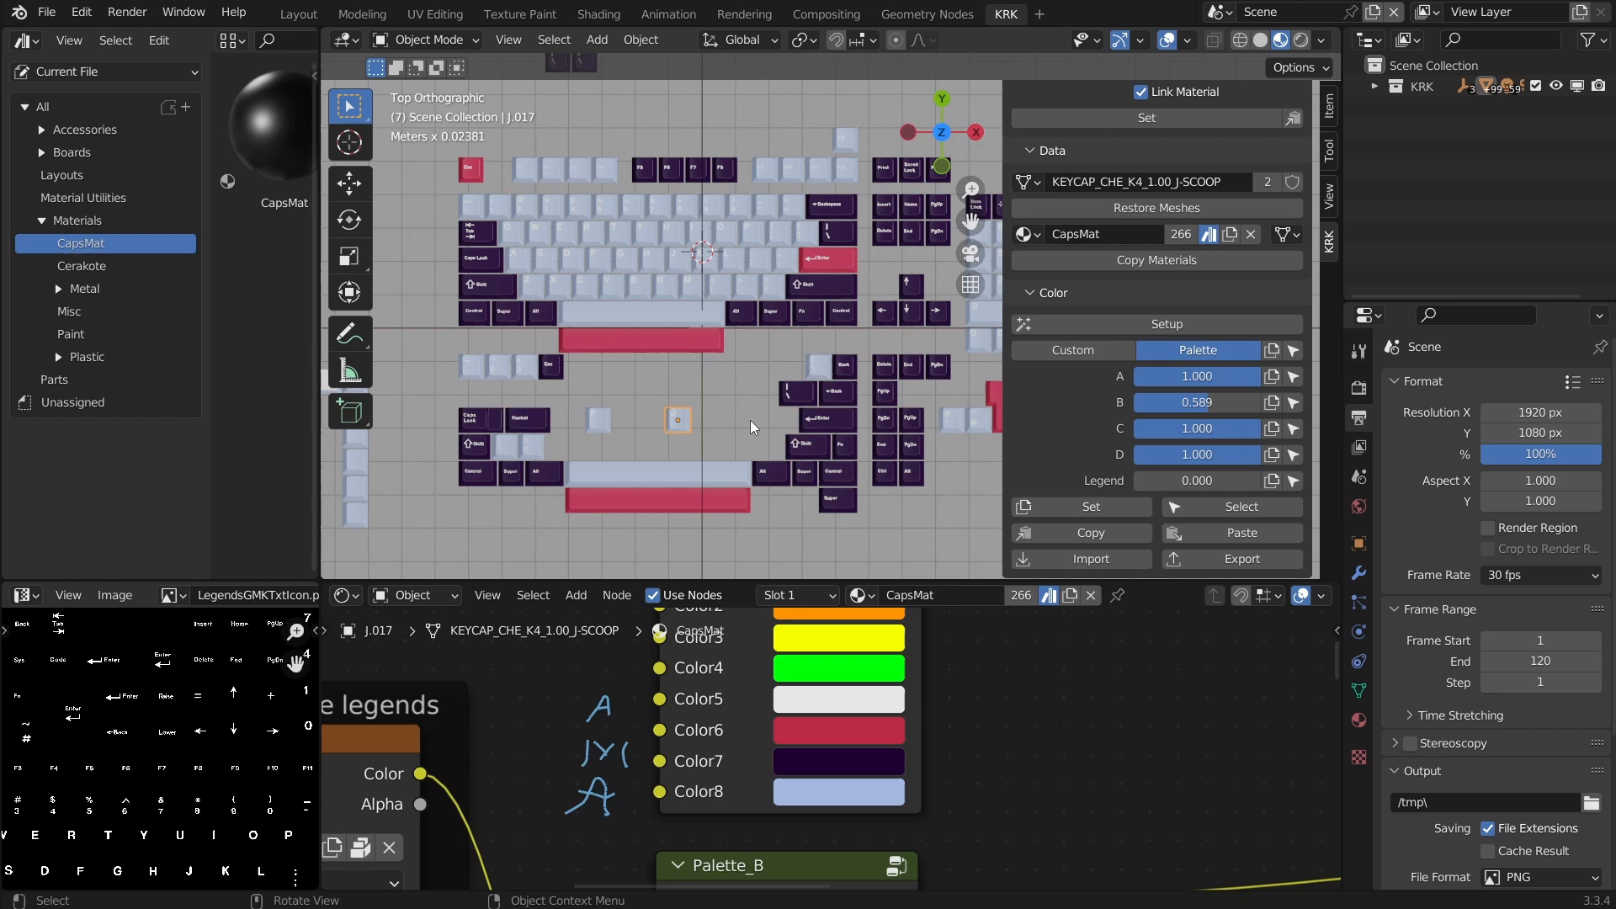
left_click(1357, 388)
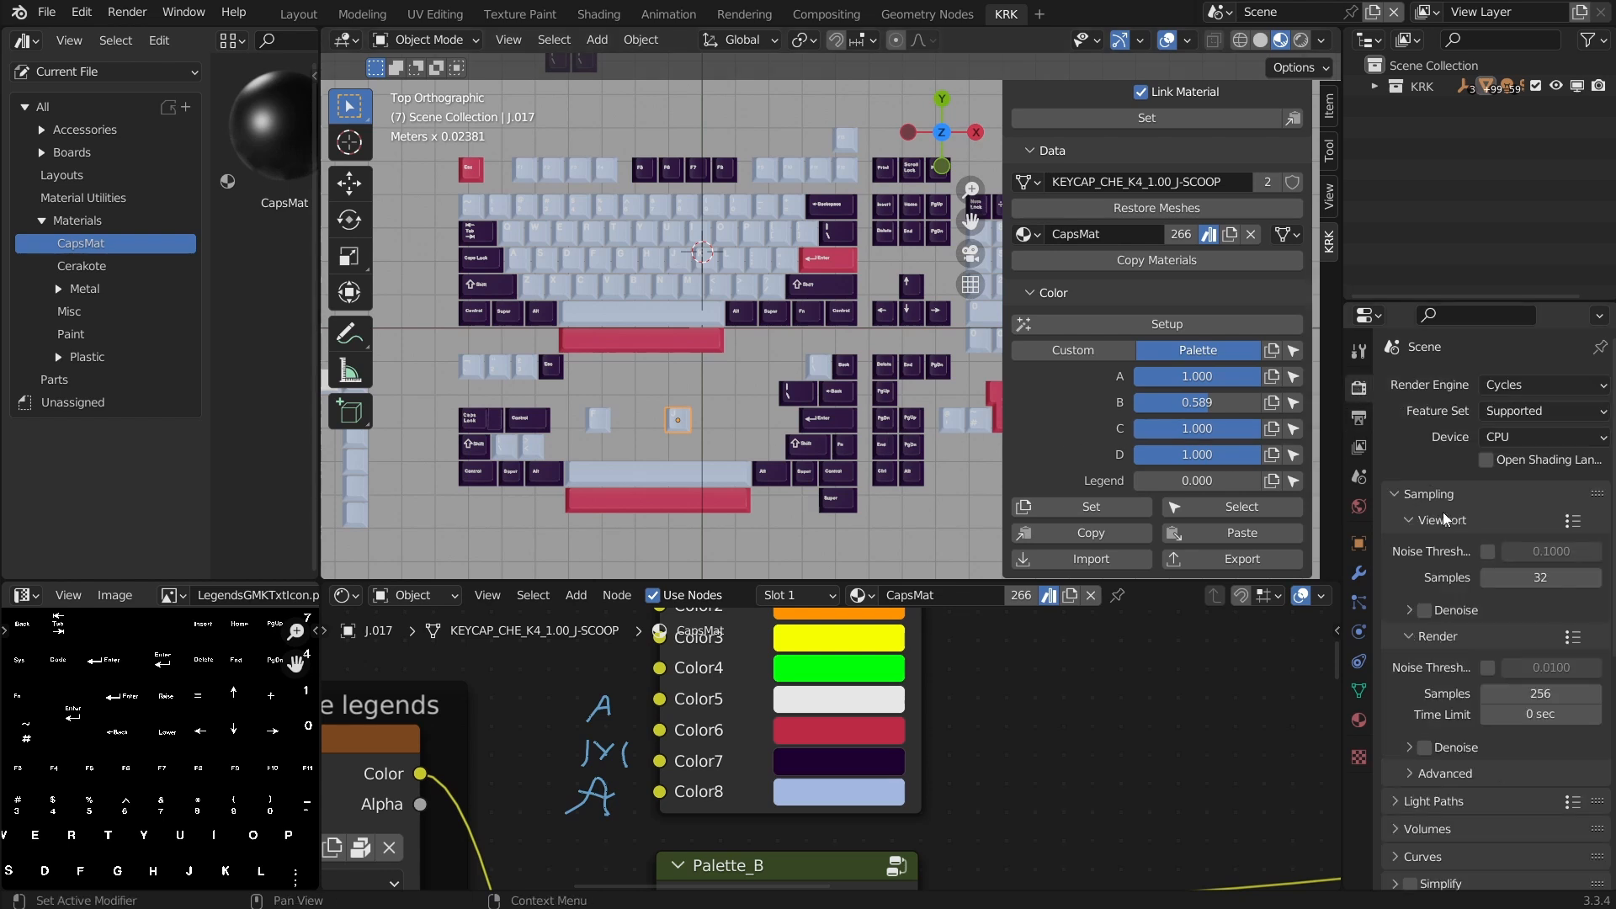
scroll("down", 3)
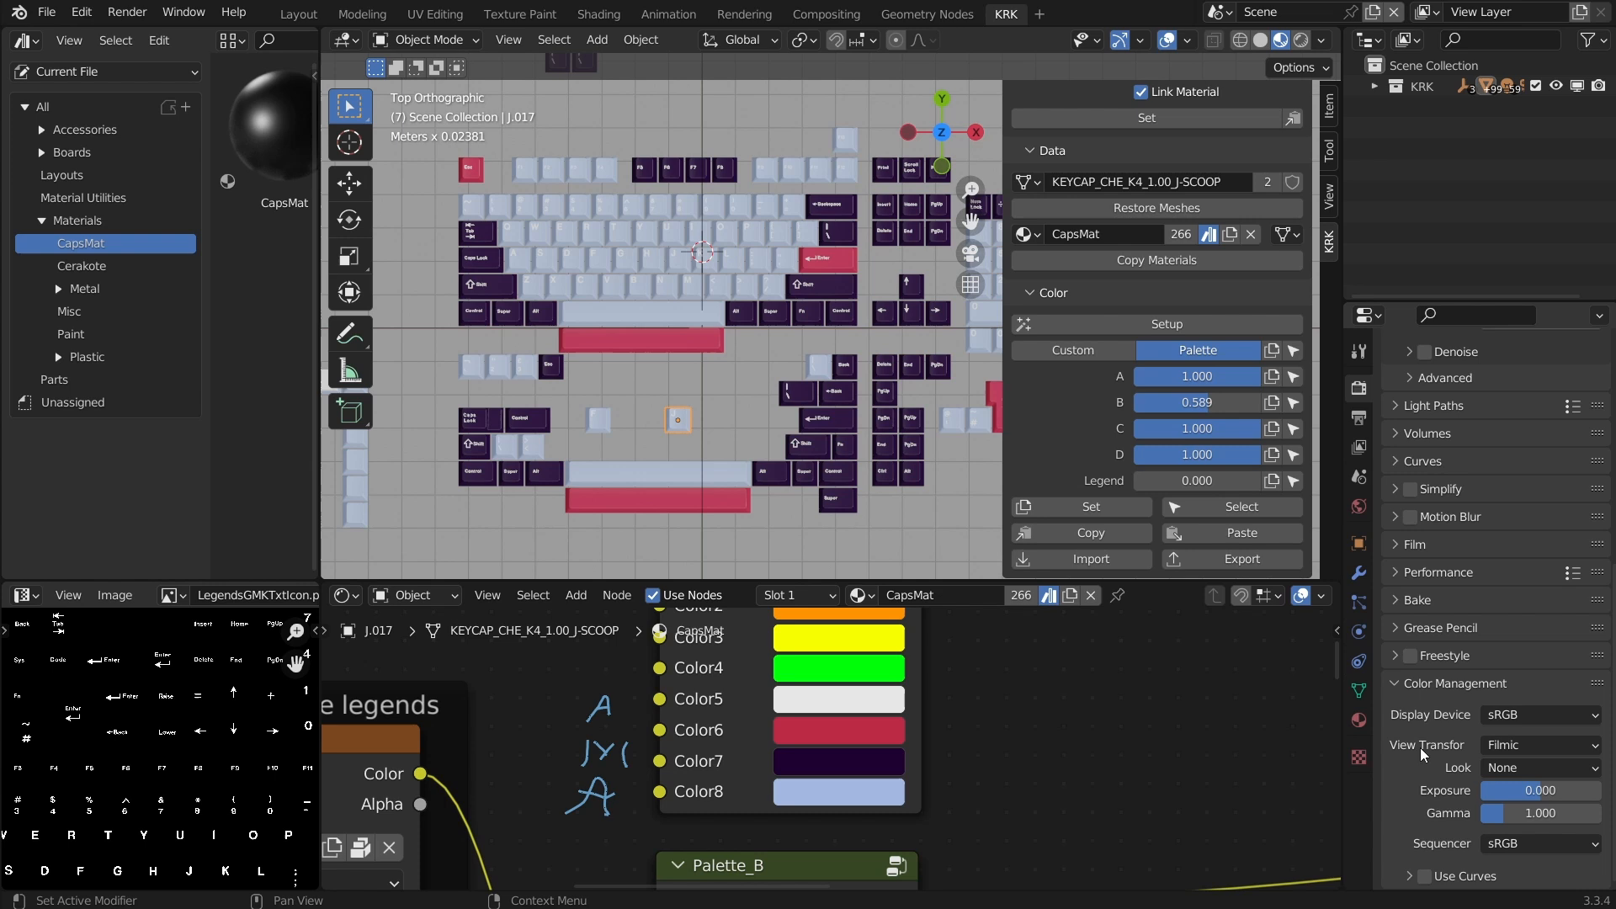
mouse_move(1529, 753)
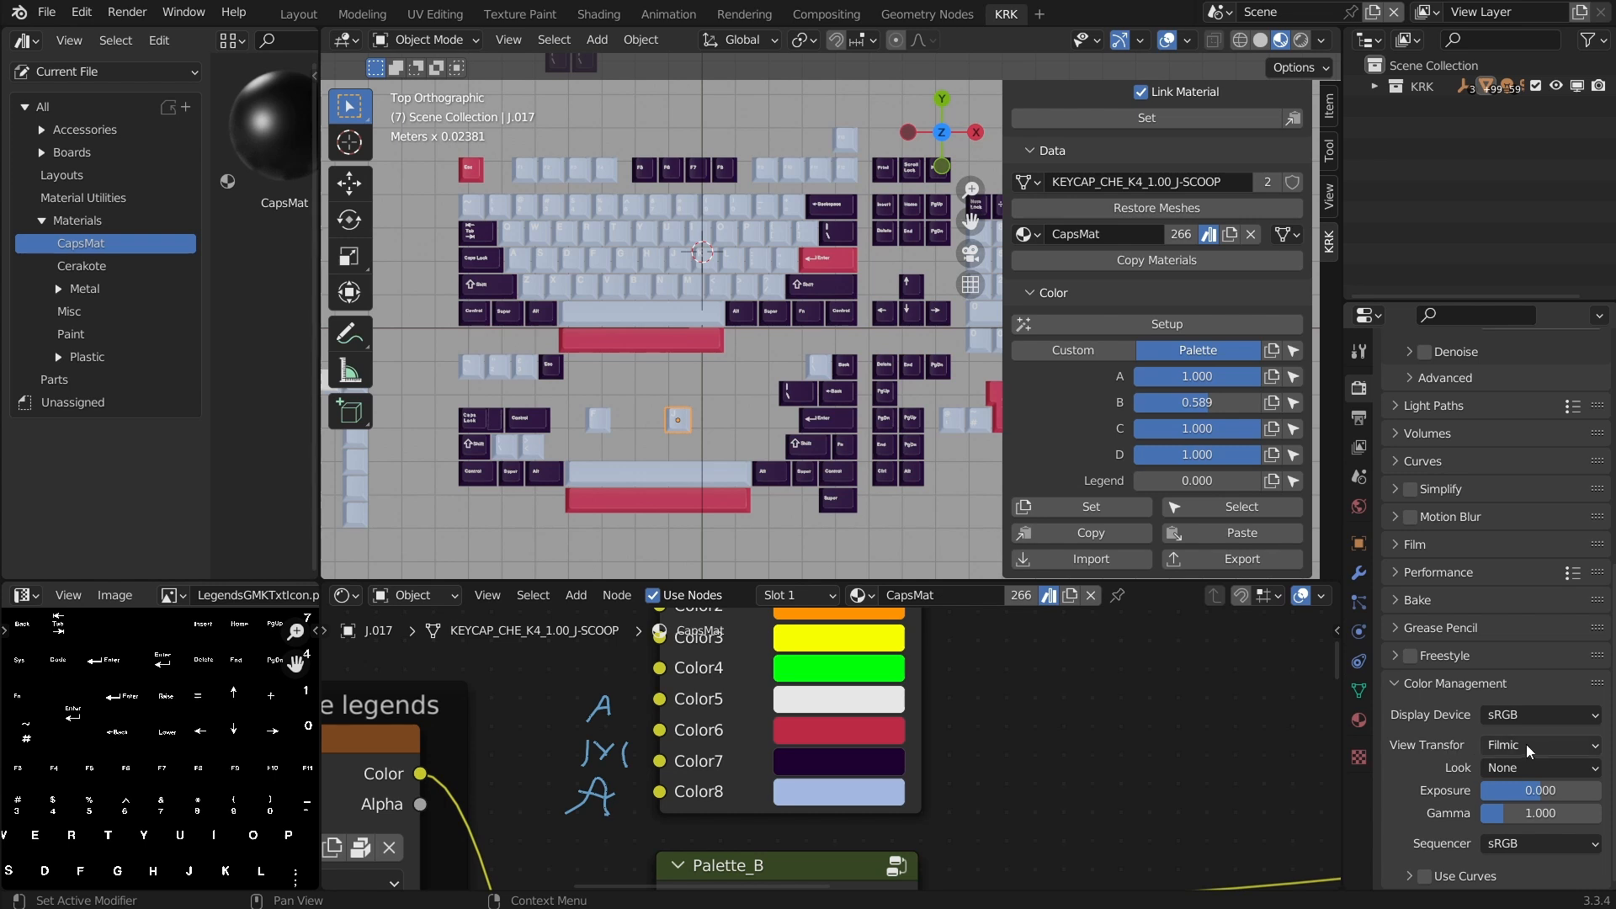
mouse_move(1529, 749)
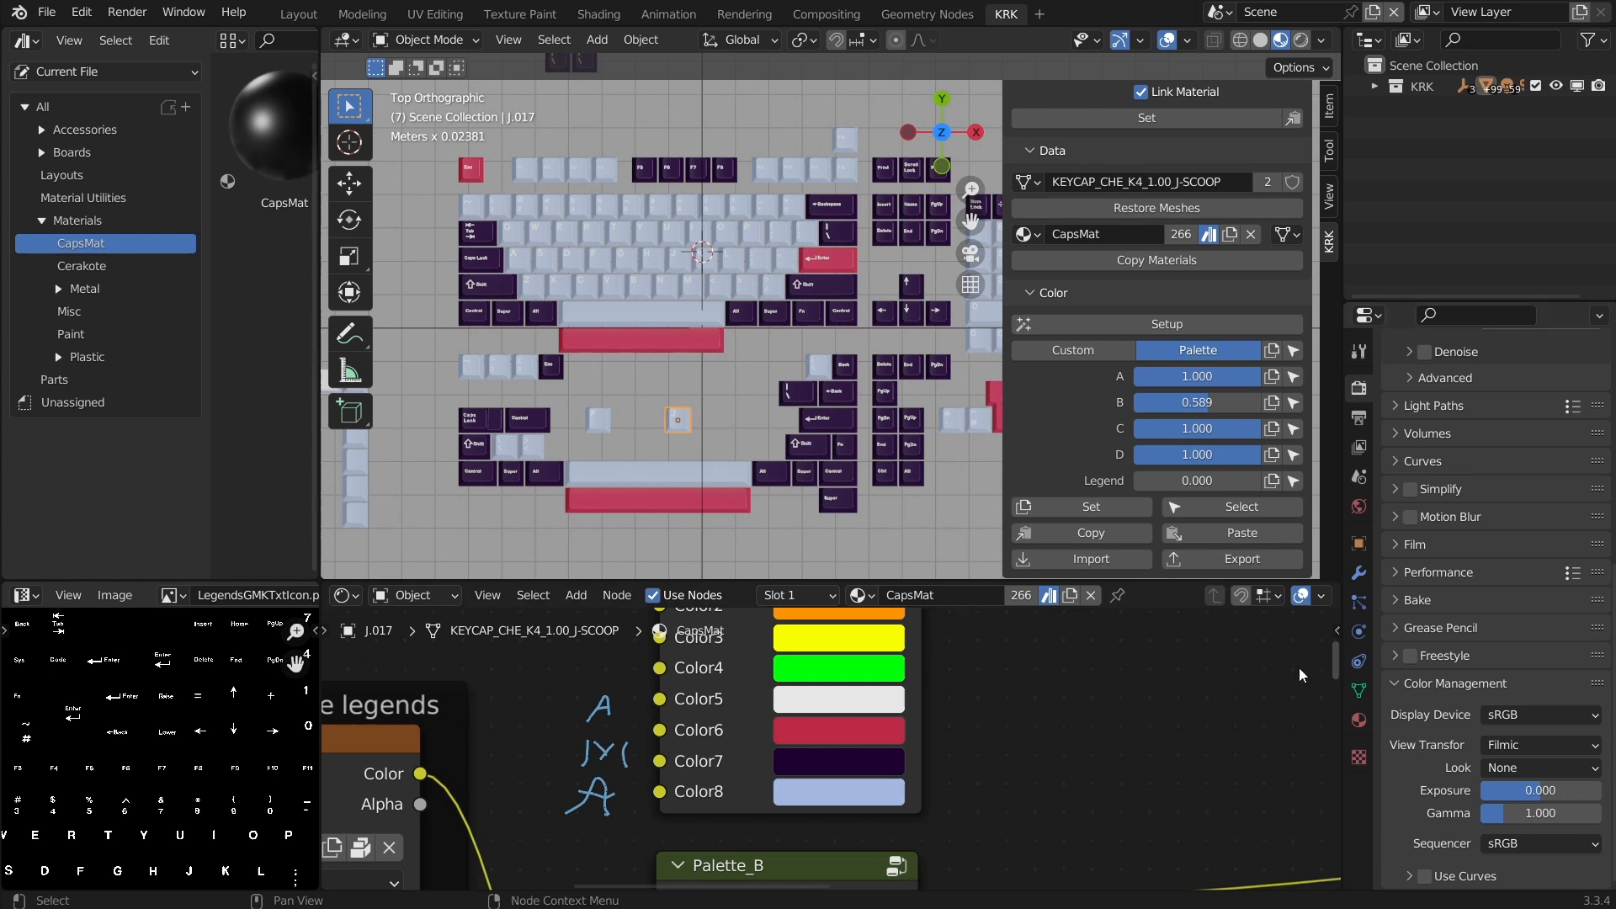
mouse_move(826, 371)
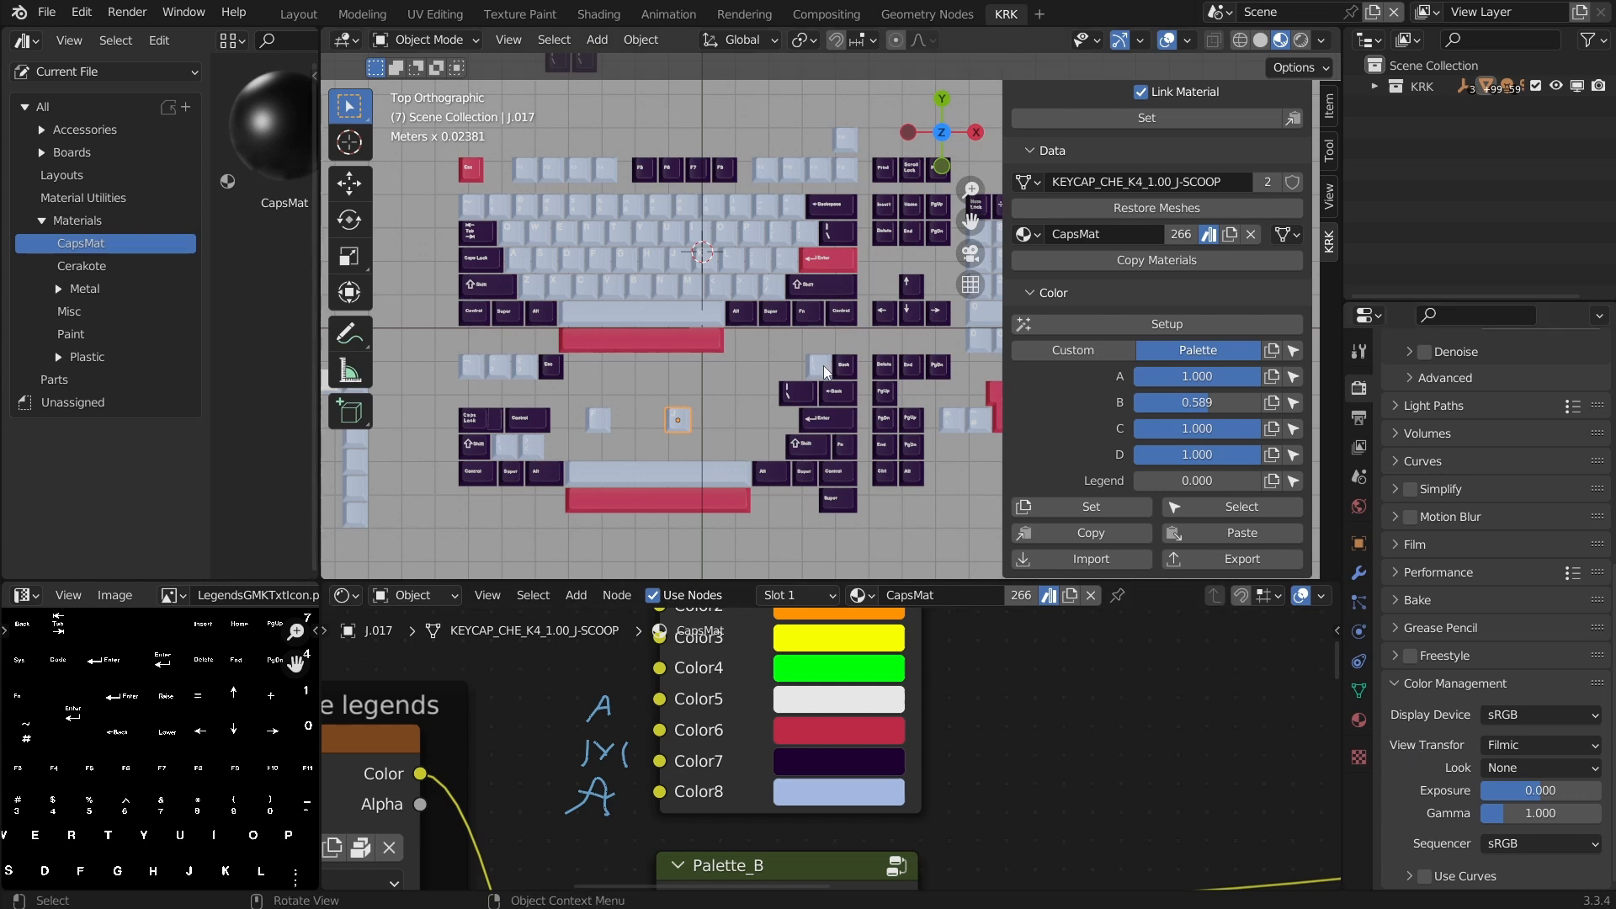
mouse_move(985, 521)
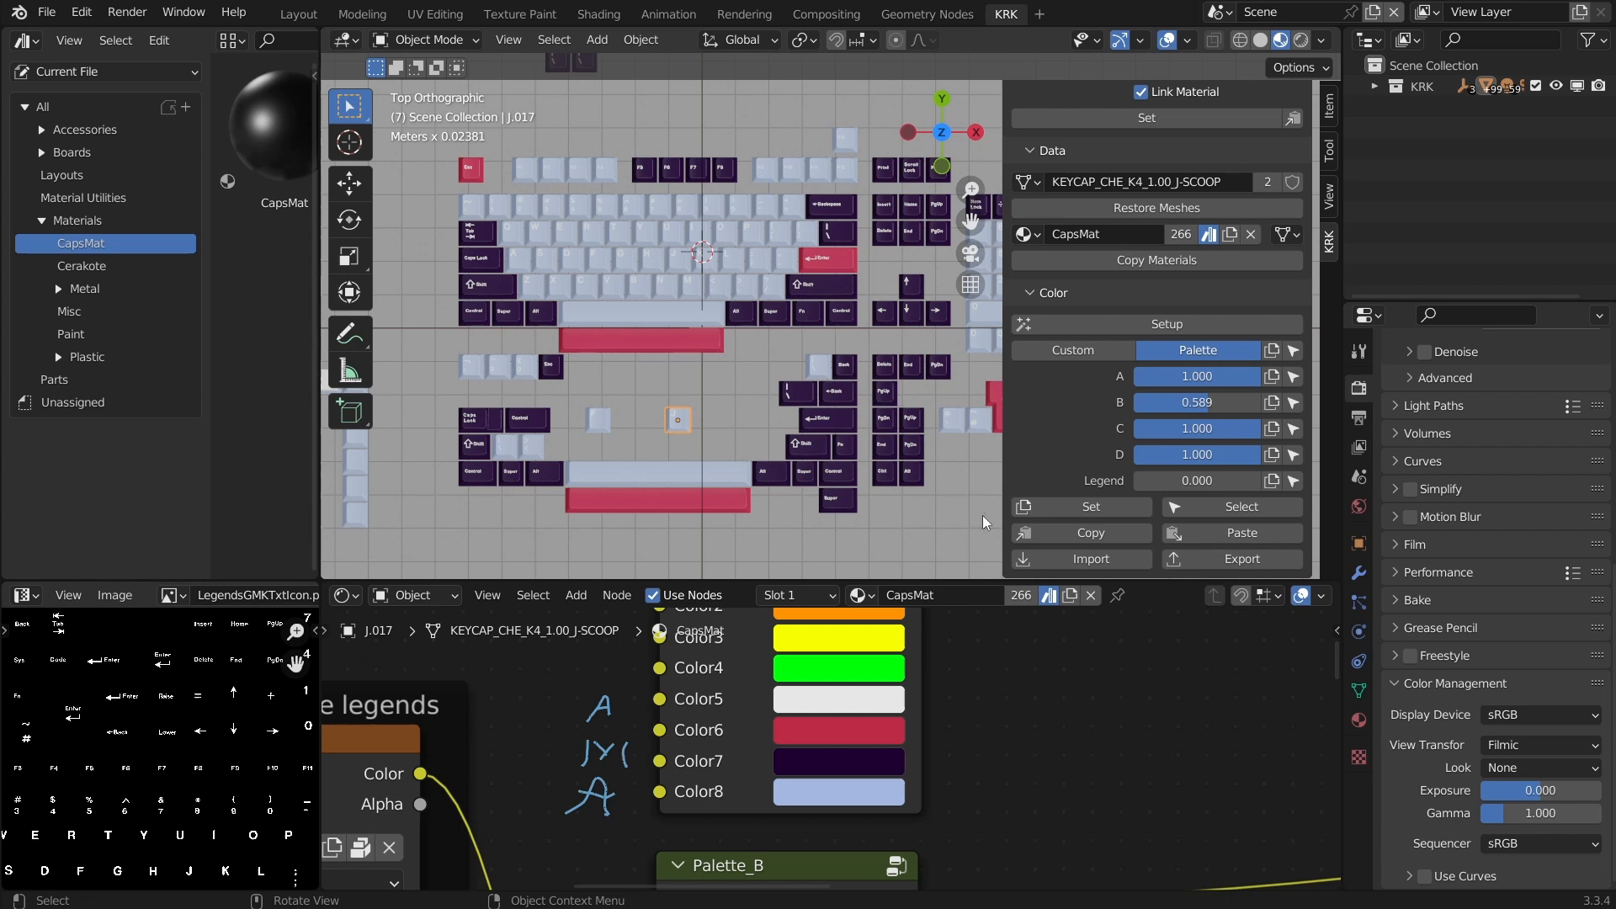
mouse_move(1081, 507)
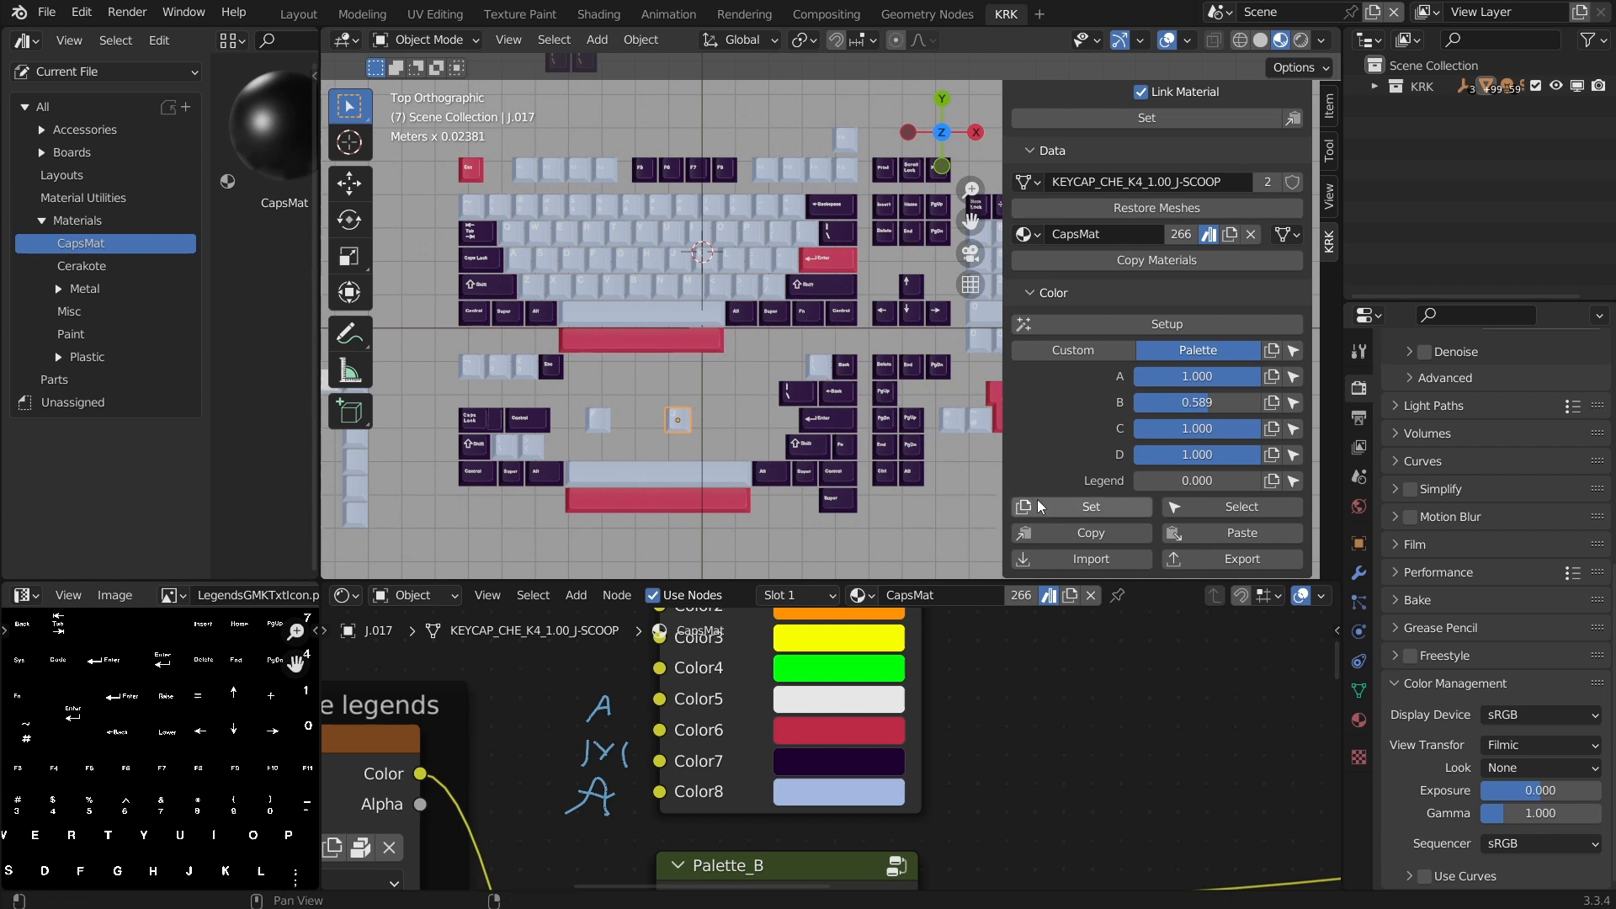
mouse_move(921, 534)
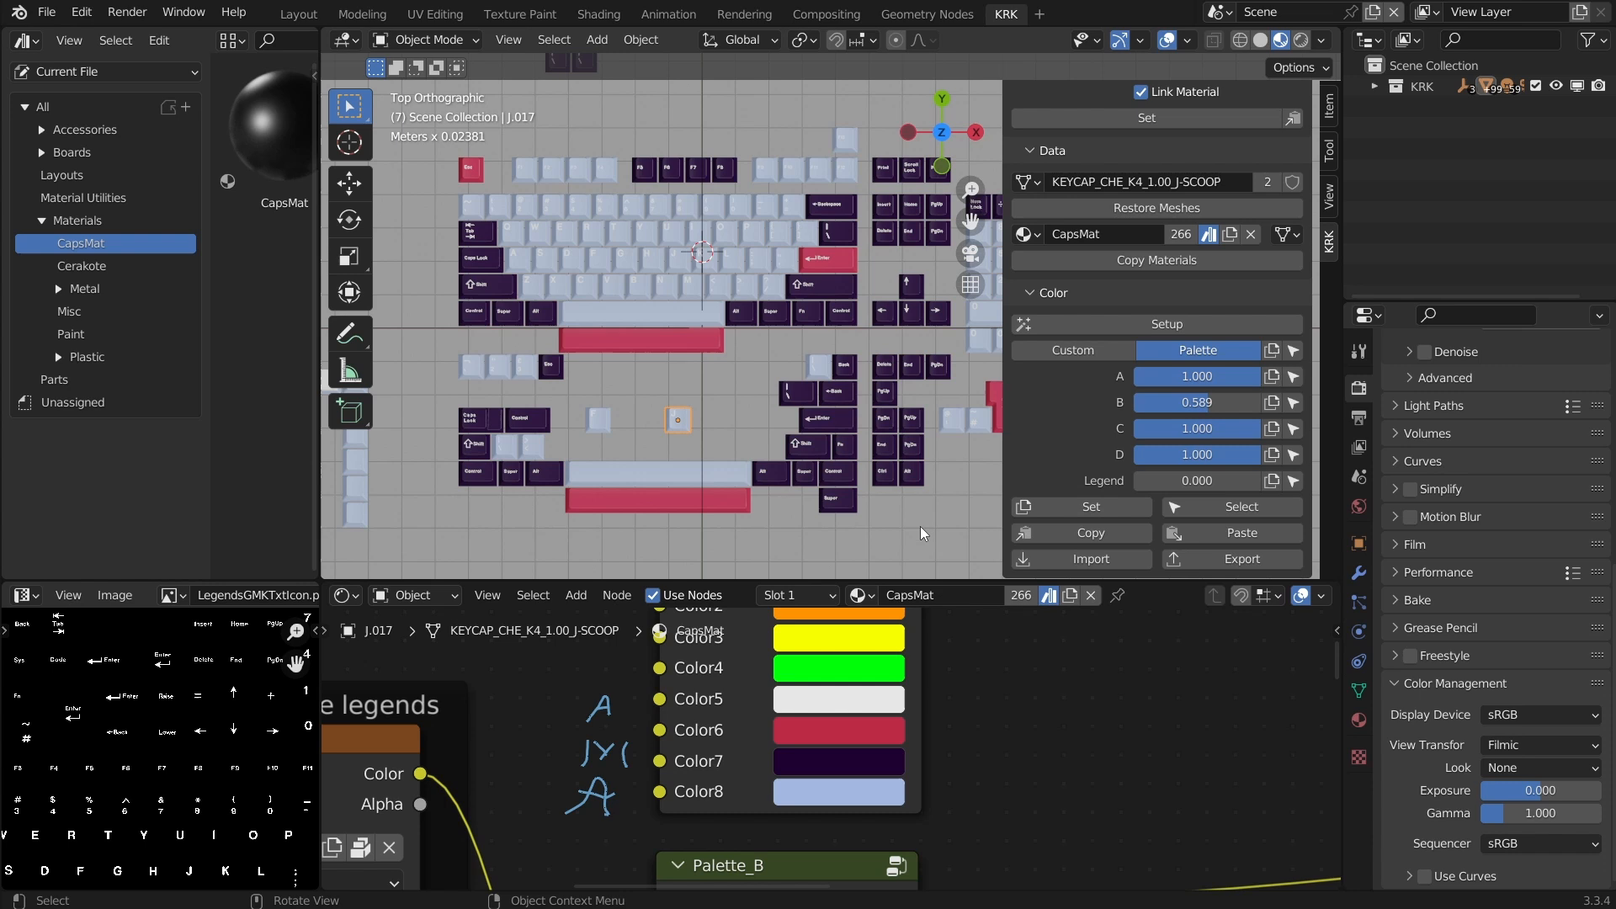
mouse_move(879, 519)
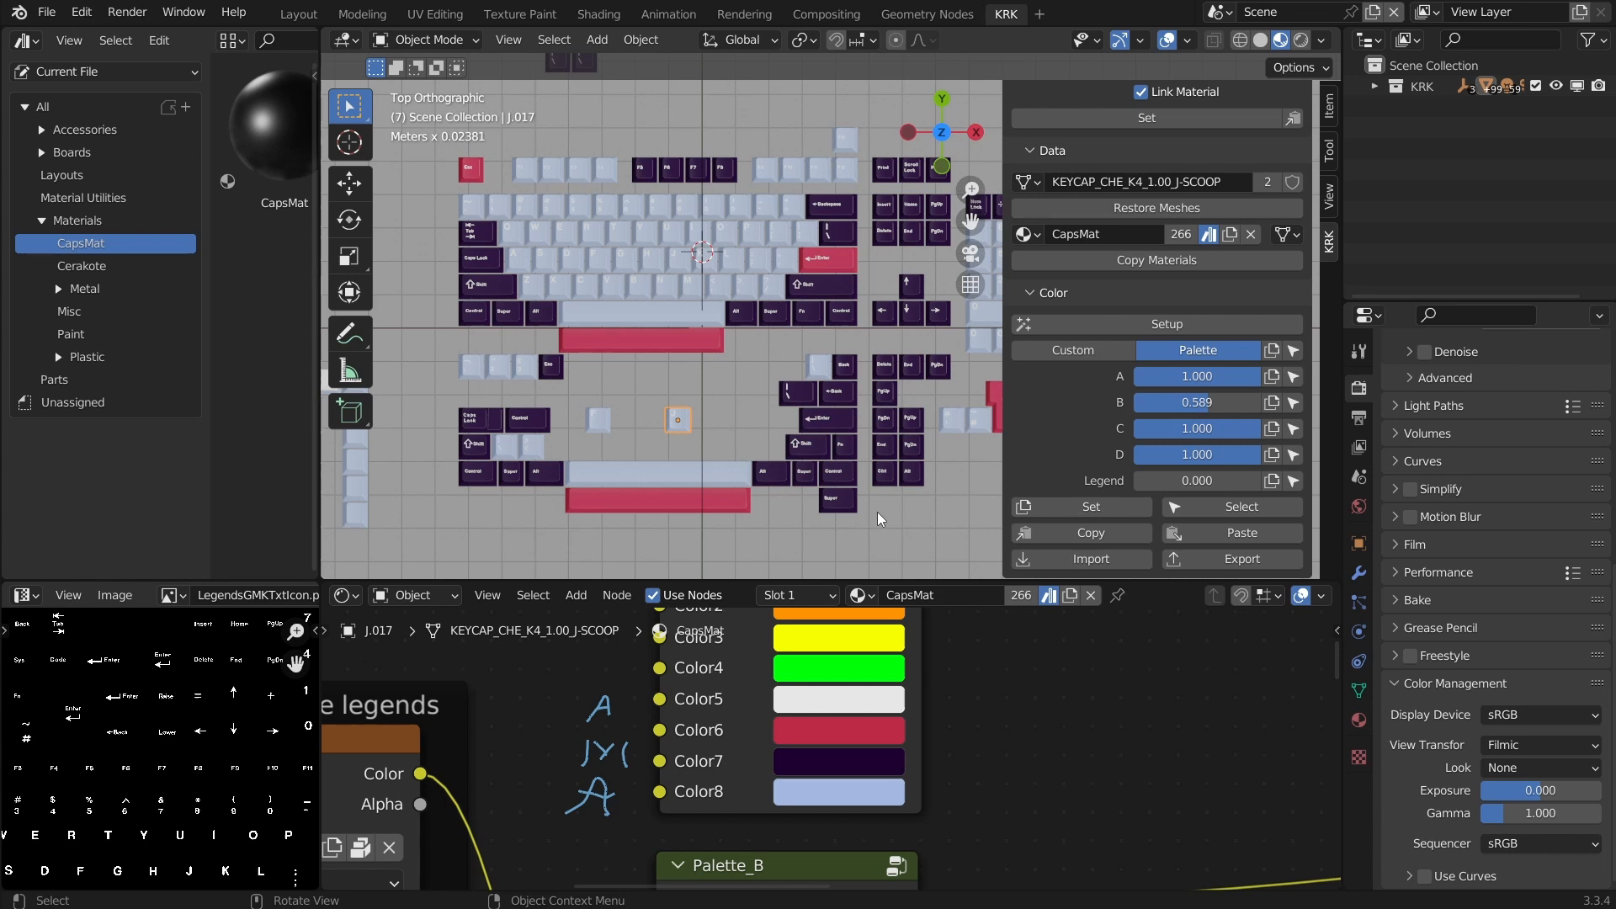
mouse_move(1044, 527)
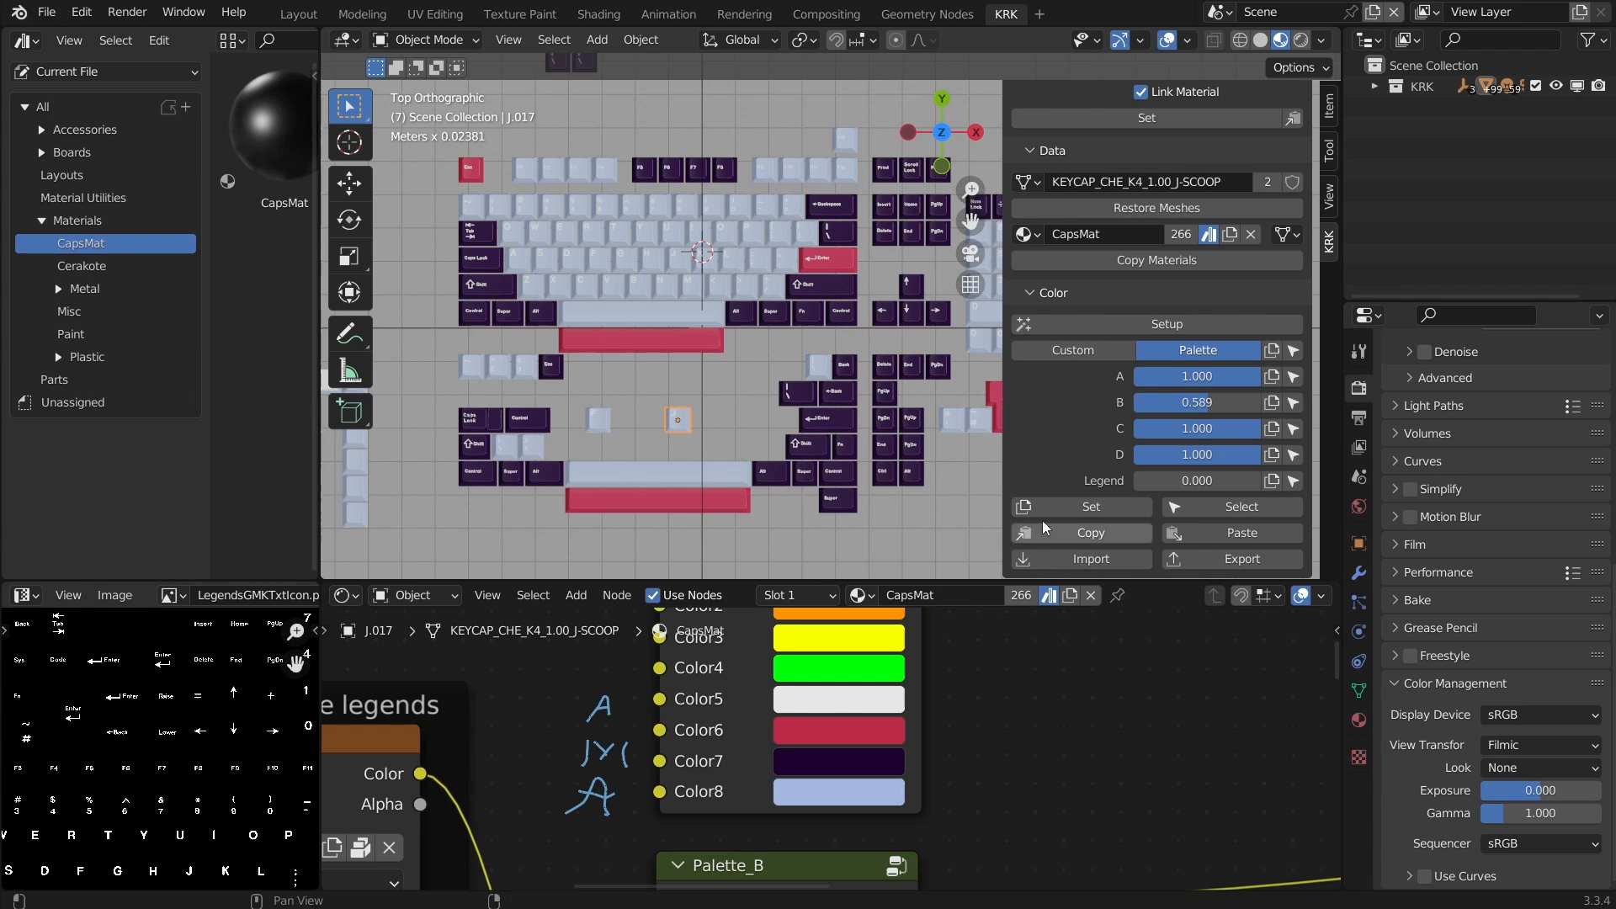
mouse_move(1453, 565)
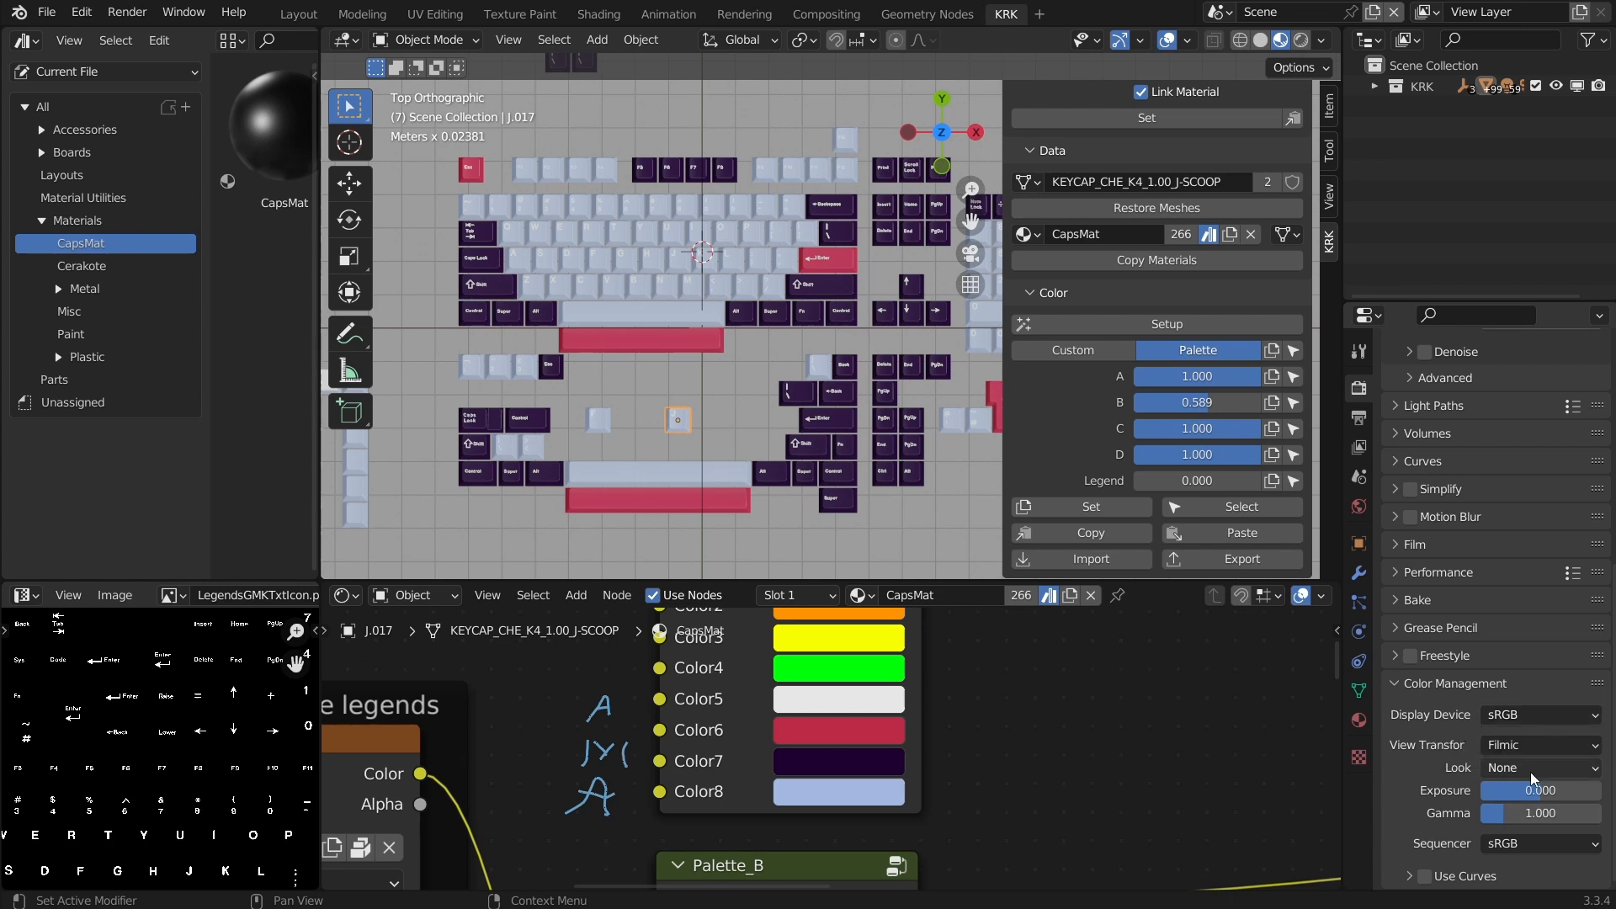
Set colour management to the Standard view transform with Look None after trying Medium High Contrast
left_click(1537, 768)
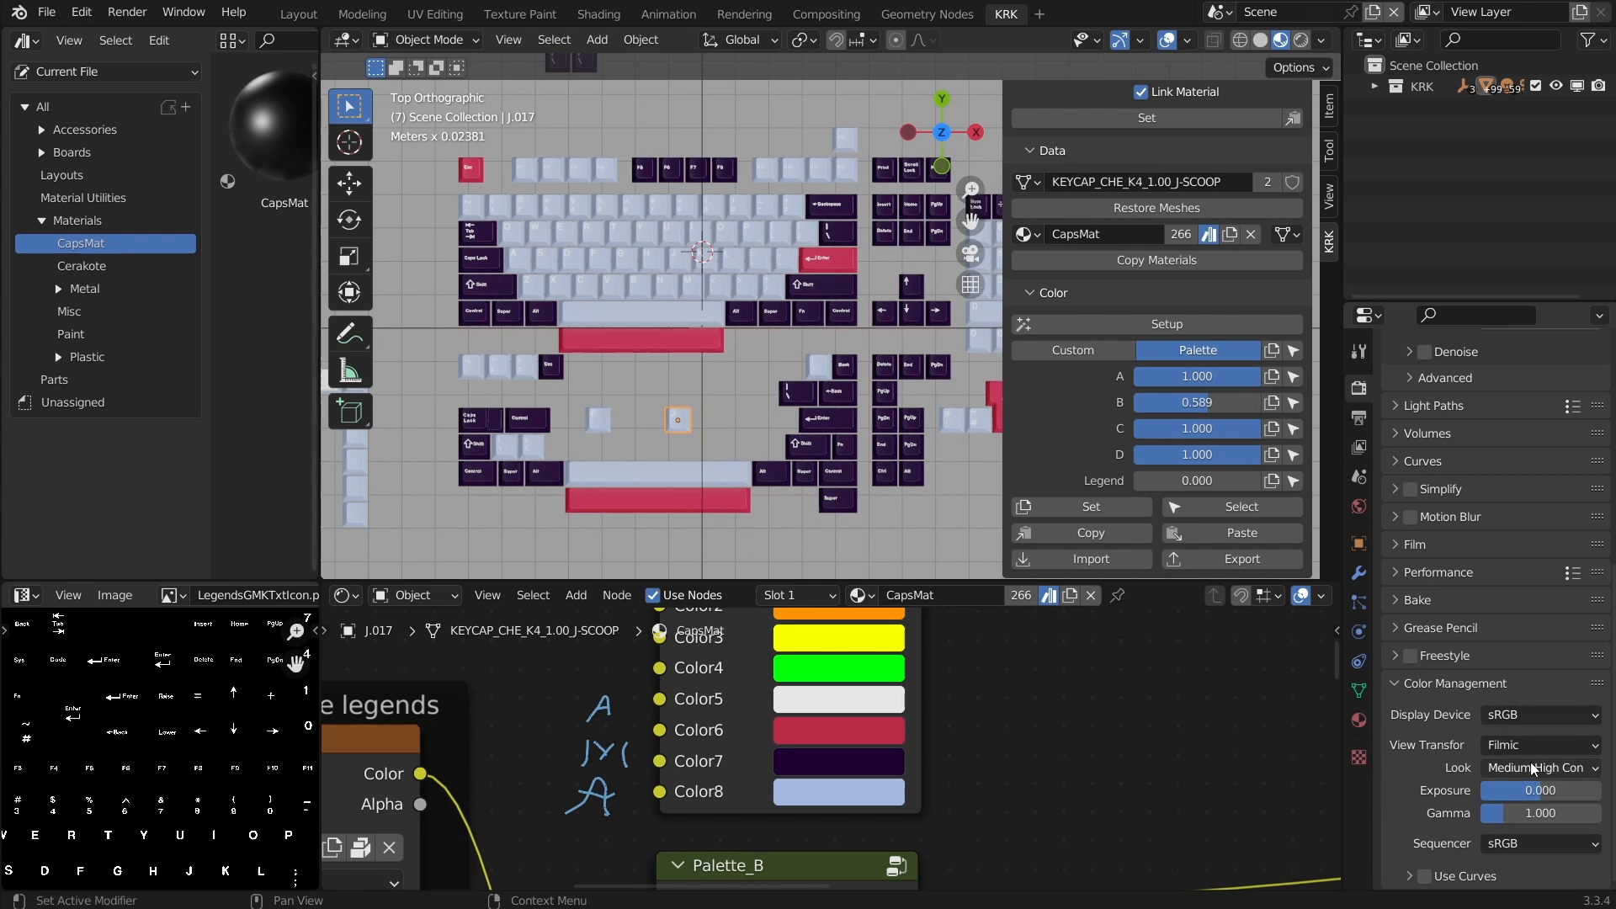
left_click(1535, 744)
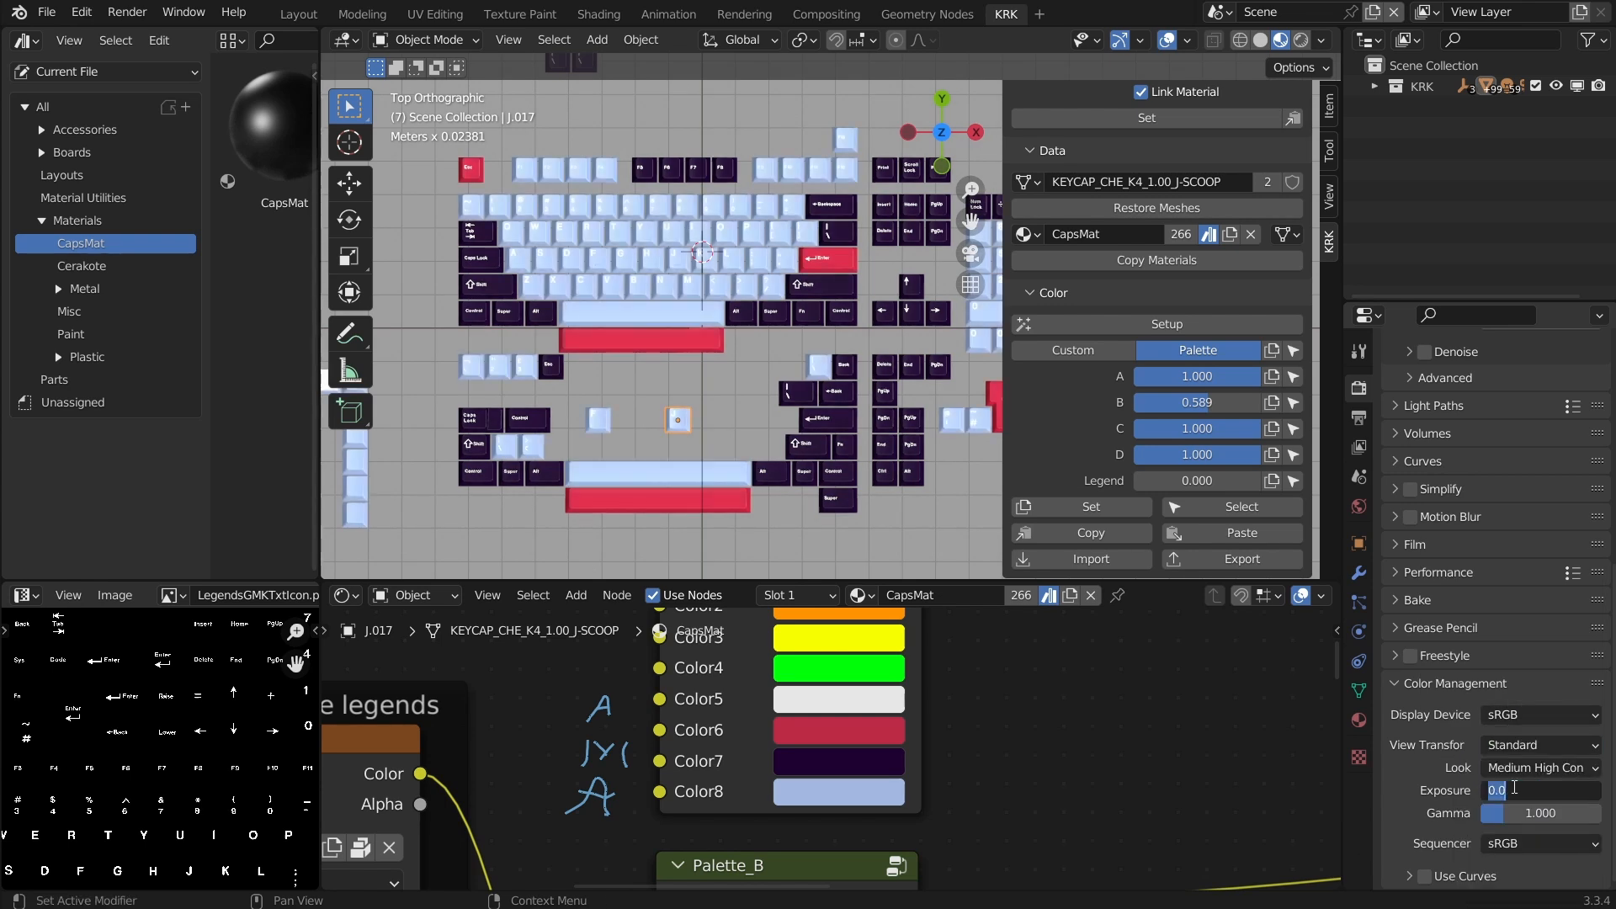
left_click(1535, 768)
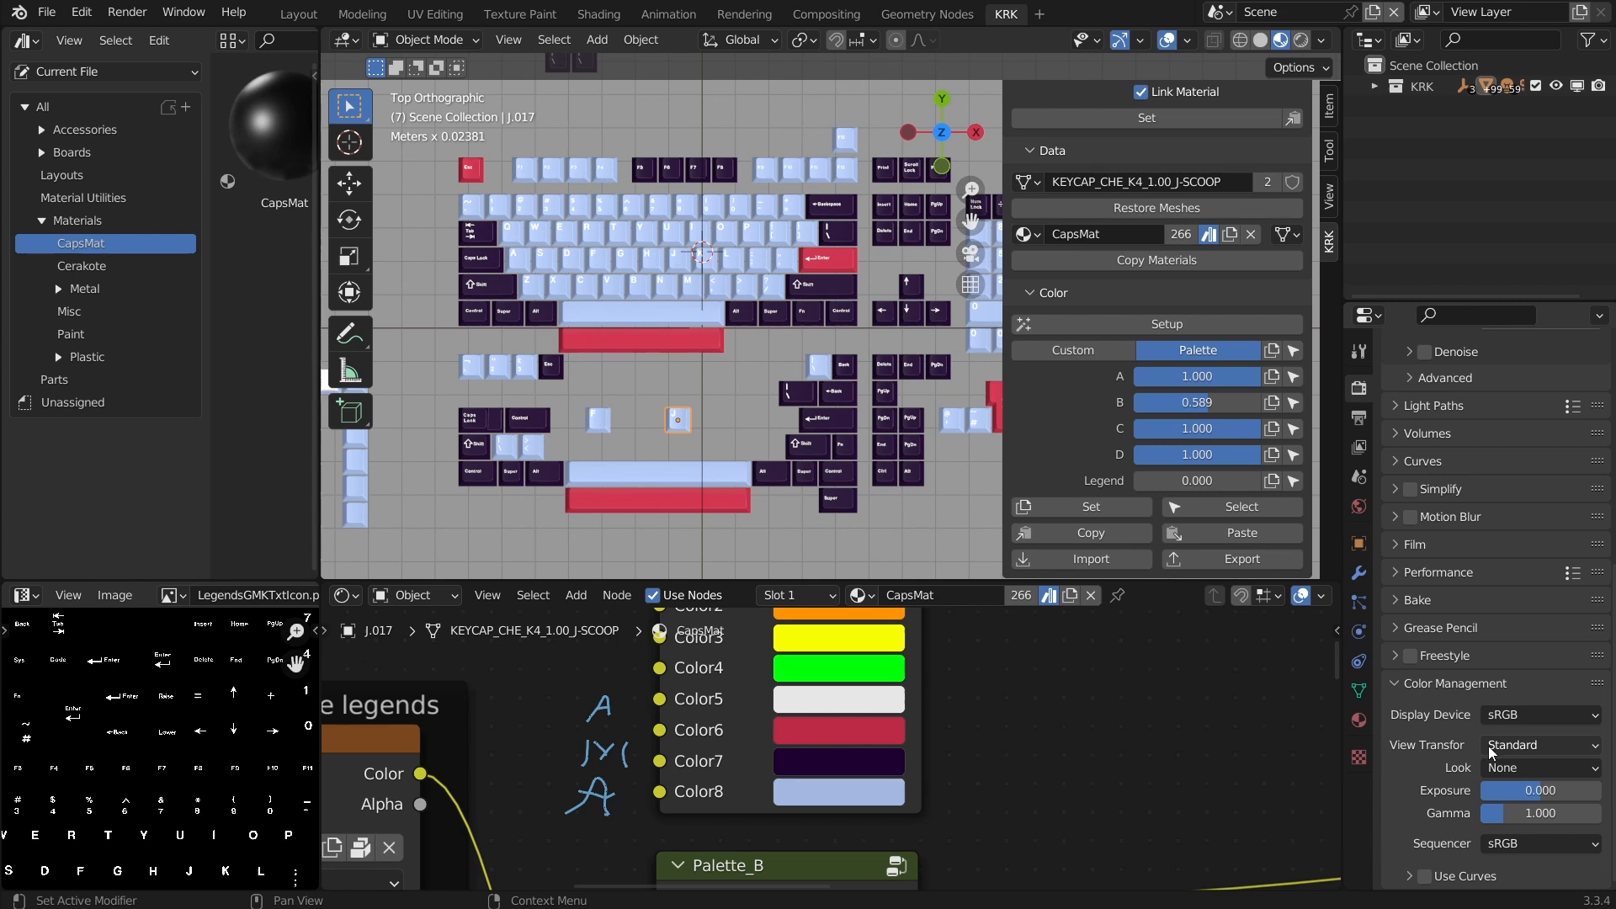
mouse_move(751, 480)
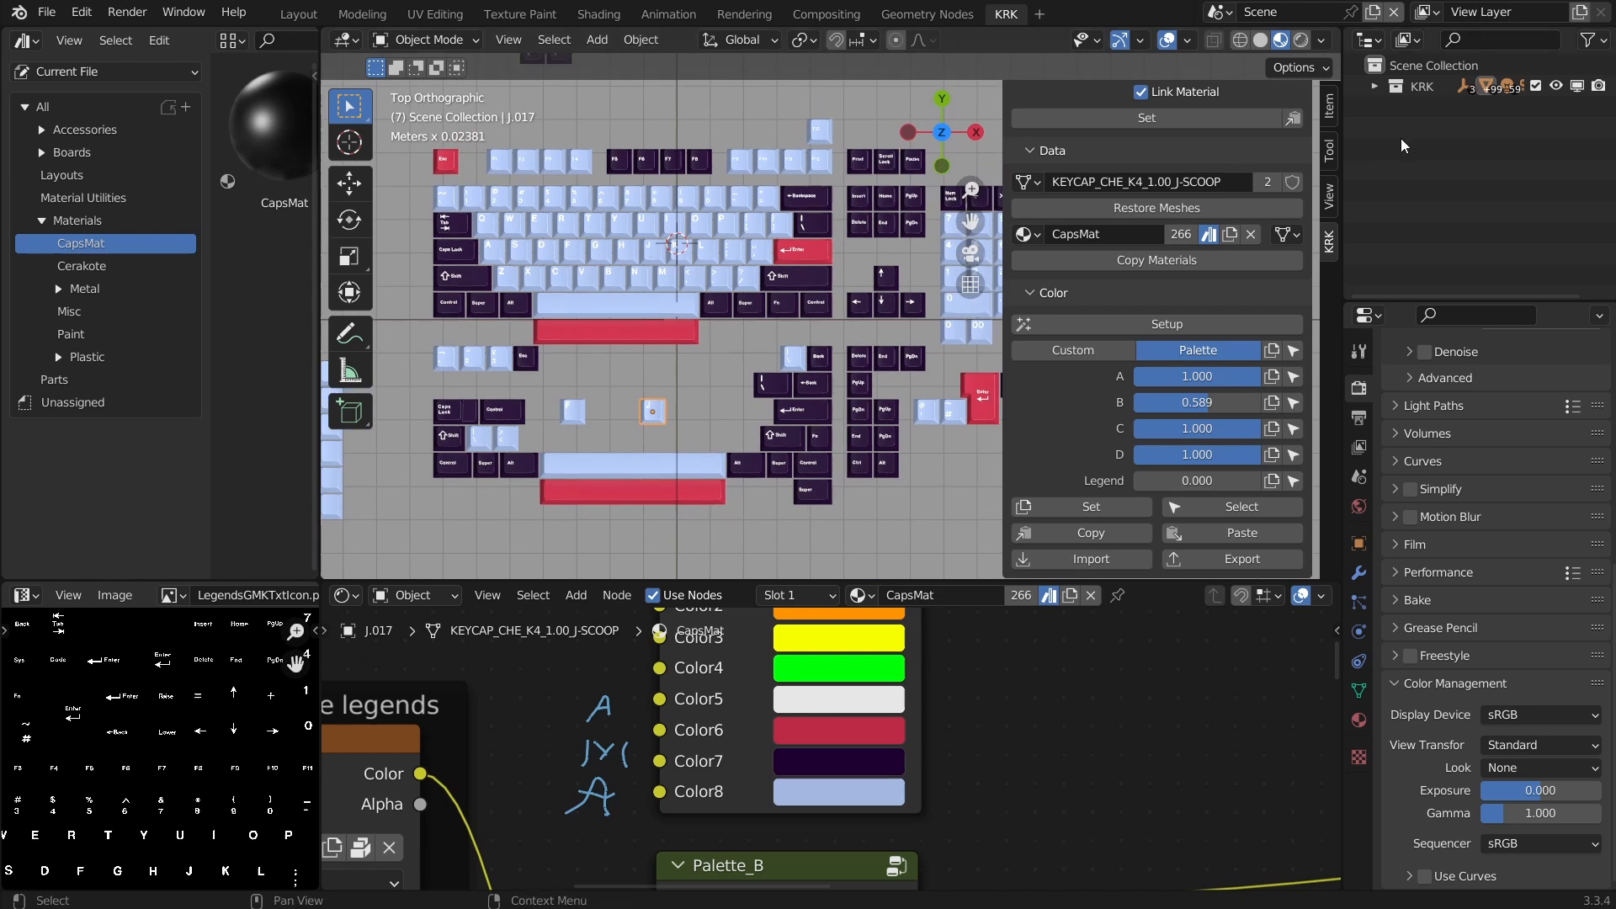
Expand the KRK and Floors collections to reveal Kits, Cameras, Lights and floor objects
left_click(1375, 86)
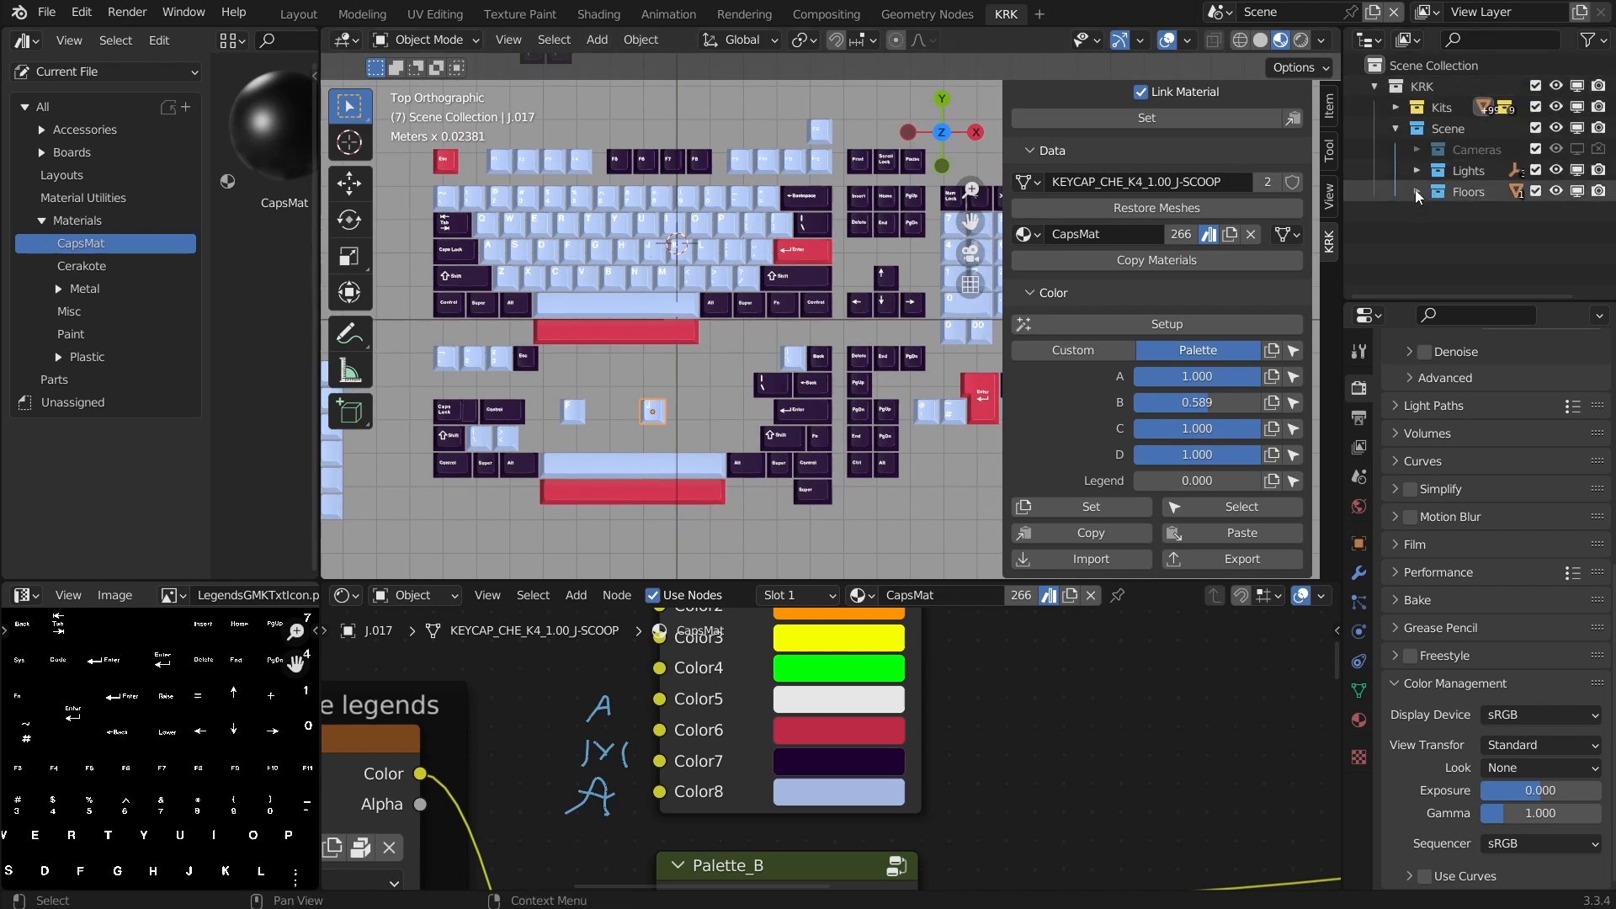
left_click(1418, 192)
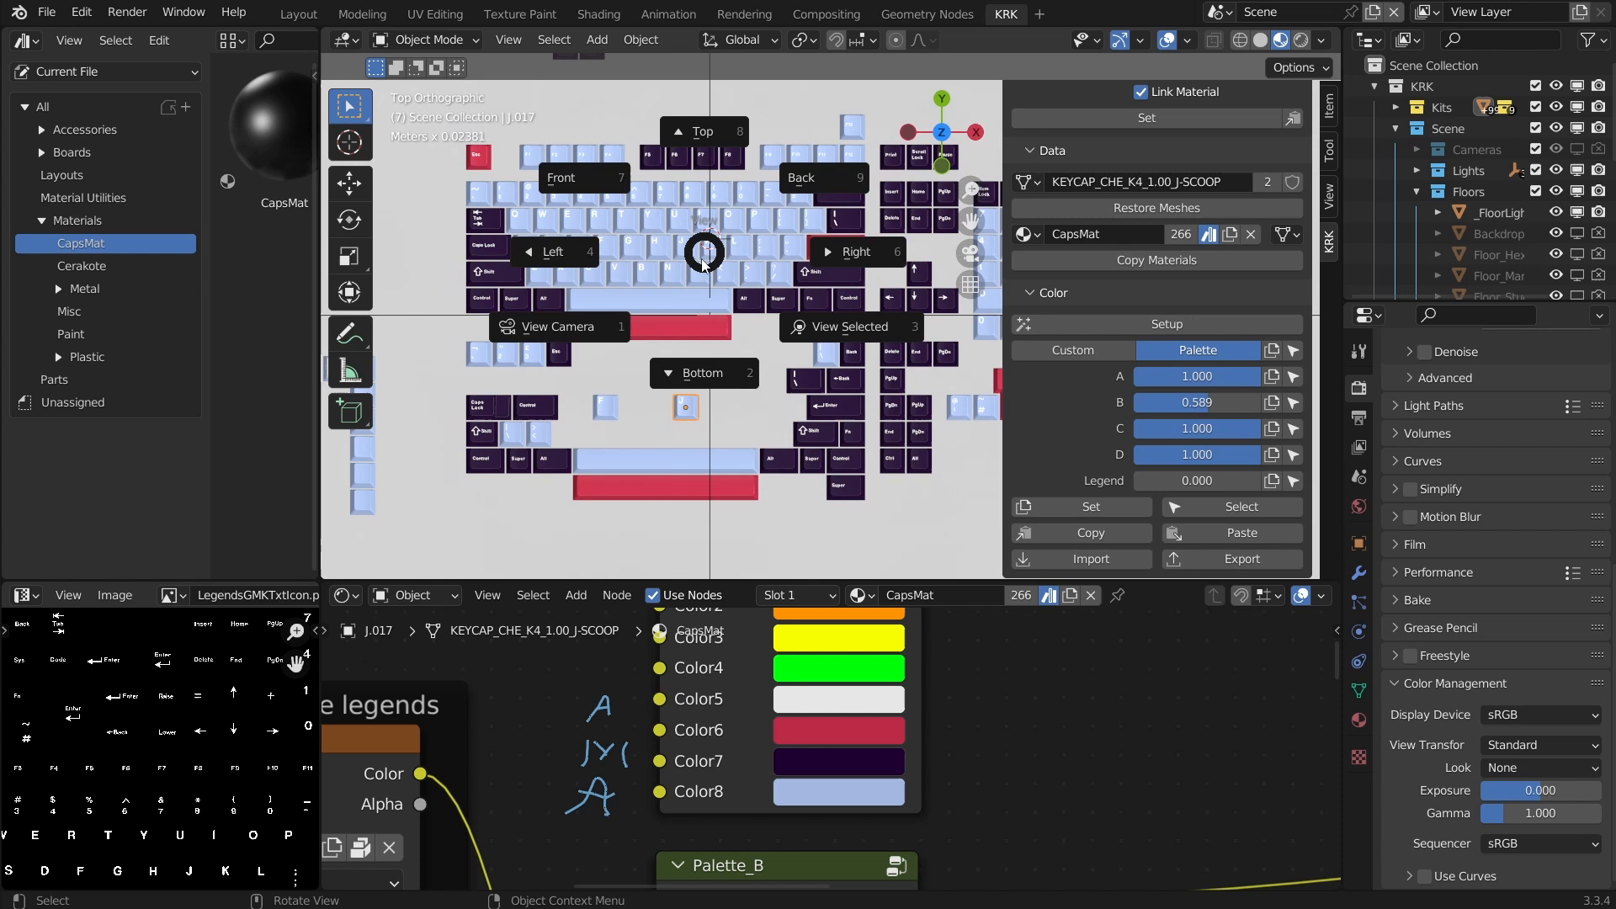
Frame the shifted kit through the scene camera and switch viewport shading to Rendered
left_click(559, 325)
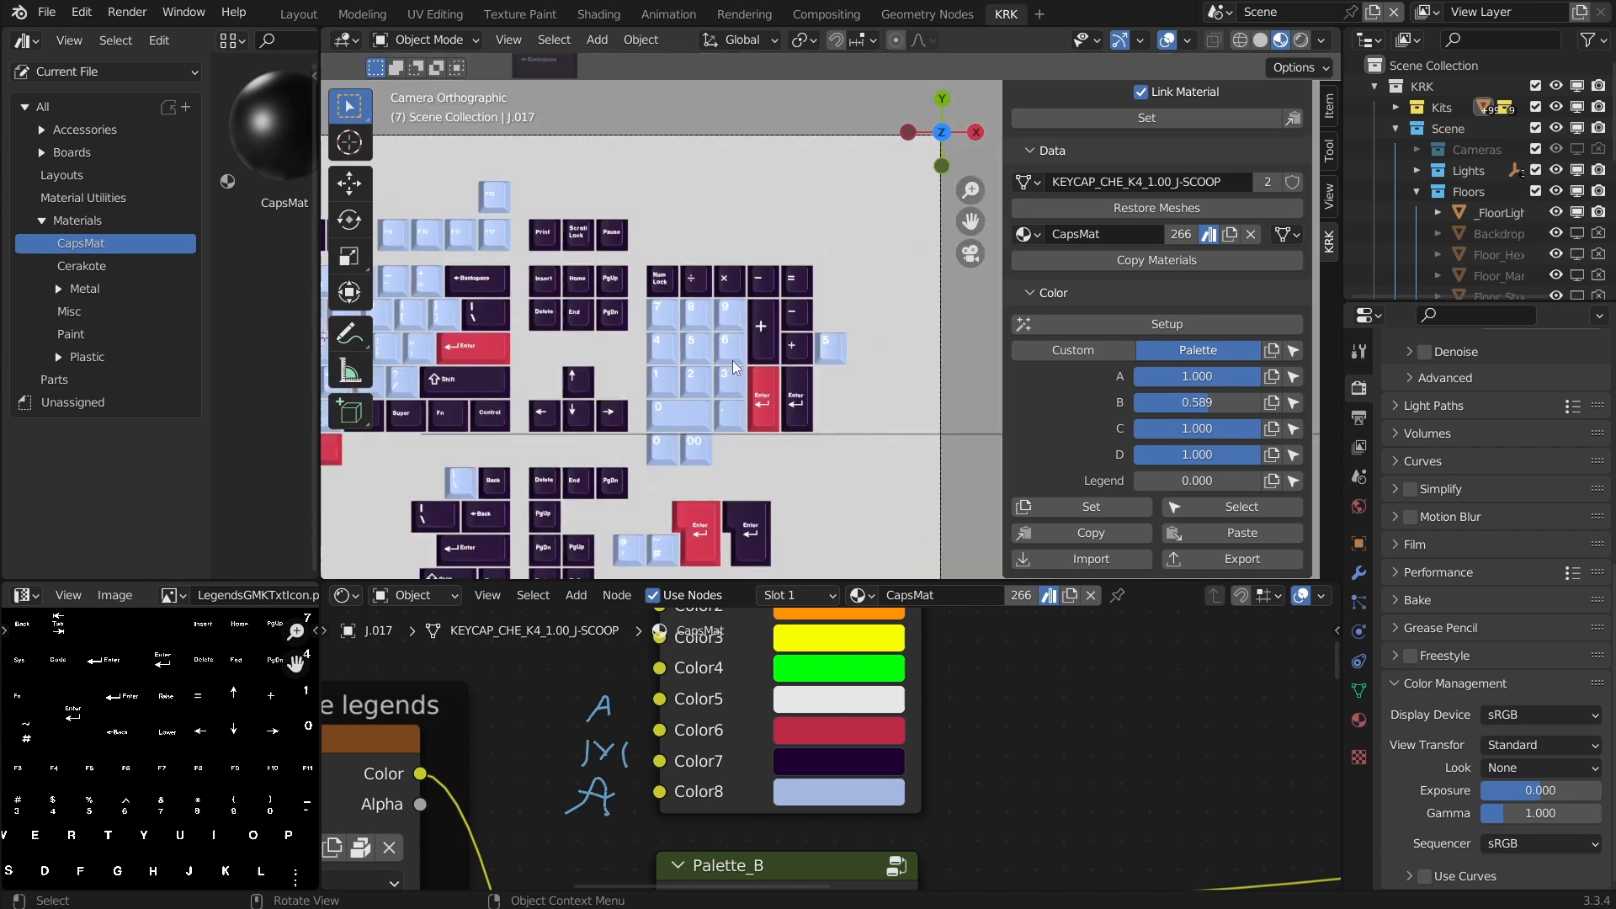
scroll("down", 3)
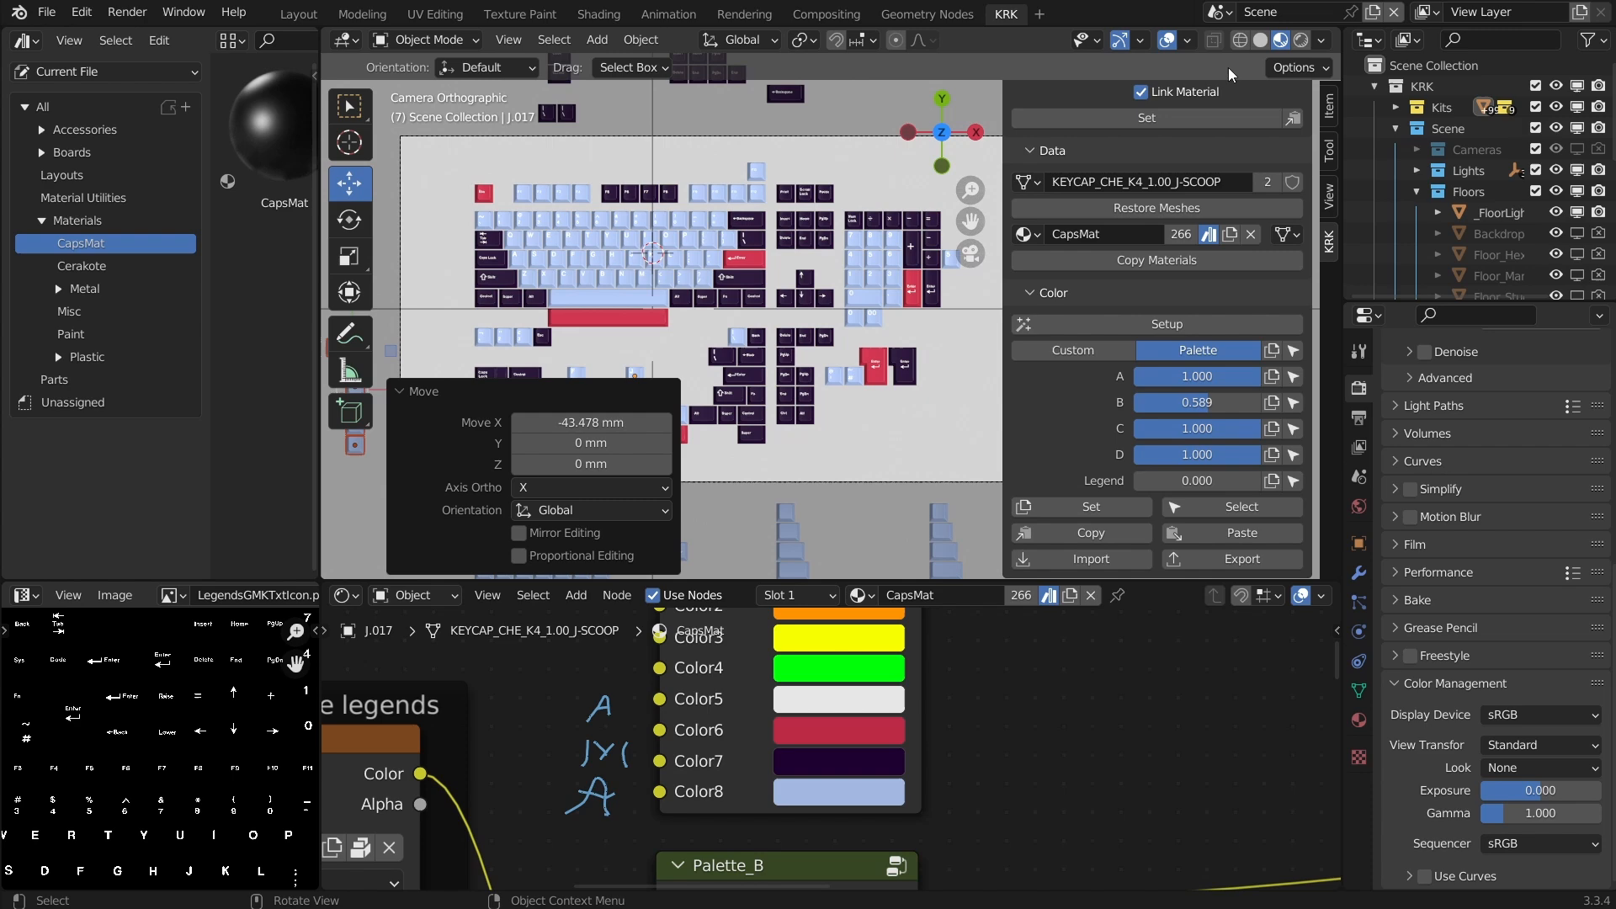
left_click(1283, 41)
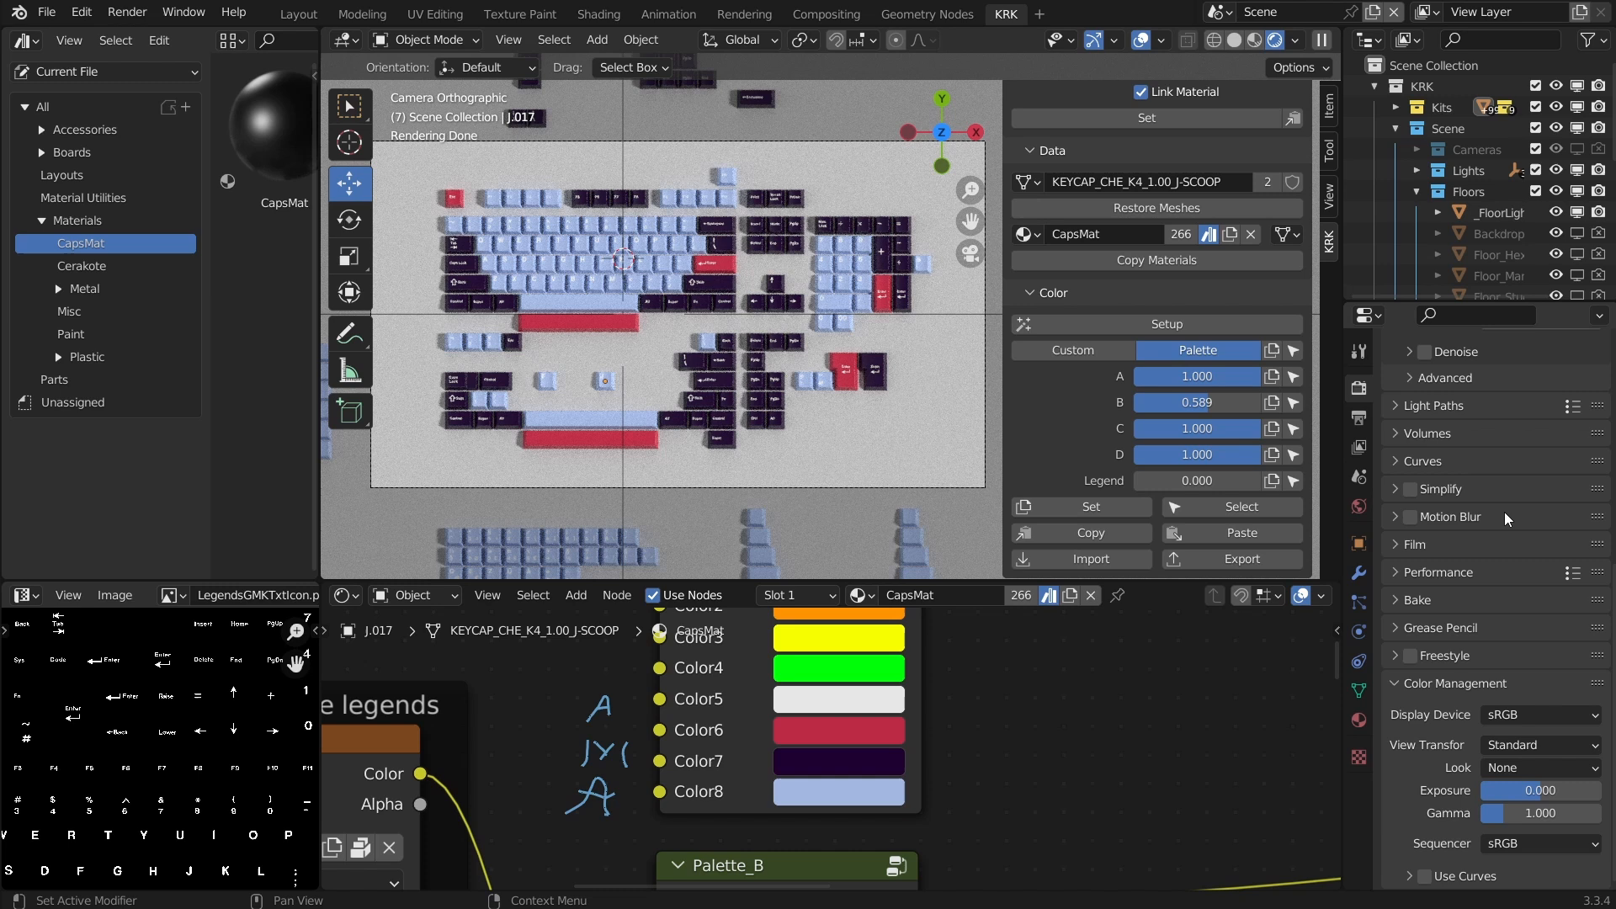
Set the Cycles device to GPU Compute and reveal the KitDirectional2.002 sun lamp under Lights
left_click(1541, 438)
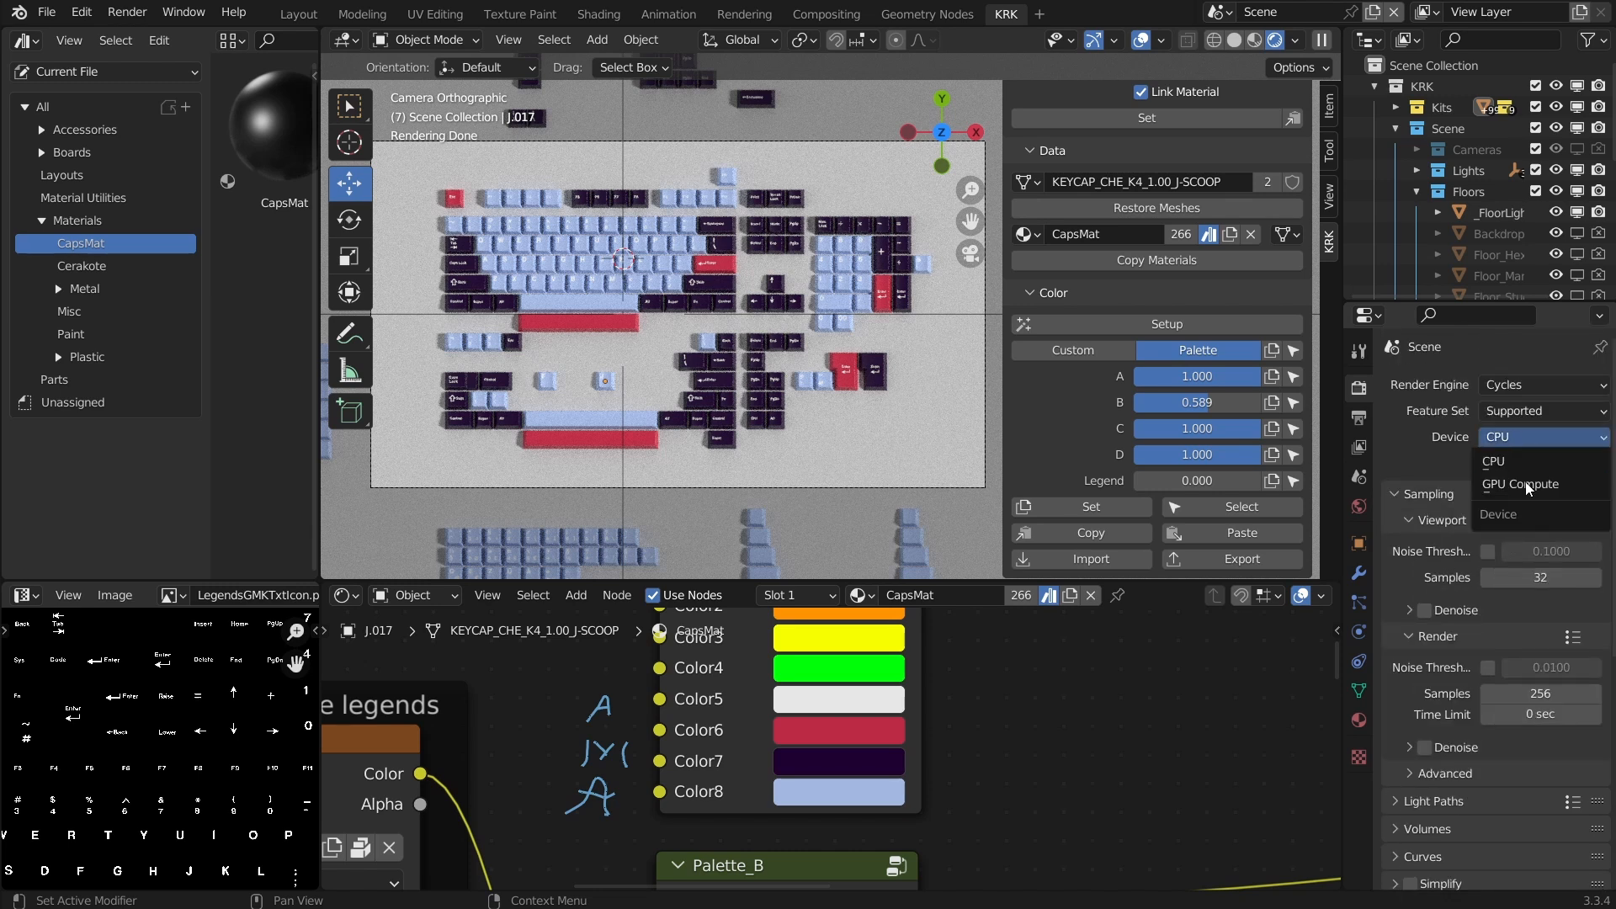
left_click(1520, 483)
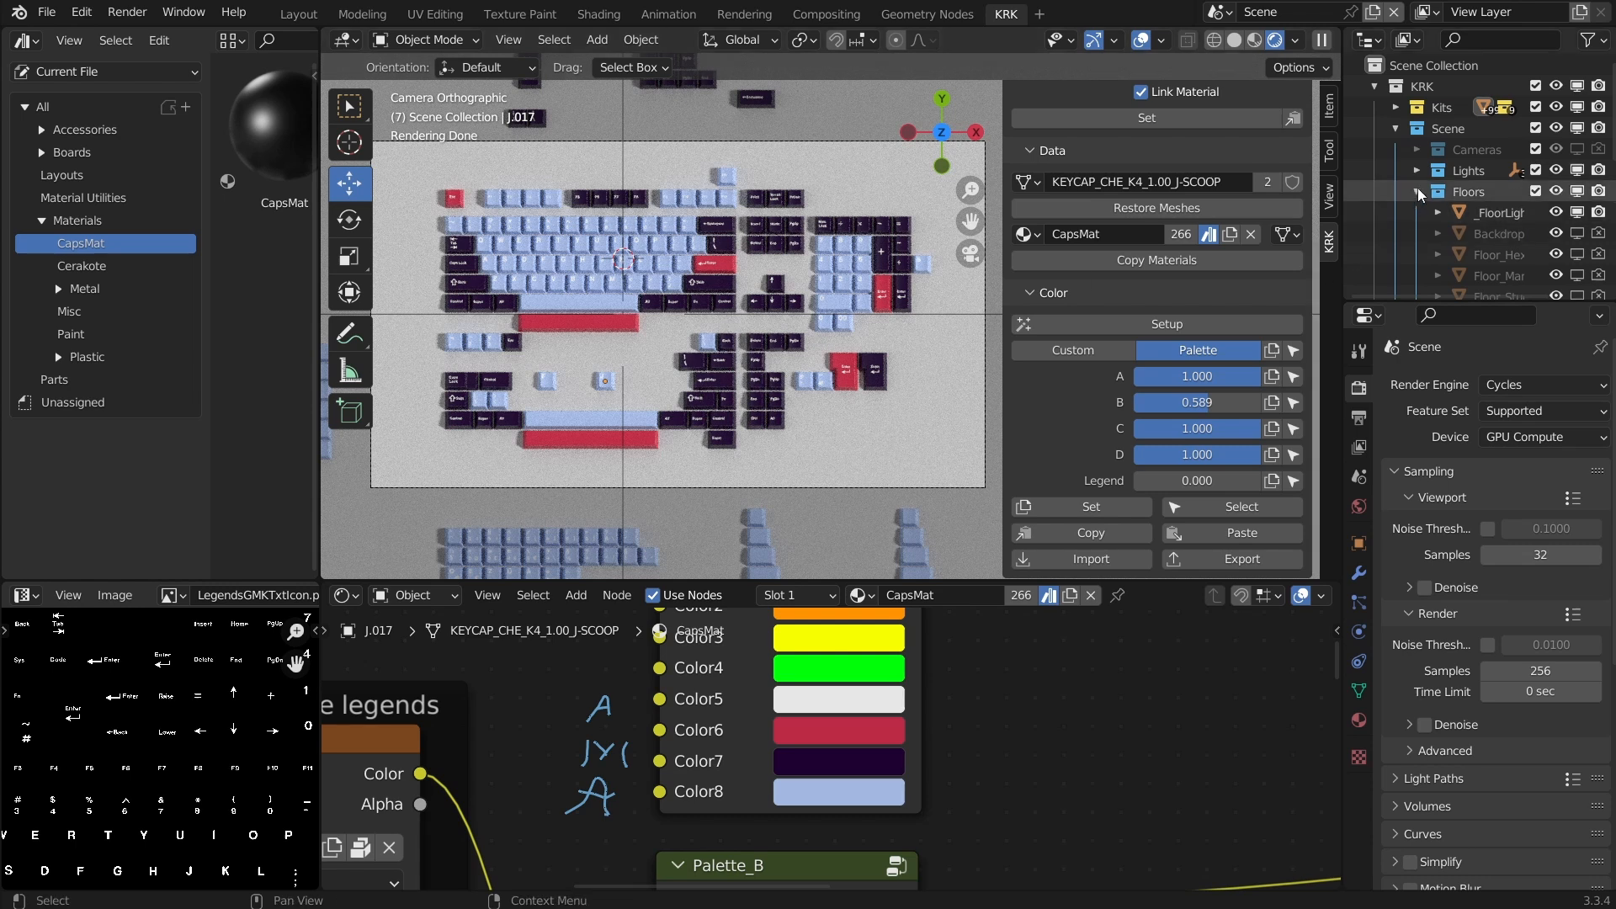
left_click(1417, 170)
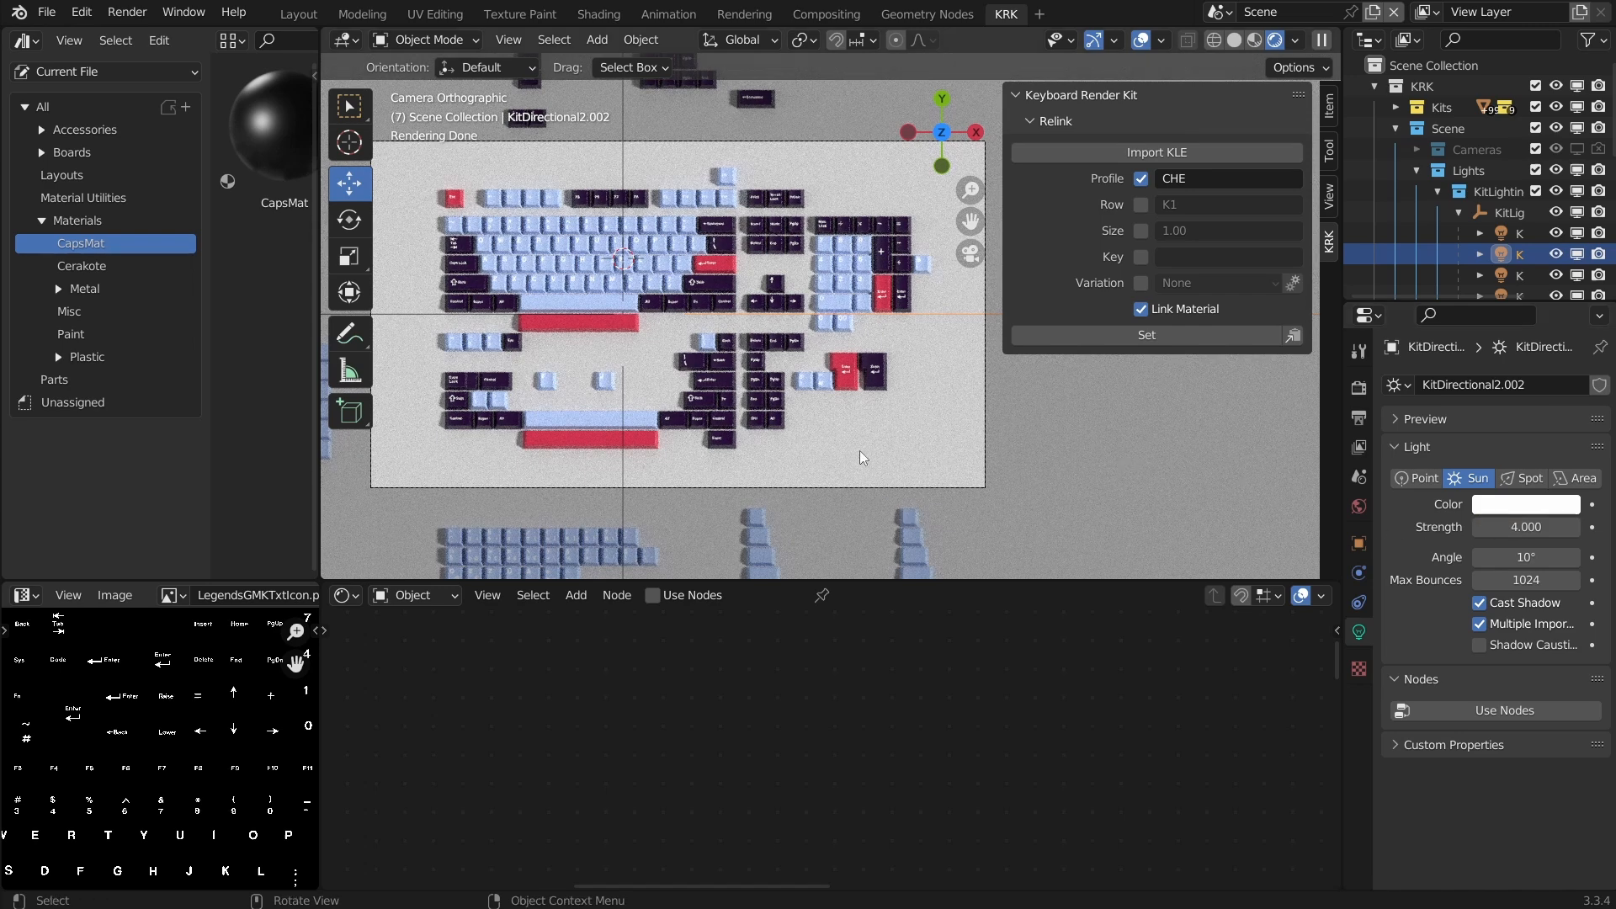
Select the Enter keycap, raise its palette B value and Set the new colours
left_click(714, 264)
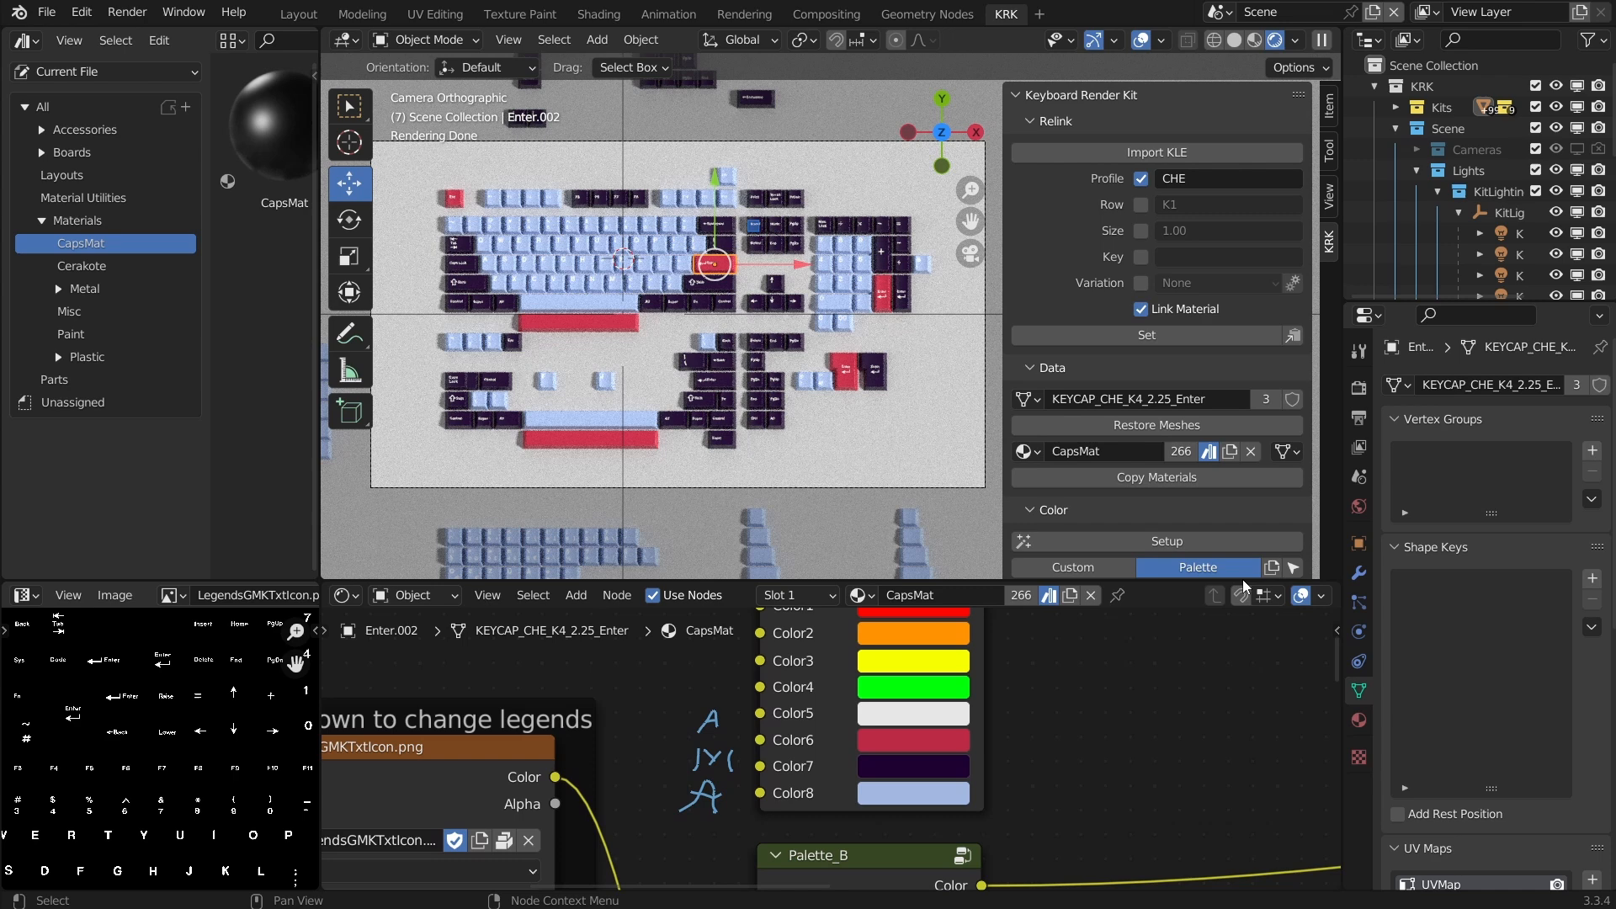
scroll("down", 3)
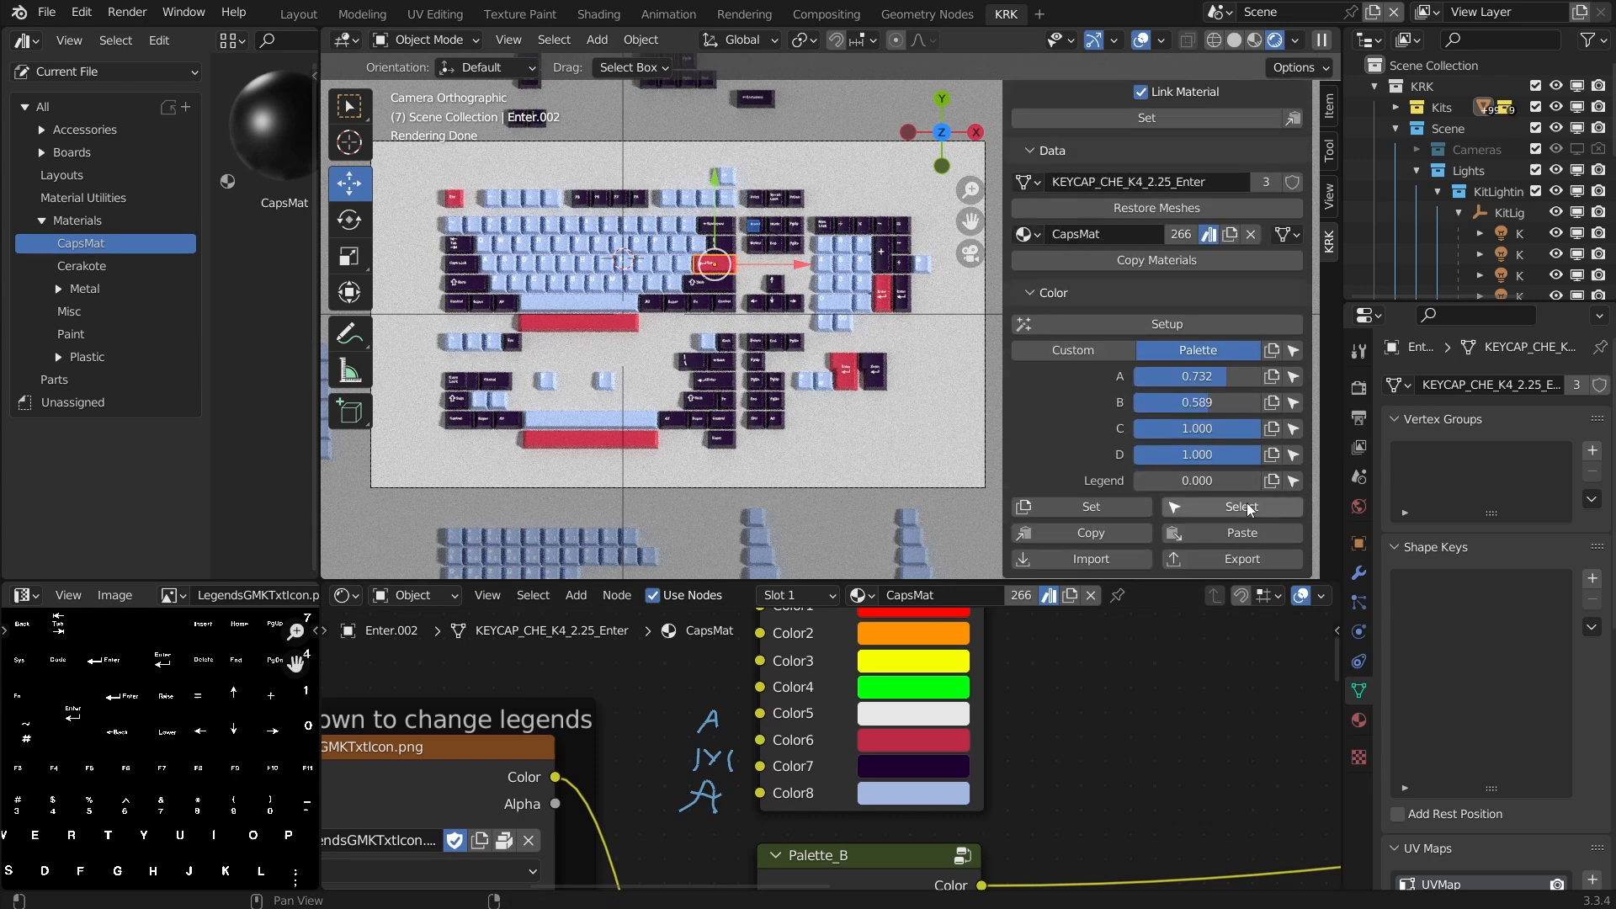
left_click(1241, 507)
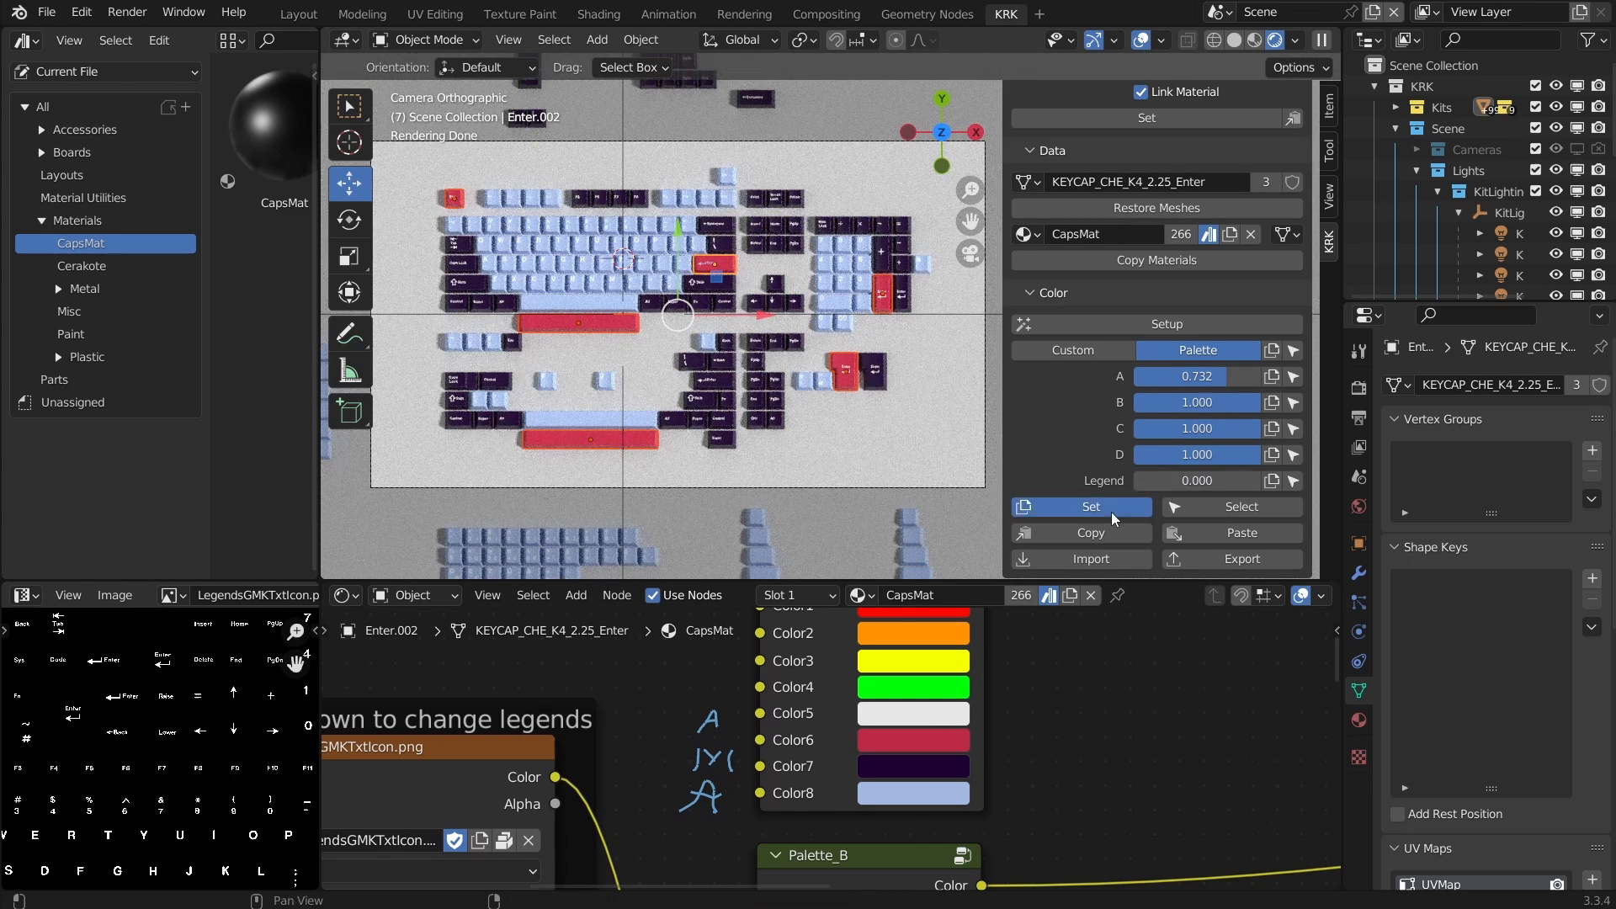
left_click(714, 281)
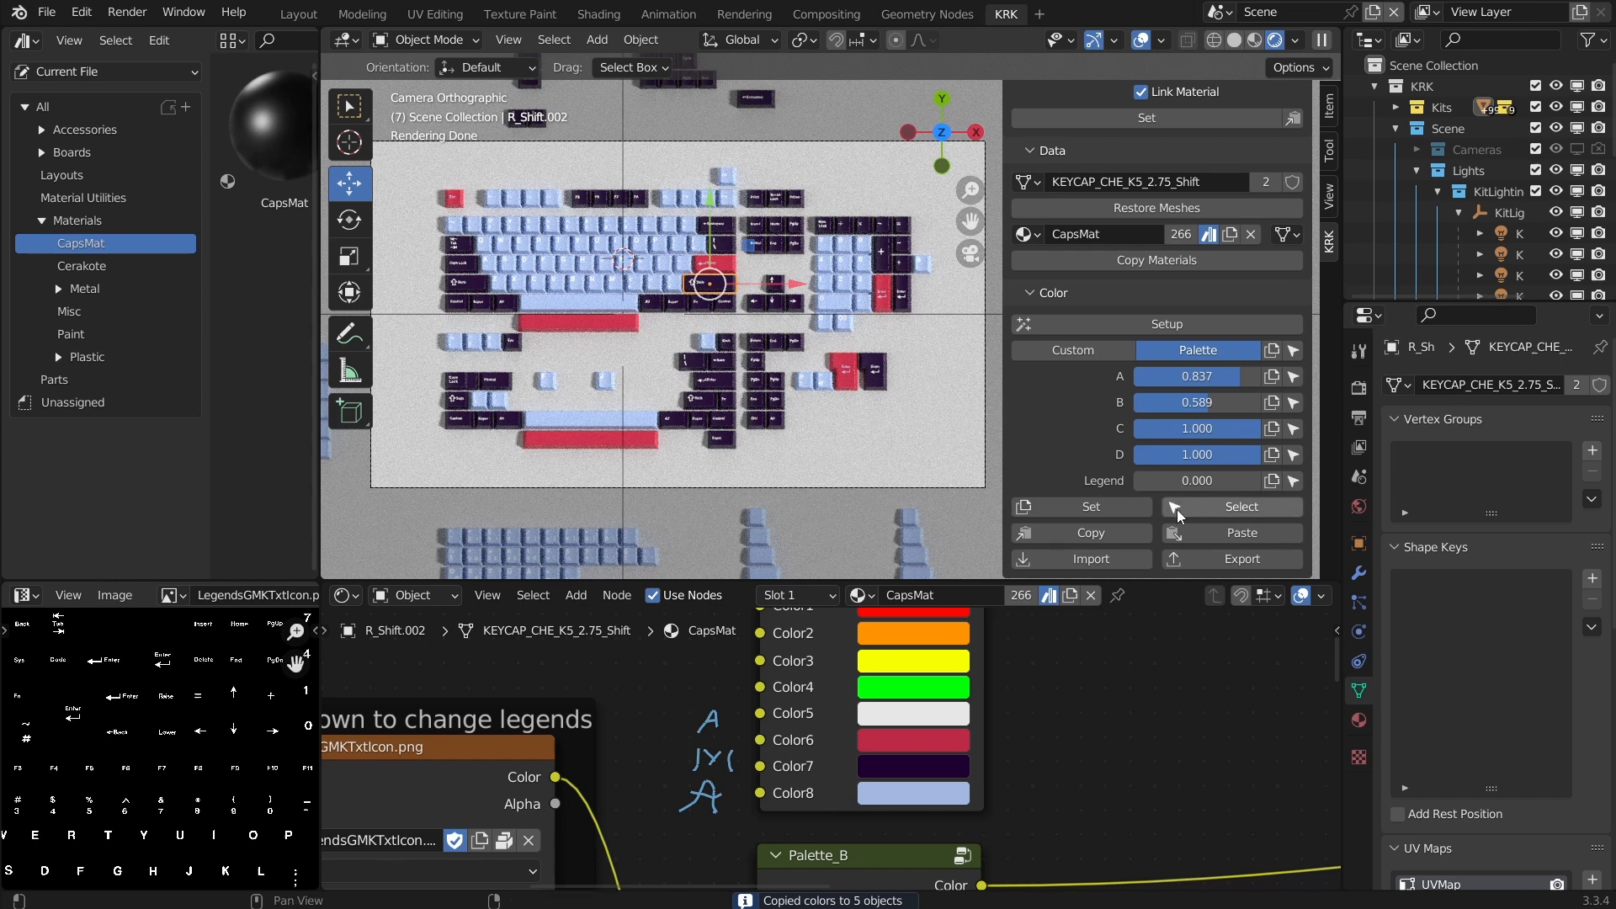
Select the 109 similar alpha keycaps, adjust their palette B value and Set to copy the colours
left_click(1241, 507)
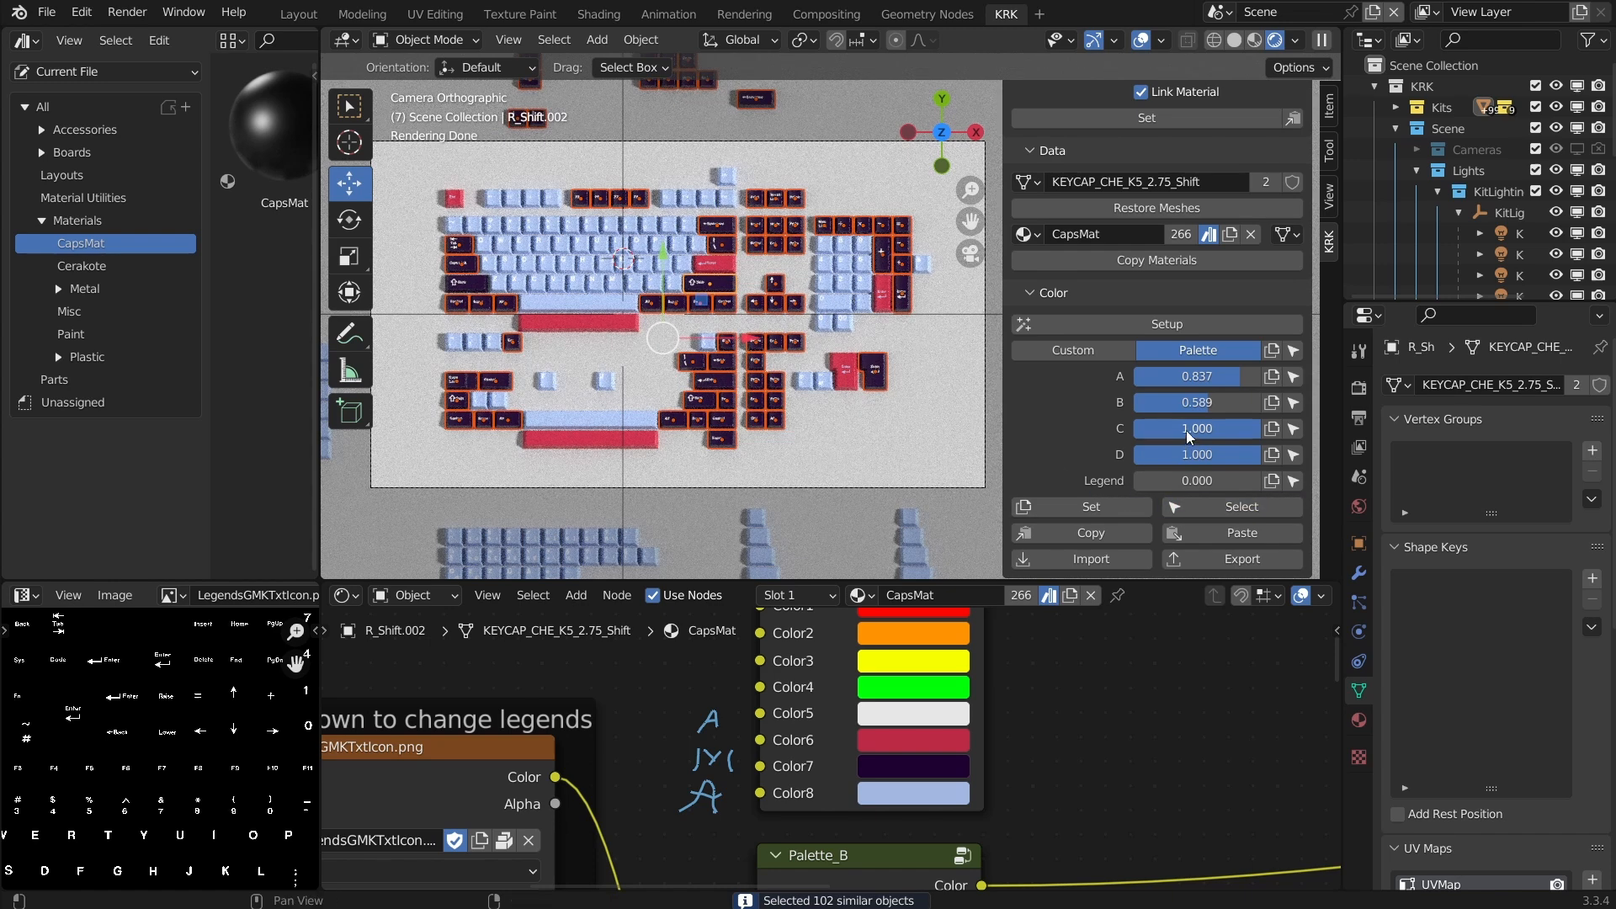
left_click(1195, 402)
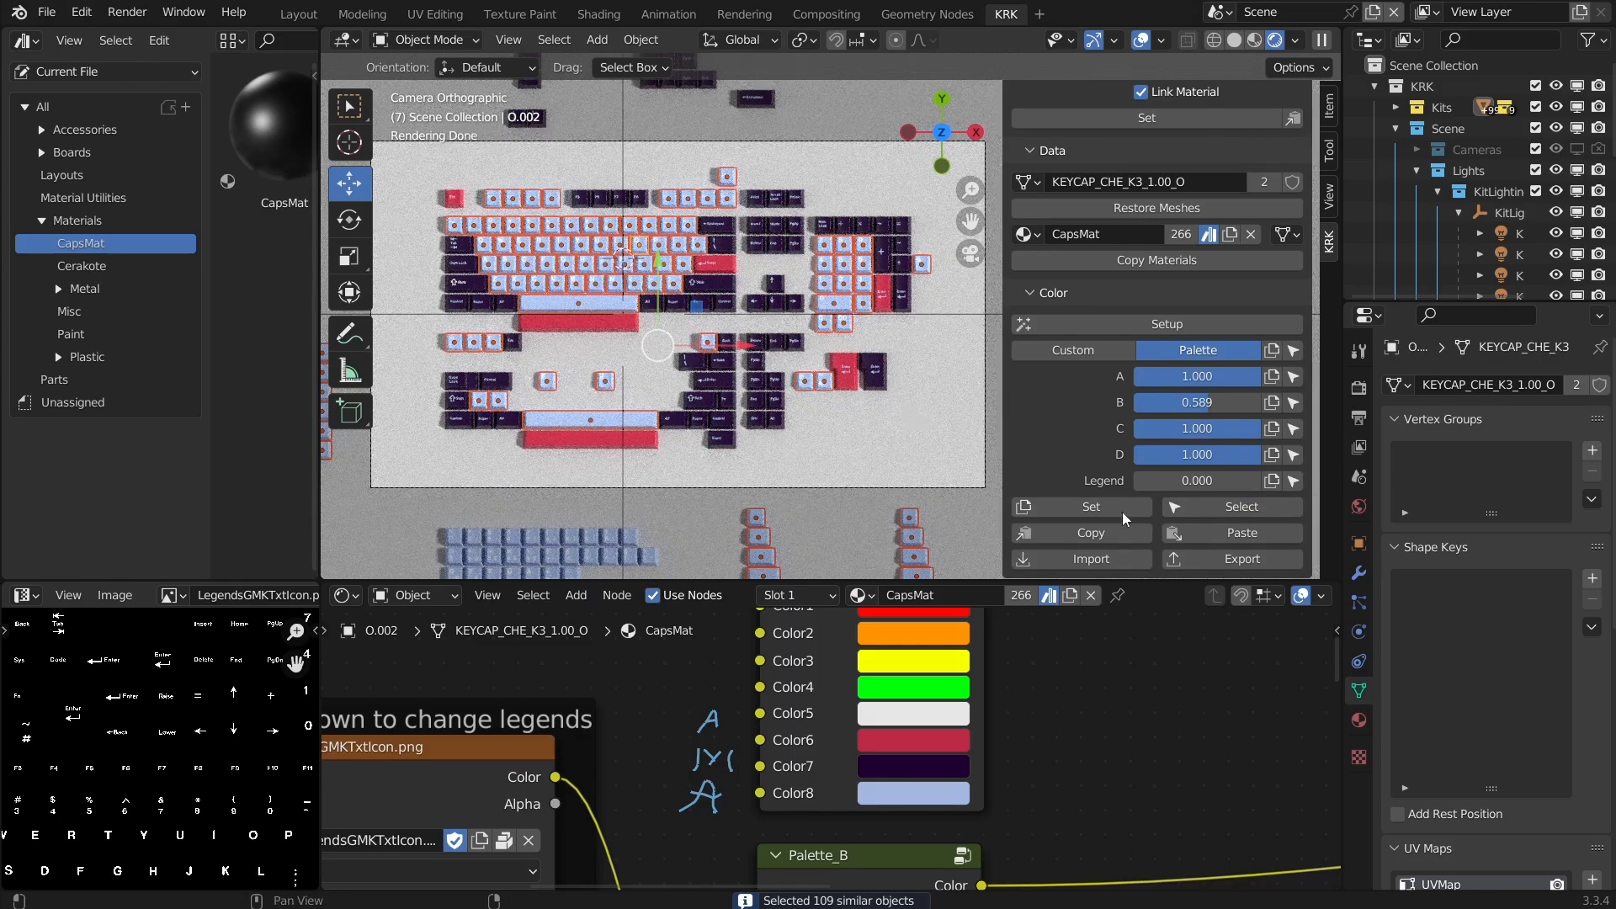
left_click(1198, 402)
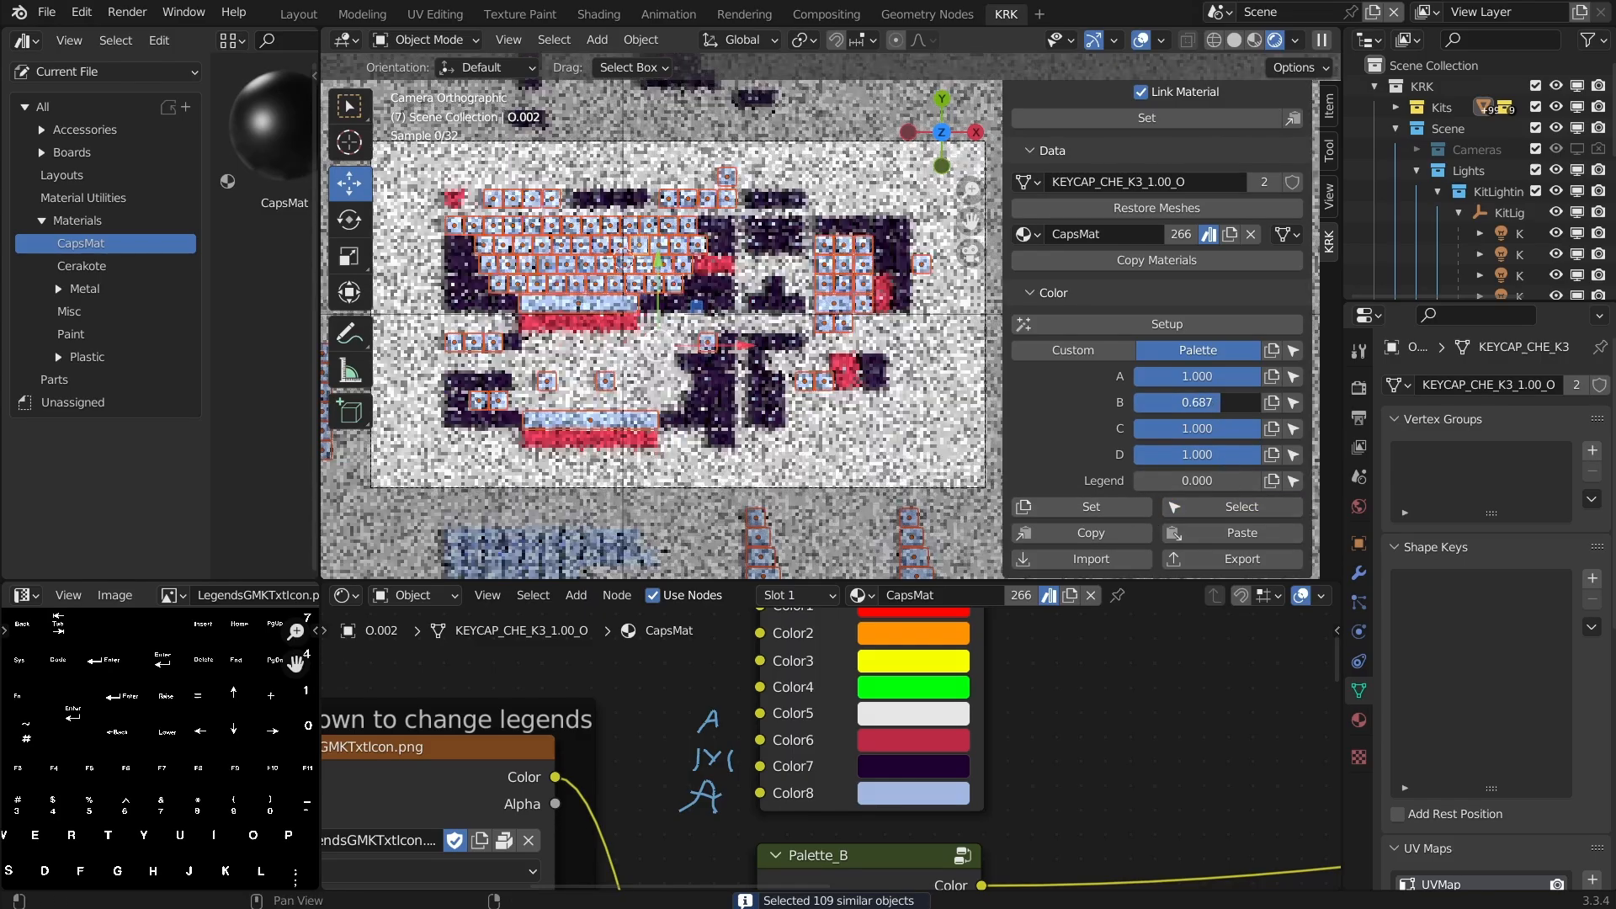
left_click(1195, 402)
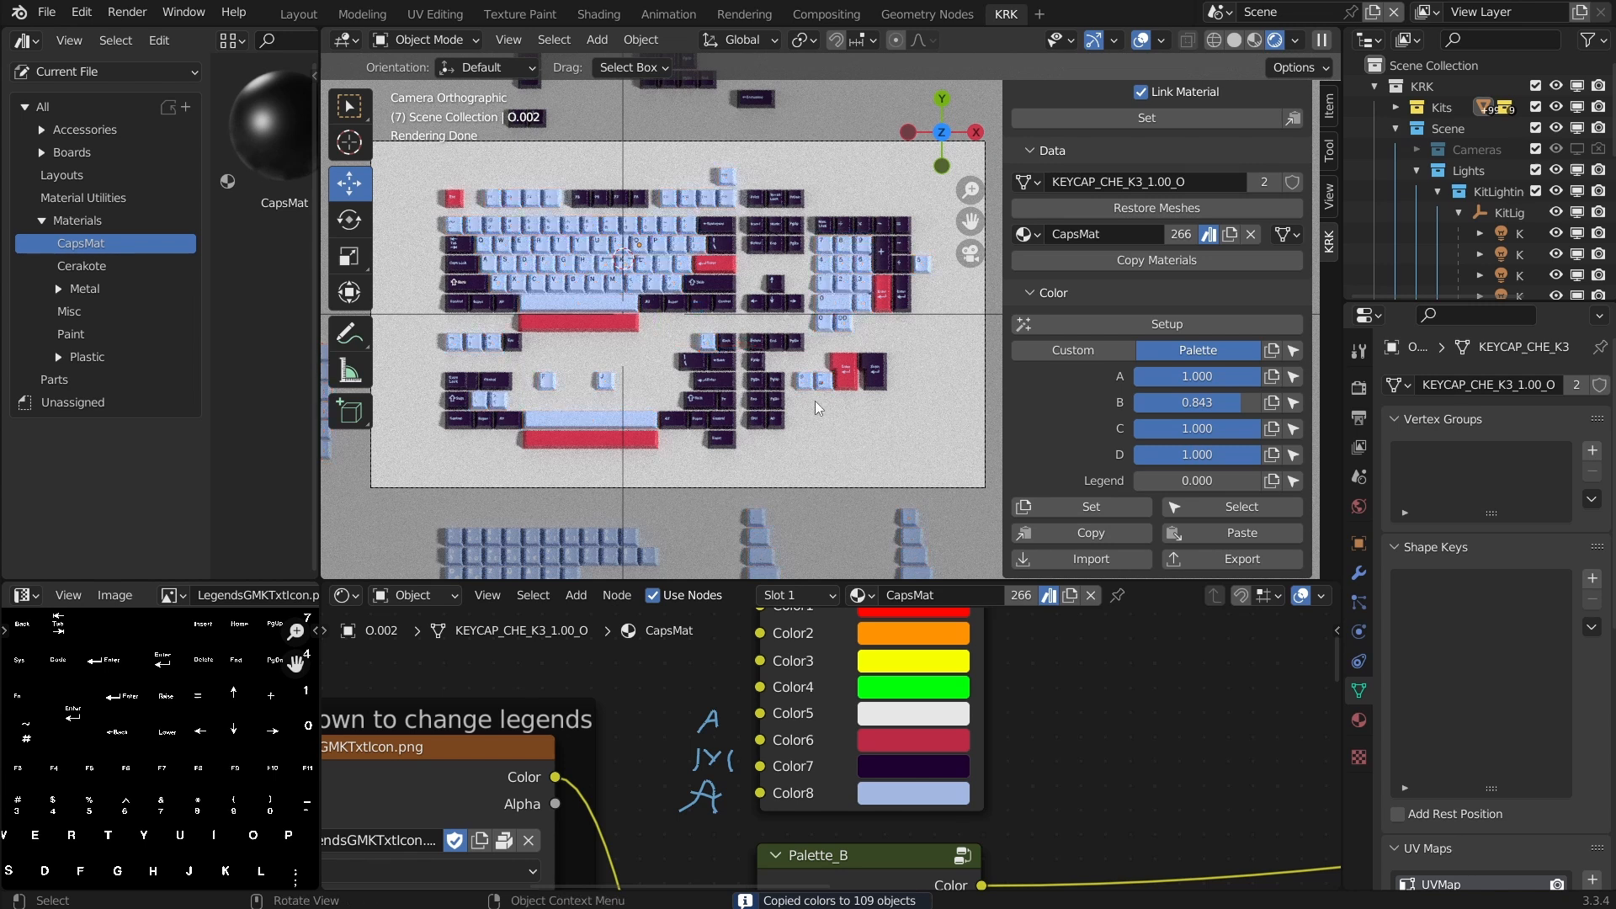
mouse_move(845, 330)
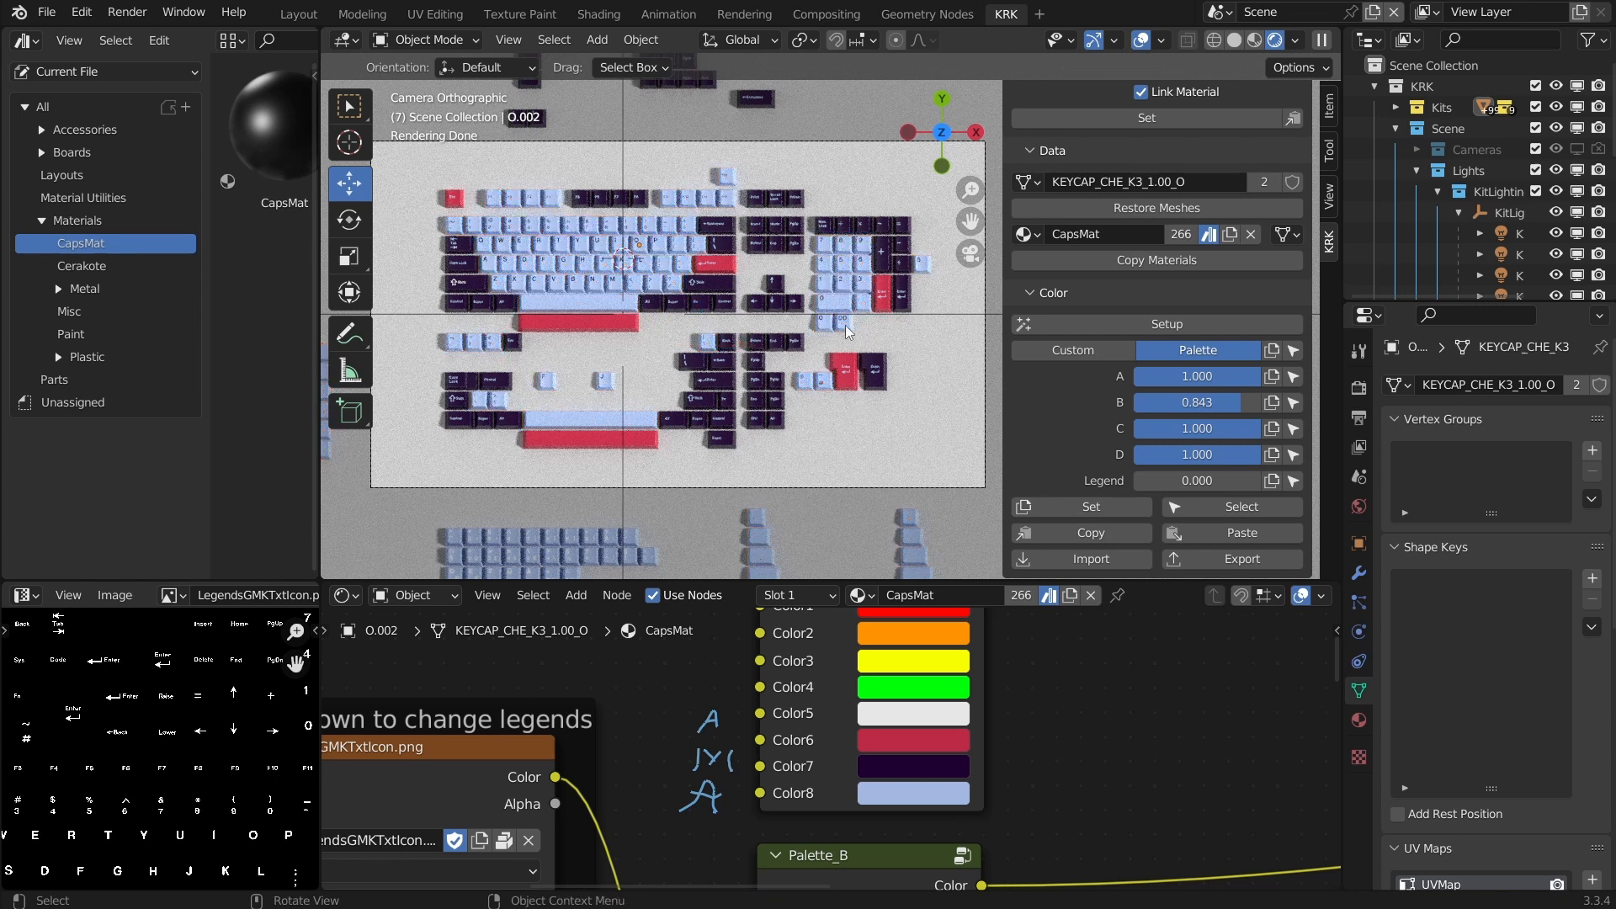